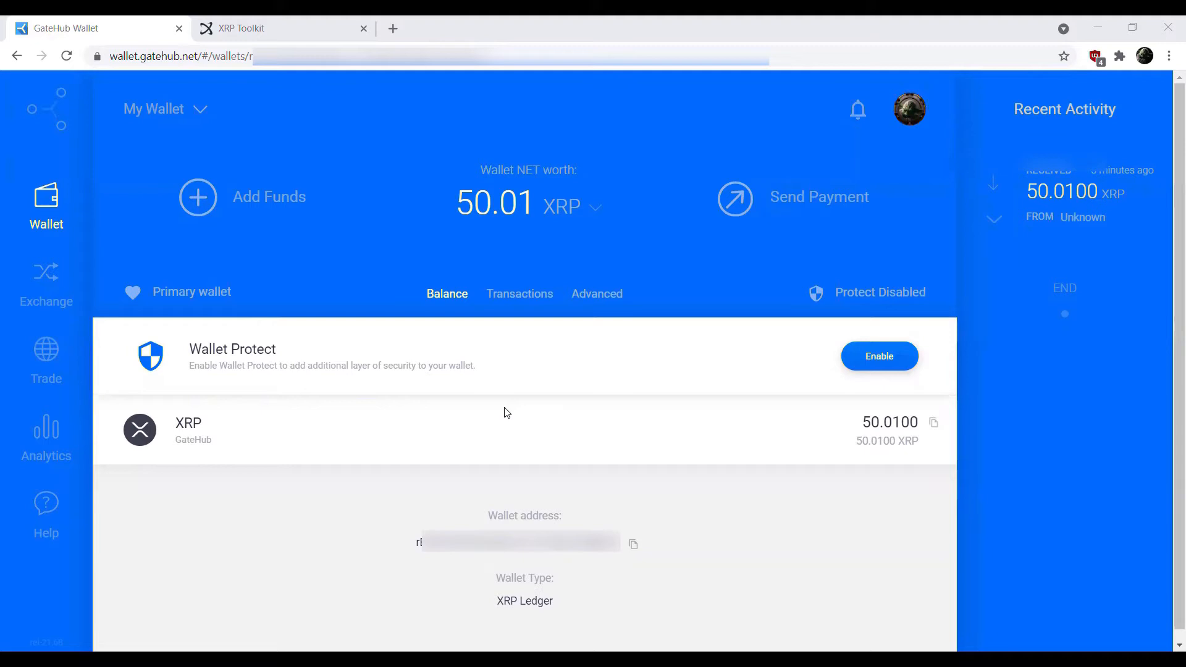
{"action": "mouse_move", "coordinate": [435, 397]}
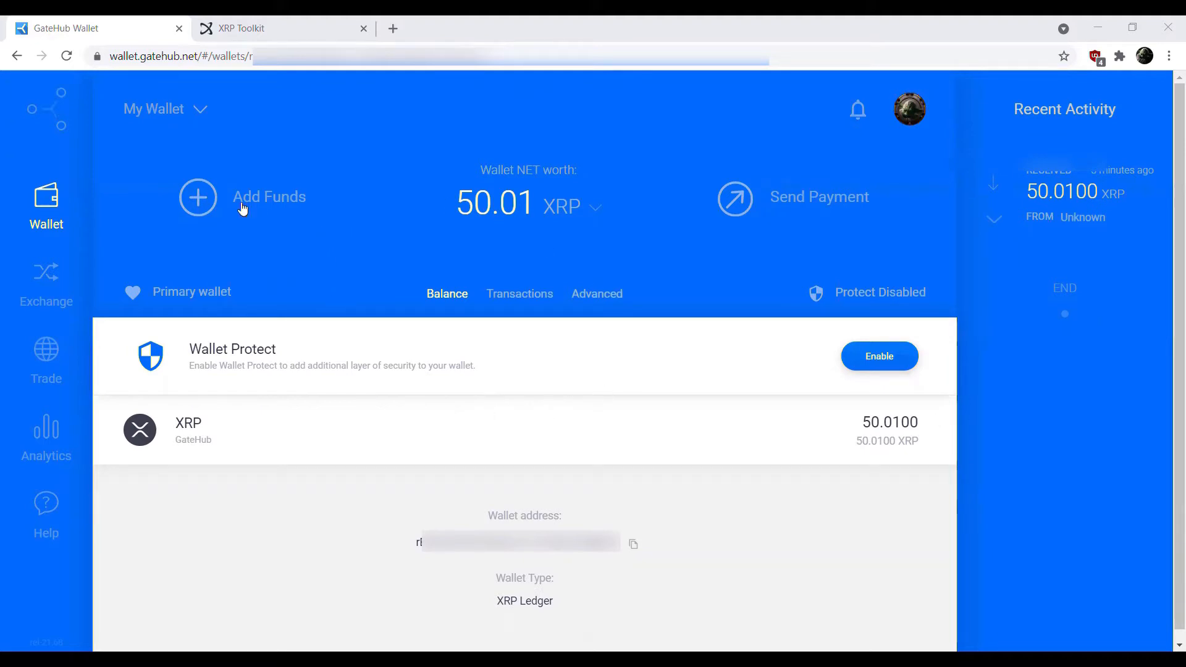
- Bring up the Add Funds dialog from the wallet overview
{"action": "left_click", "coordinate": [196, 196]}
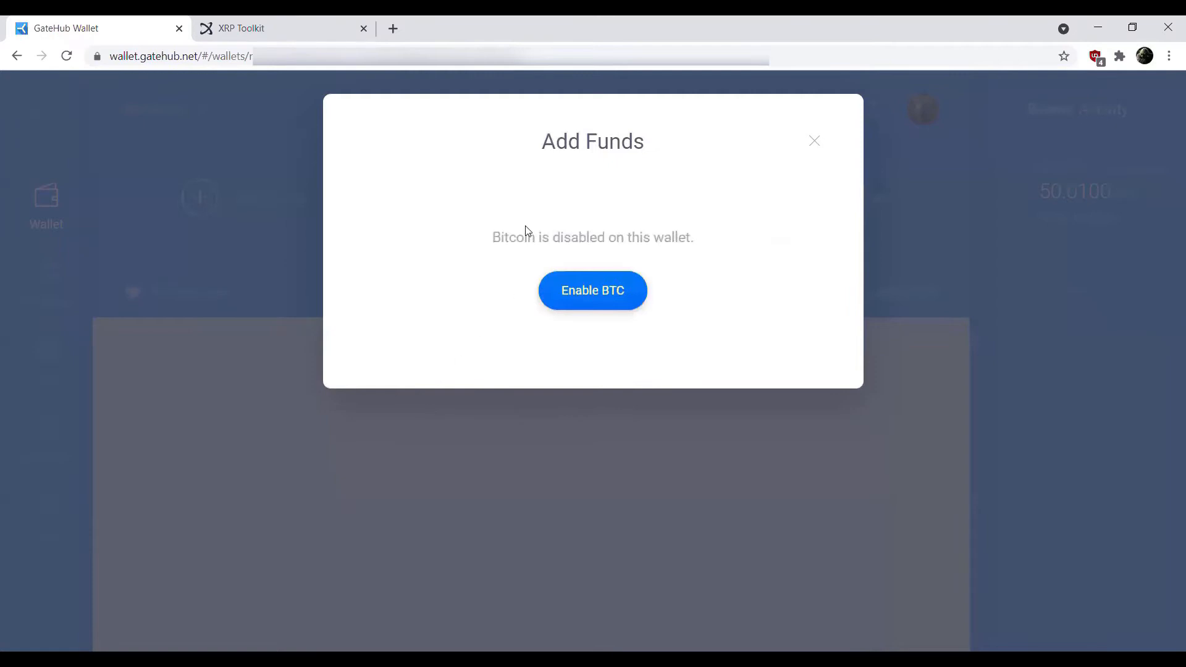
{"action": "mouse_move", "coordinate": [648, 158]}
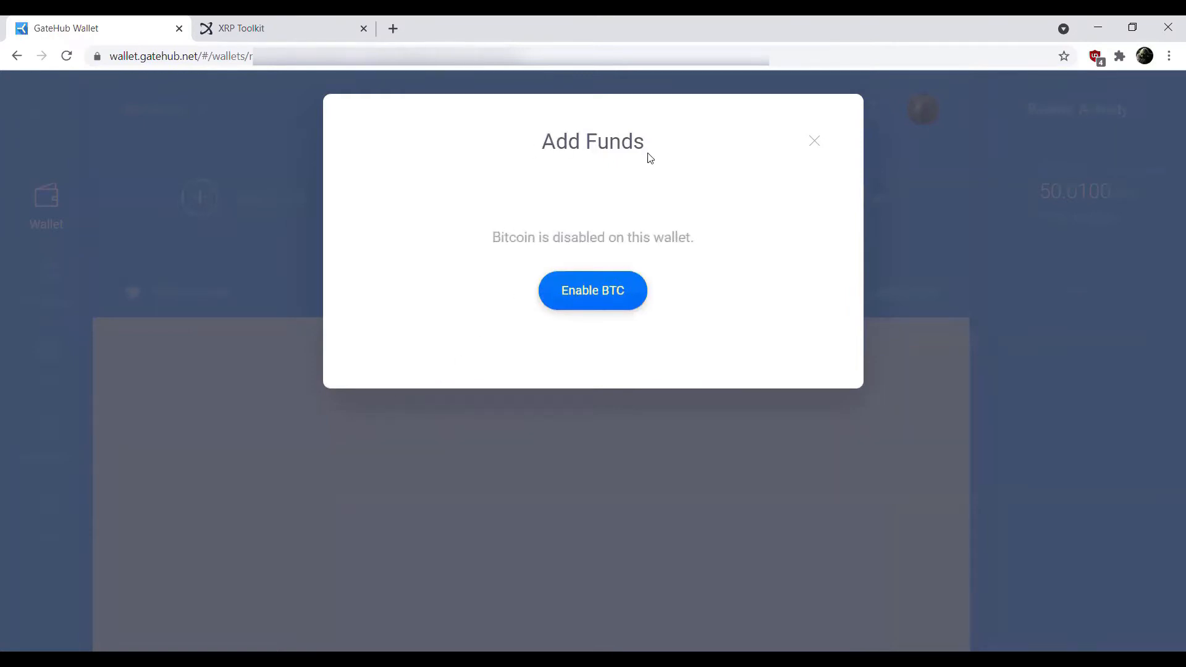
{"action": "mouse_move", "coordinate": [592, 290]}
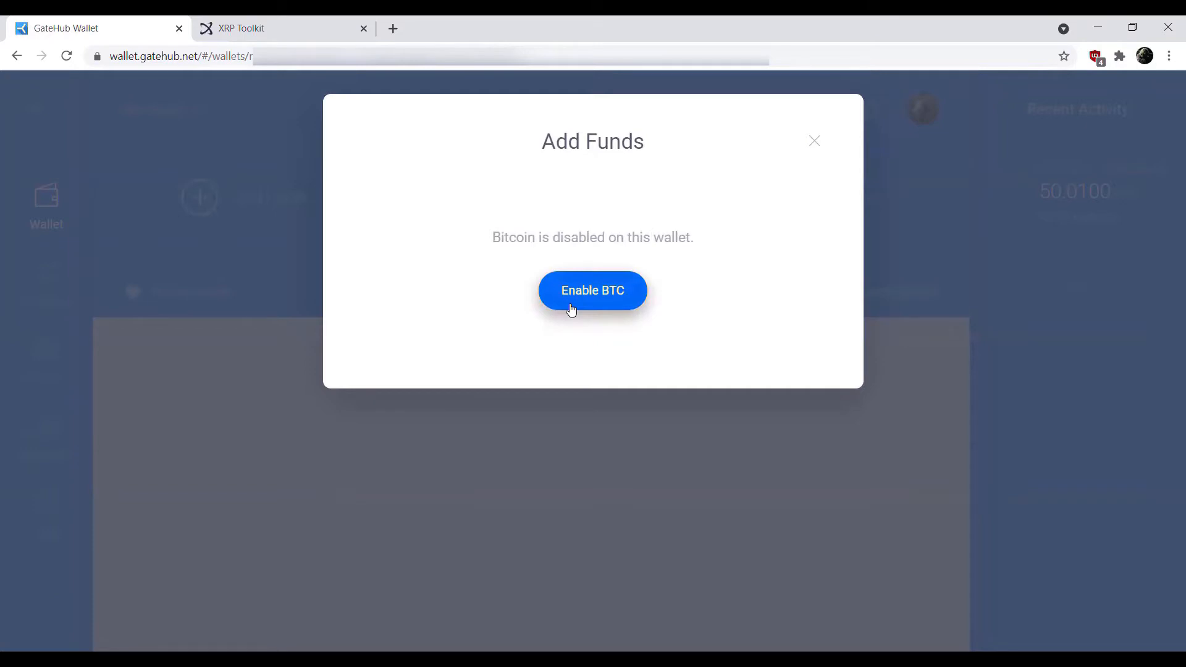
{"action": "left_click", "coordinate": [592, 290]}
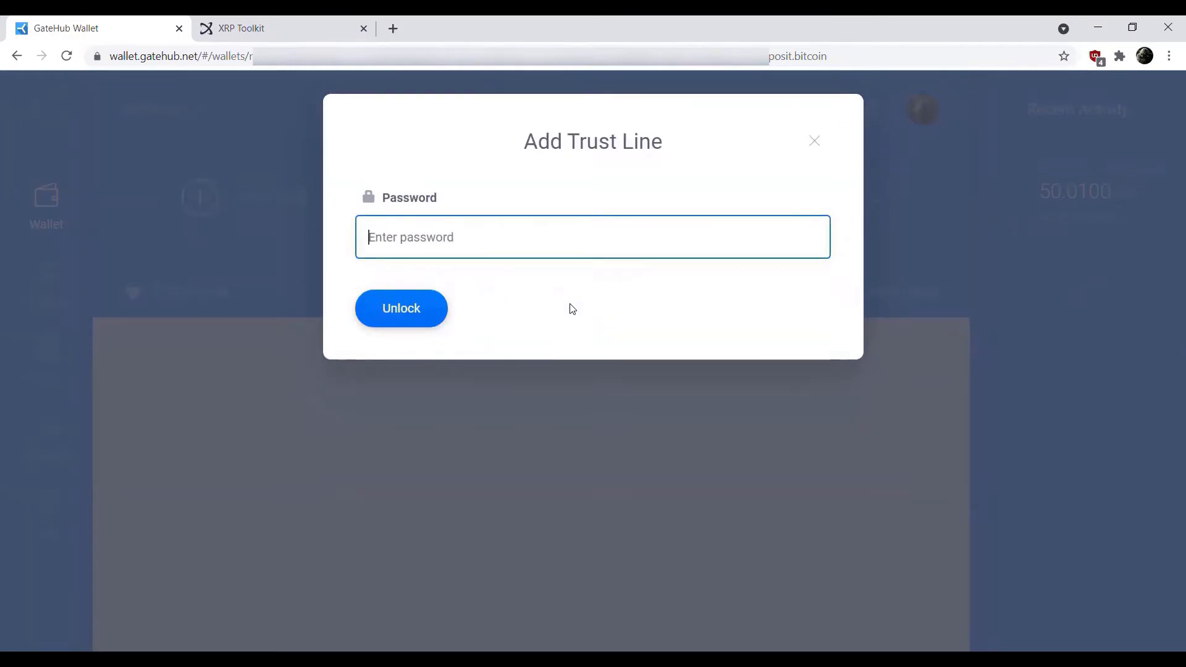
{"action": "type", "text": "•"}
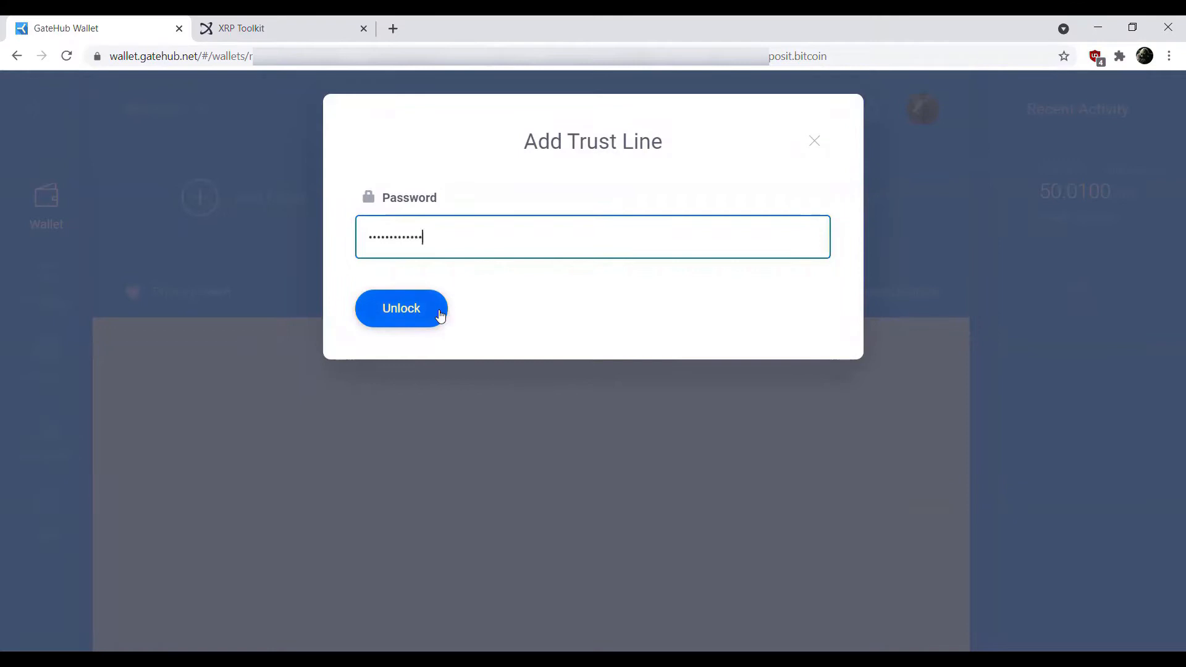
{"action": "left_click", "coordinate": [400, 308]}
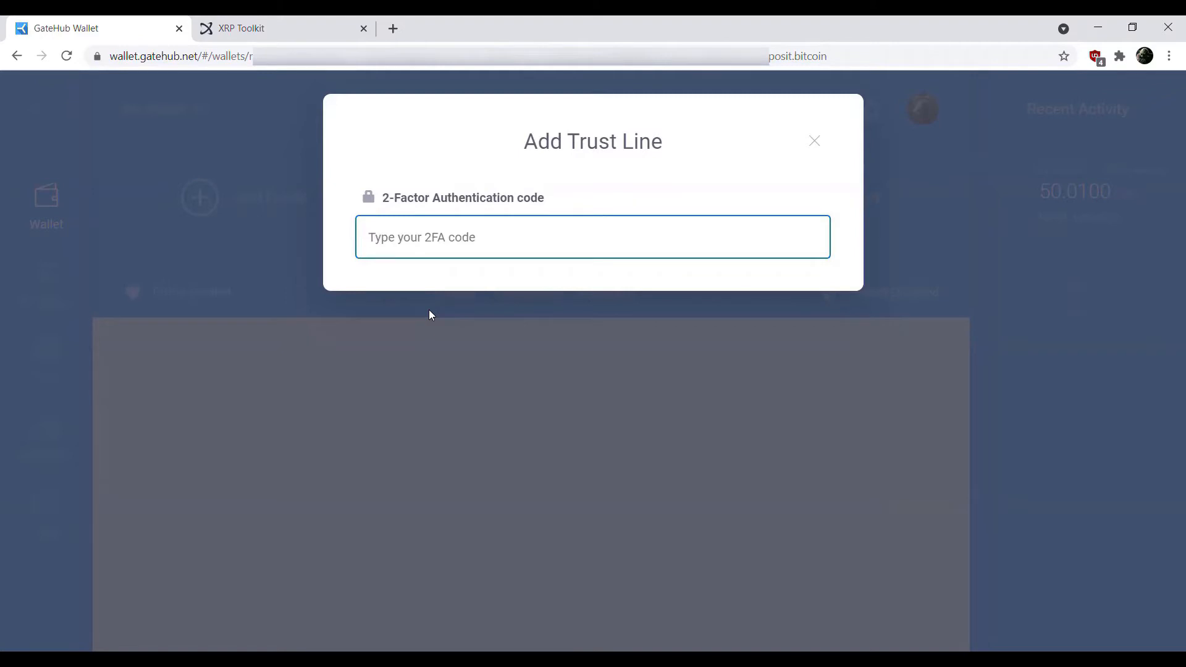
{"action": "left_click", "coordinate": [592, 238]}
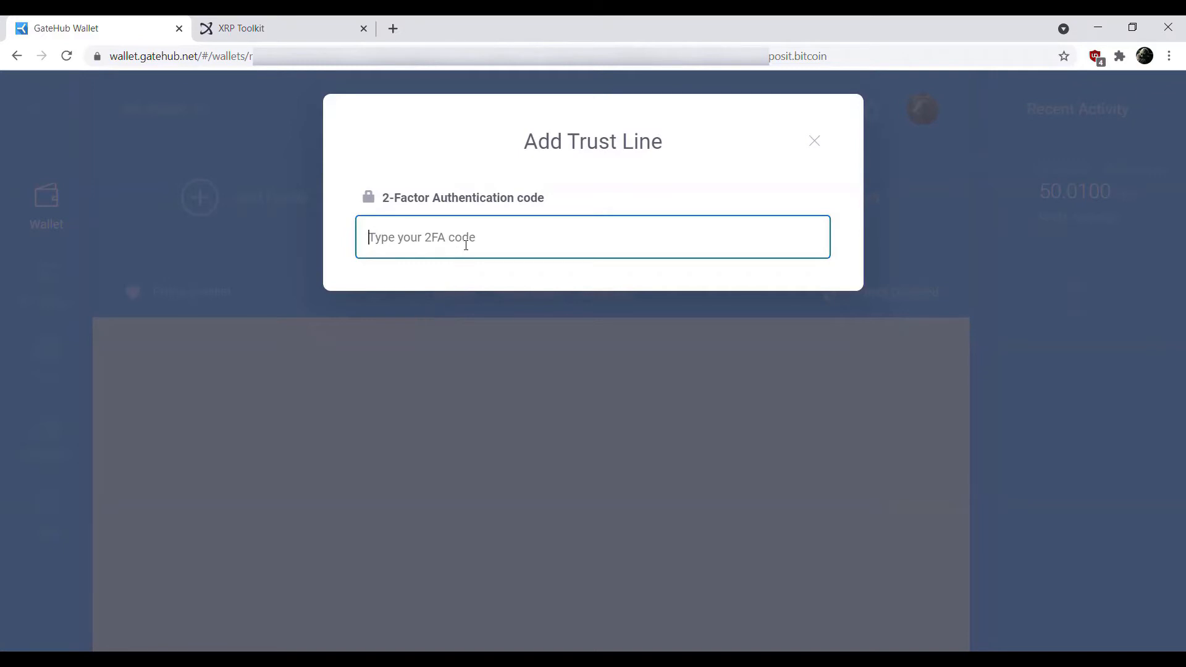
{"action": "type", "text": "561"}
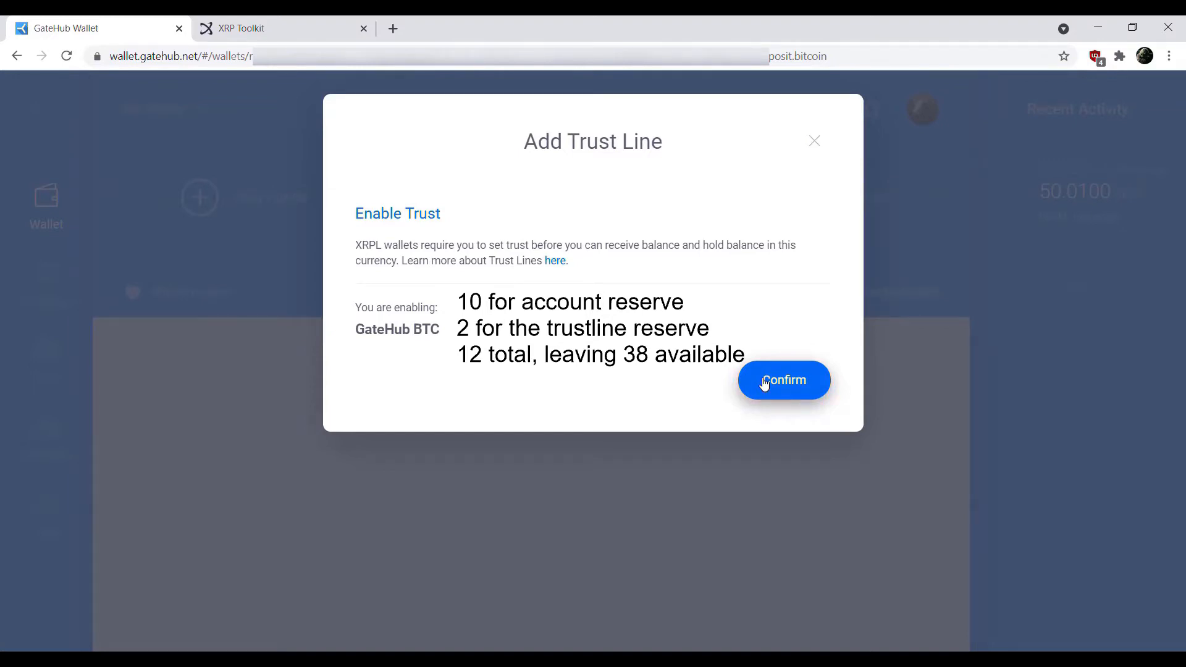
- Confirm the GateHub BTC trust line and dismiss the LastLedgerSequence exceeded error
{"action": "left_click", "coordinate": [783, 379]}
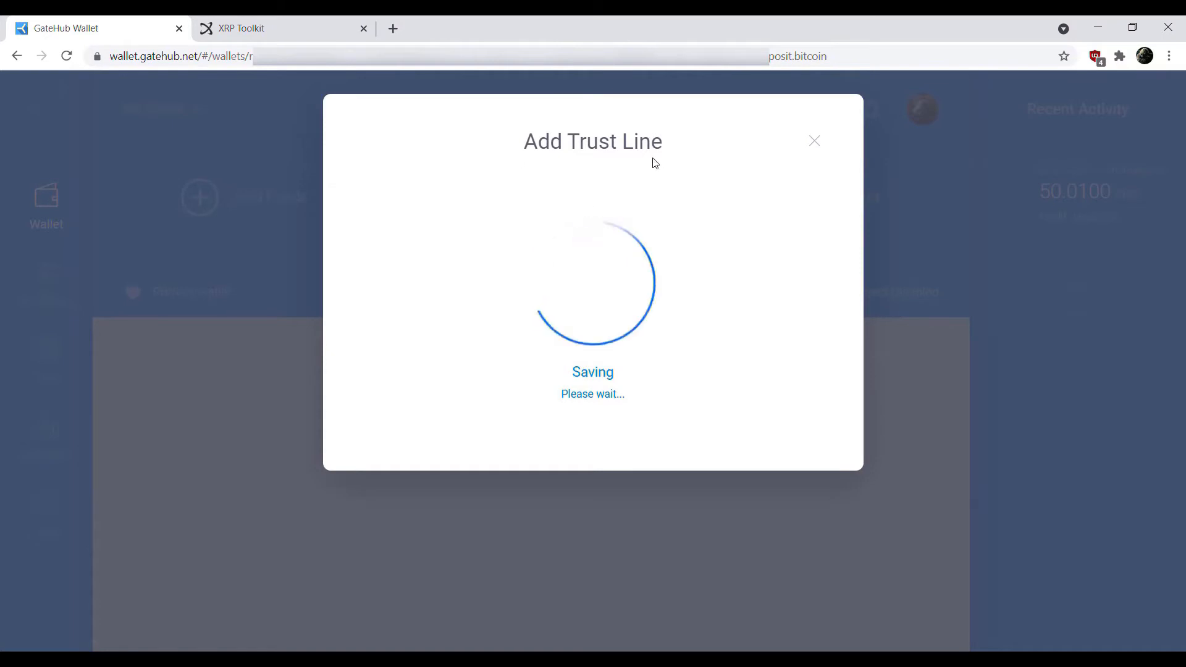
{"action": "mouse_move", "coordinate": [614, 162]}
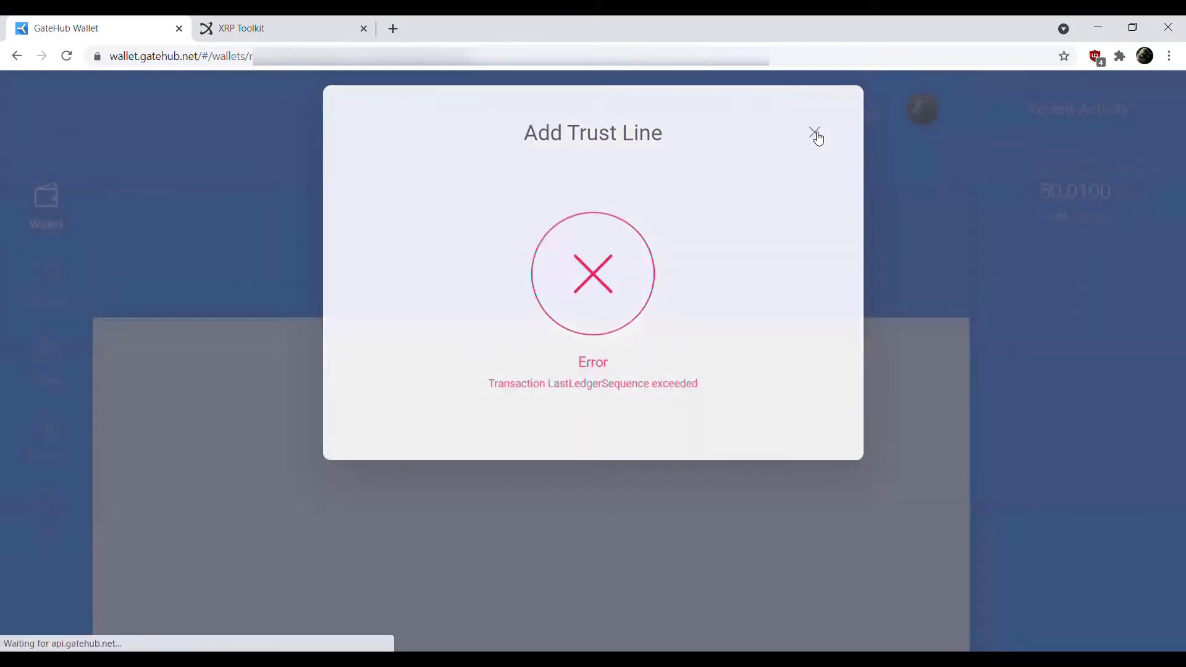
{"action": "left_click", "coordinate": [815, 133]}
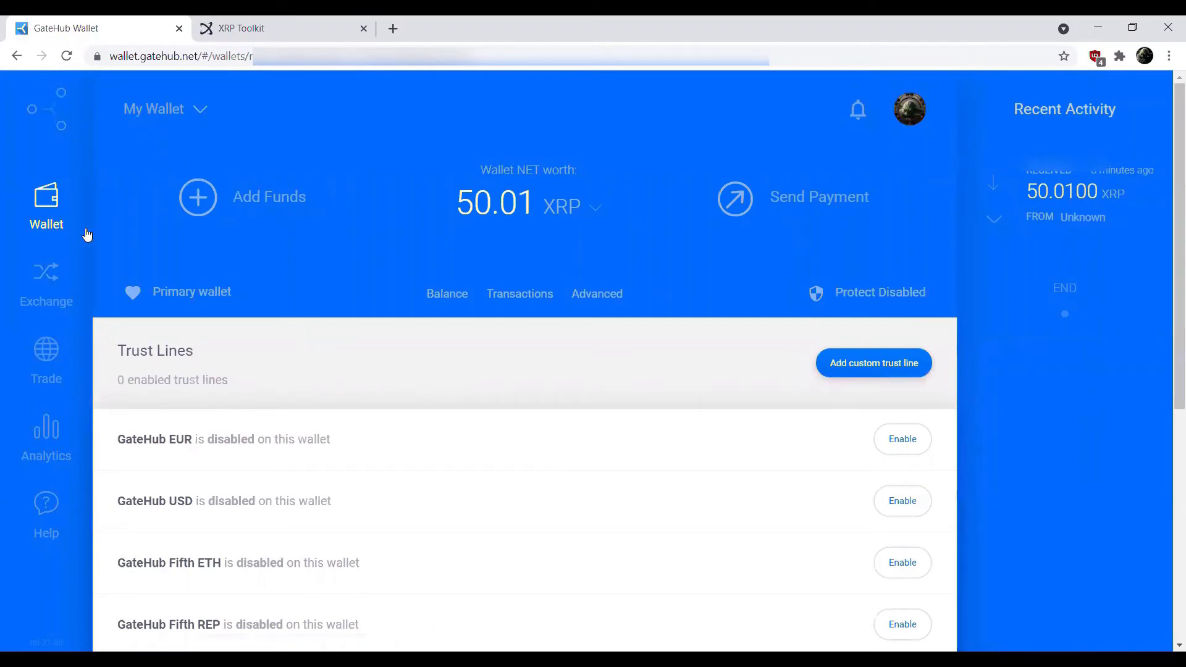
- Return to the Balance view listing BTC (GateHub Fifth) at 0.0000 beside XRP
{"action": "left_click", "coordinate": [446, 294]}
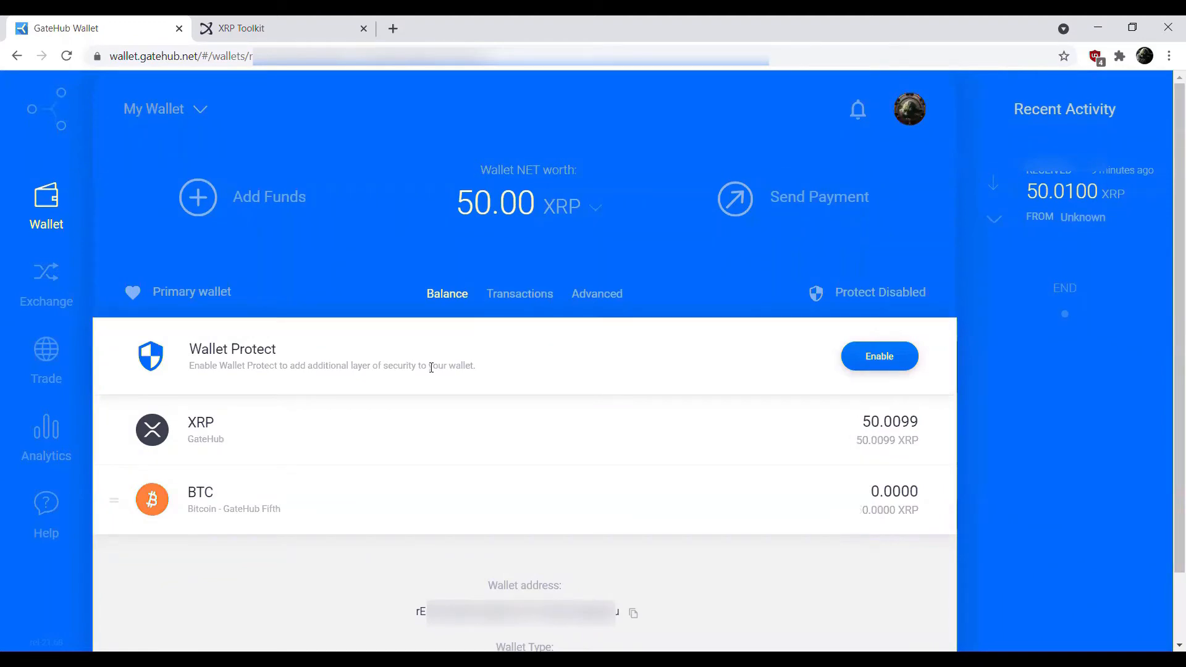
{"action": "mouse_move", "coordinate": [570, 356]}
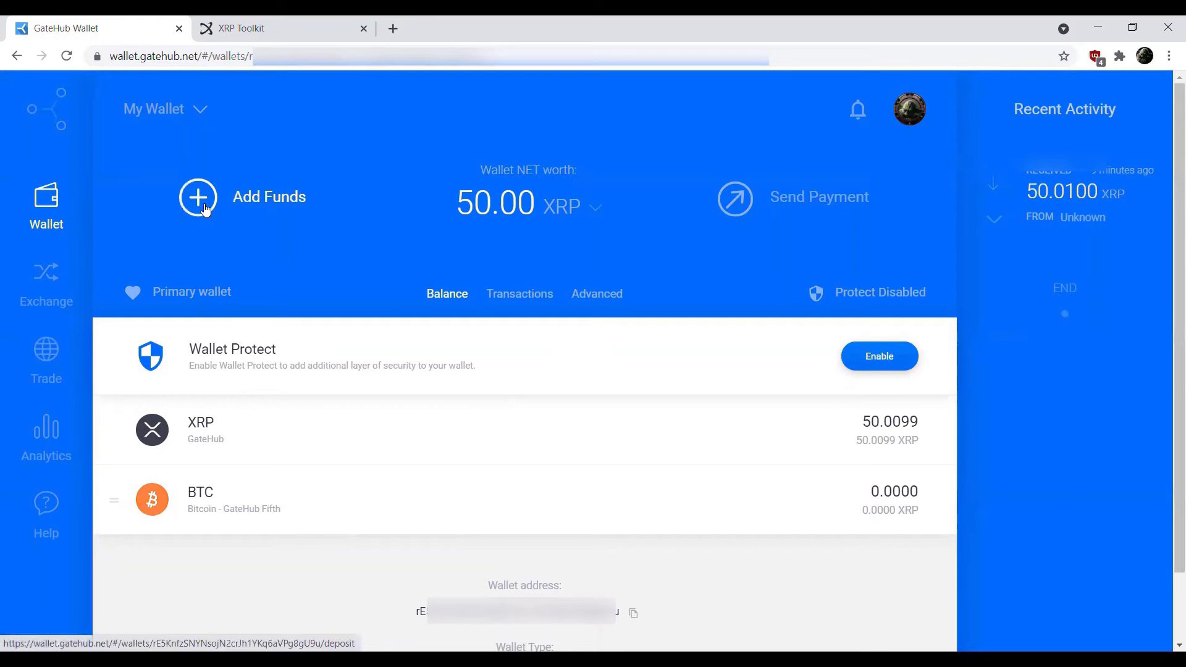
- Show the Bitcoin deposit address, receive the BTC deposits and close the dialog
{"action": "left_click", "coordinate": [198, 197]}
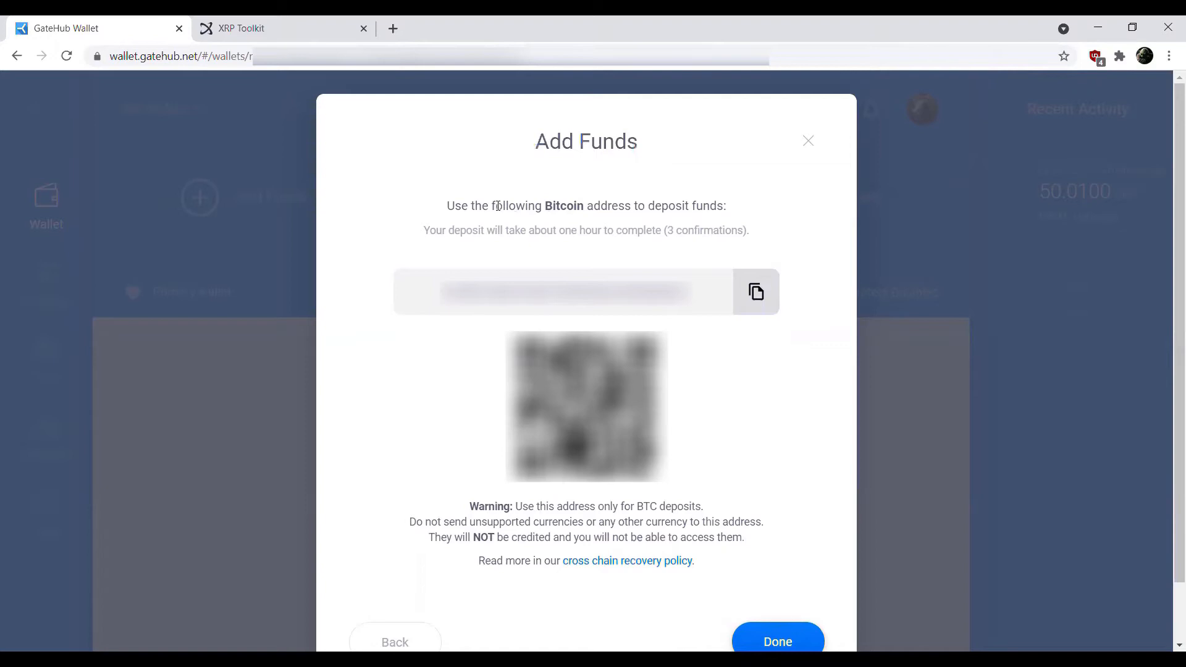
{"action": "mouse_move", "coordinate": [535, 236]}
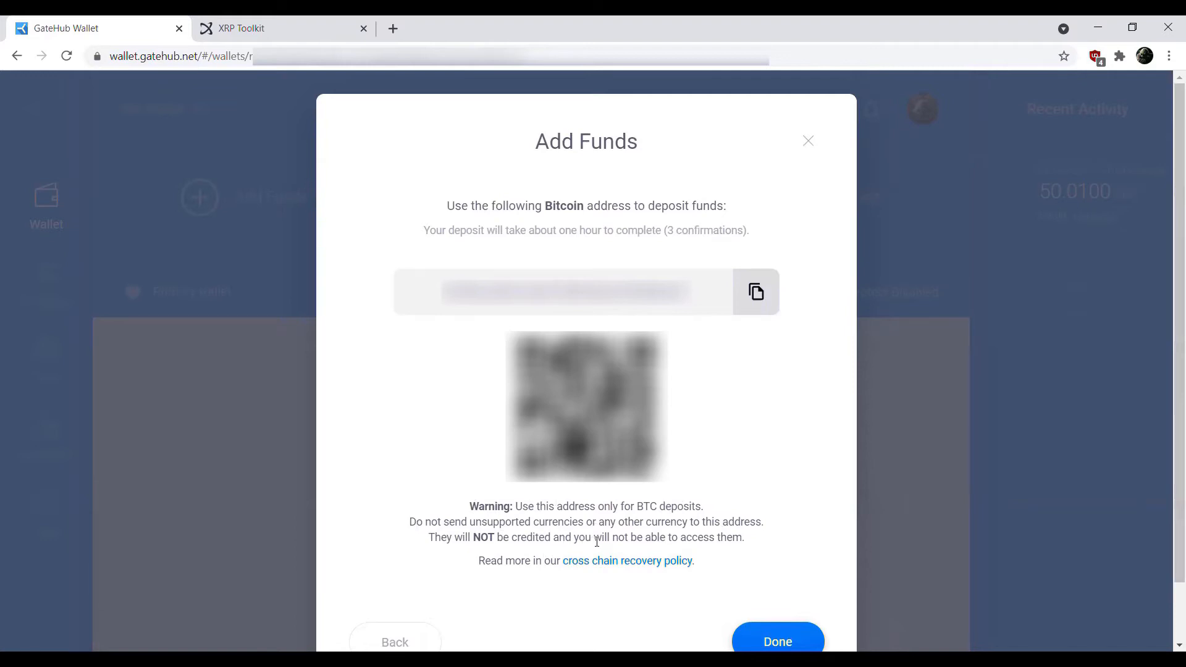
{"action": "mouse_move", "coordinate": [611, 549]}
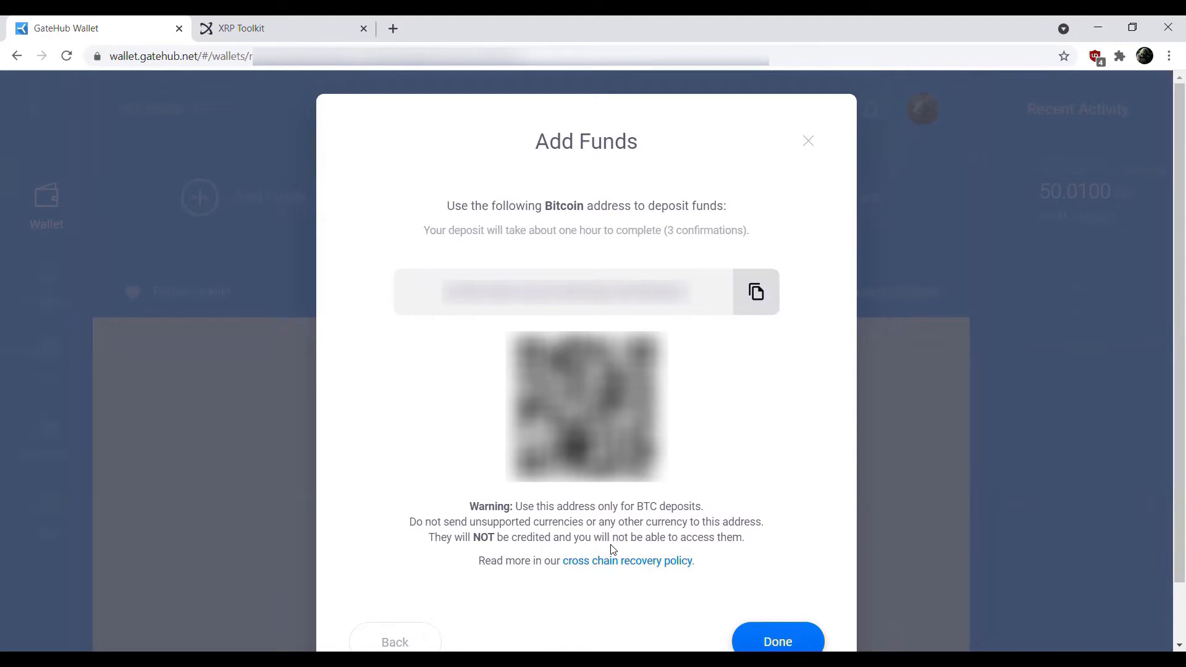
{"action": "mouse_move", "coordinate": [626, 560]}
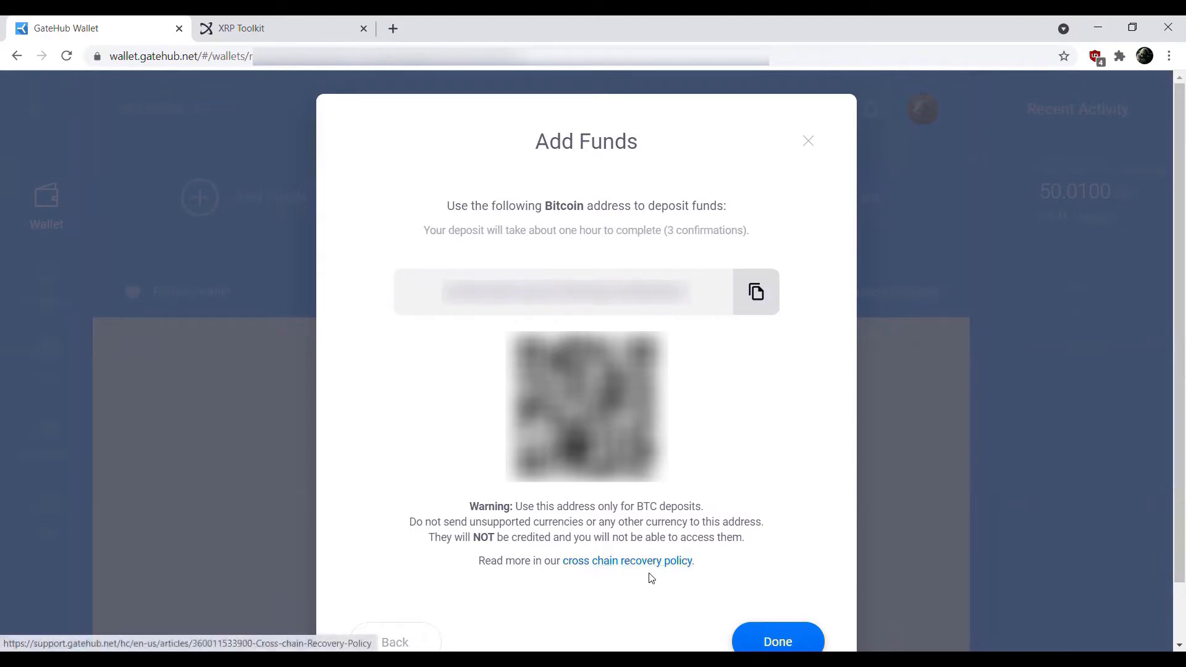
{"action": "mouse_move", "coordinate": [662, 565]}
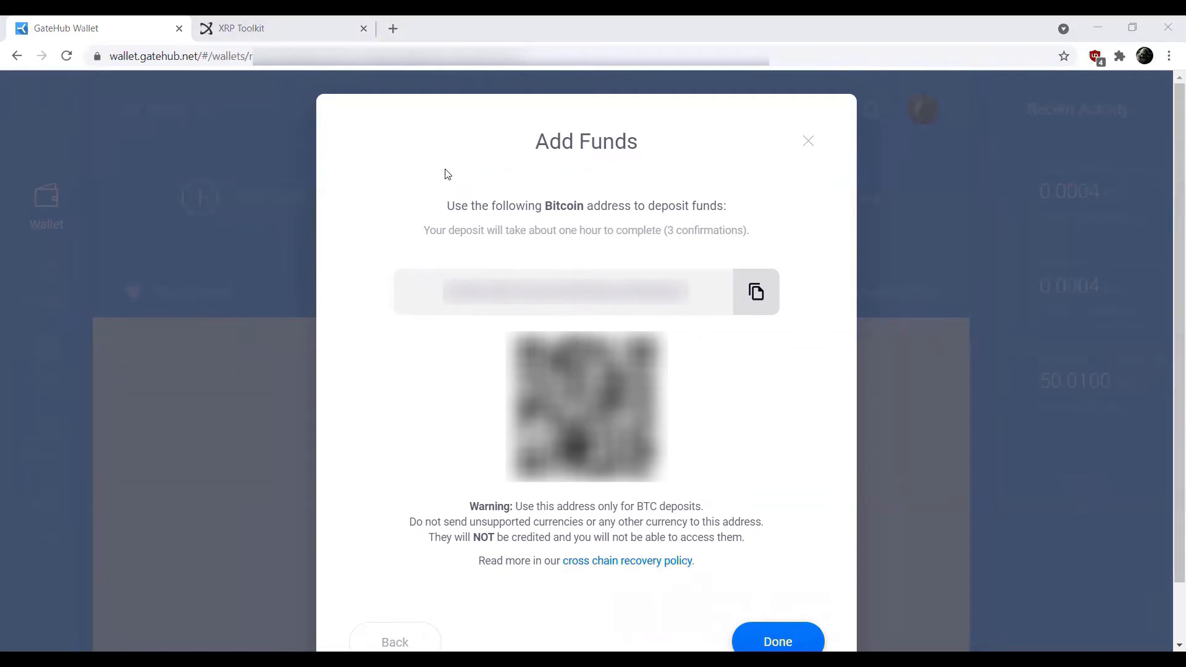
{"action": "mouse_move", "coordinate": [533, 225]}
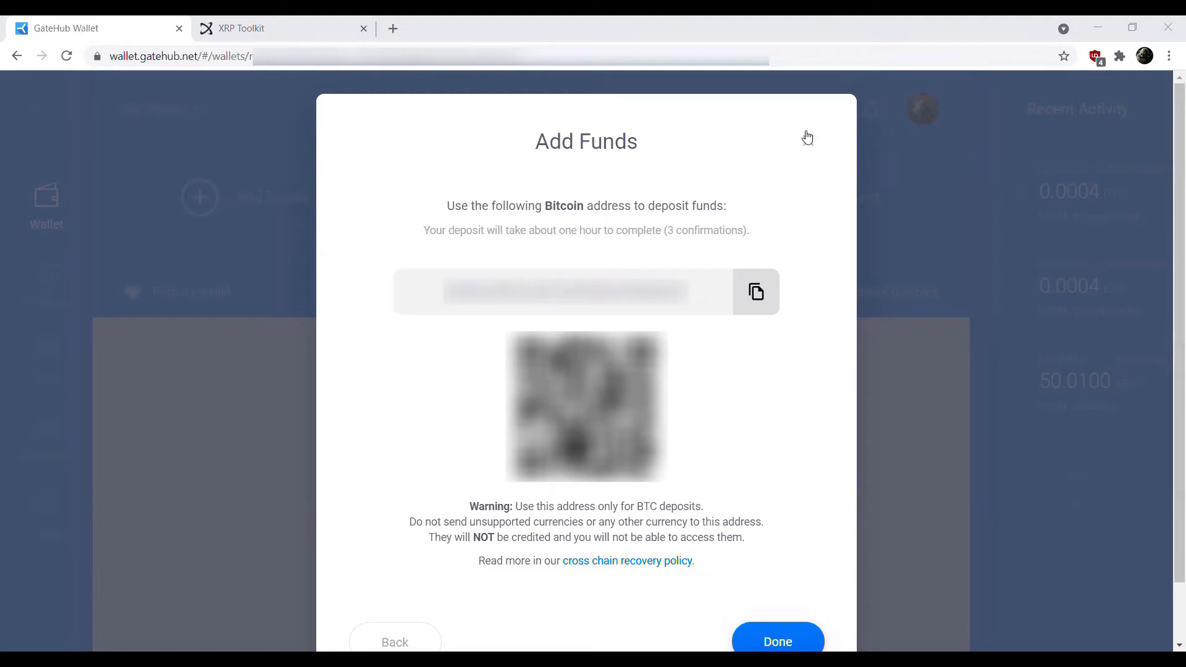
{"action": "left_click", "coordinate": [777, 642]}
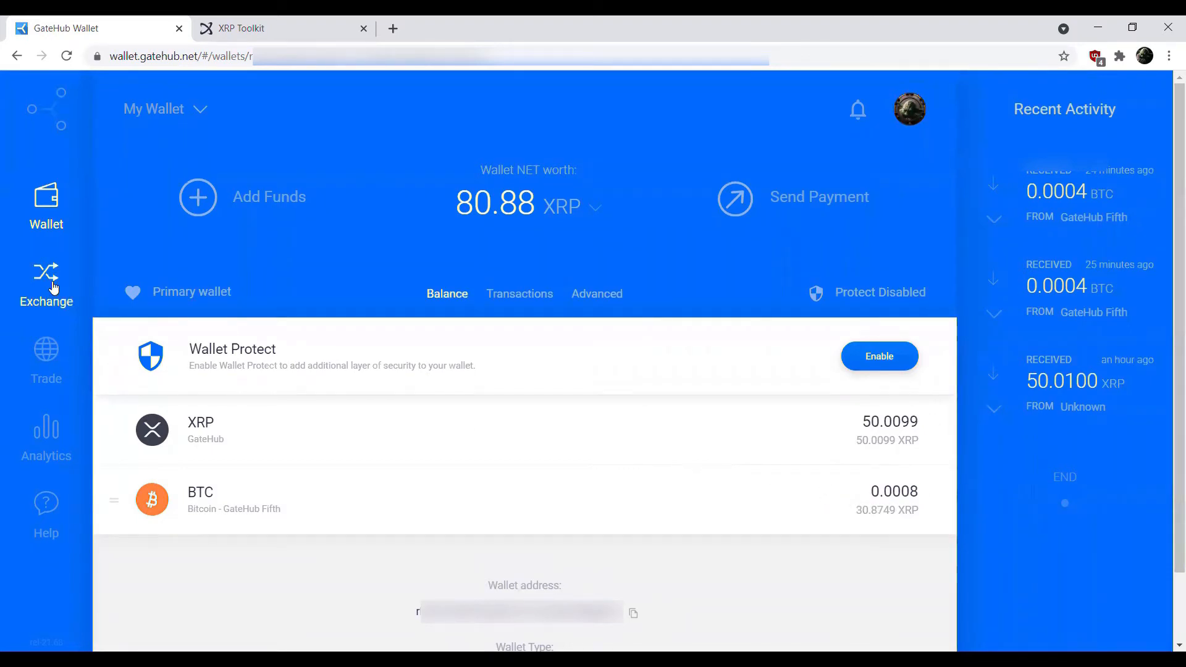
- On Exchange, pay with BTC using all available 0.000778 BTC for XRP
{"action": "left_click", "coordinate": [46, 284]}
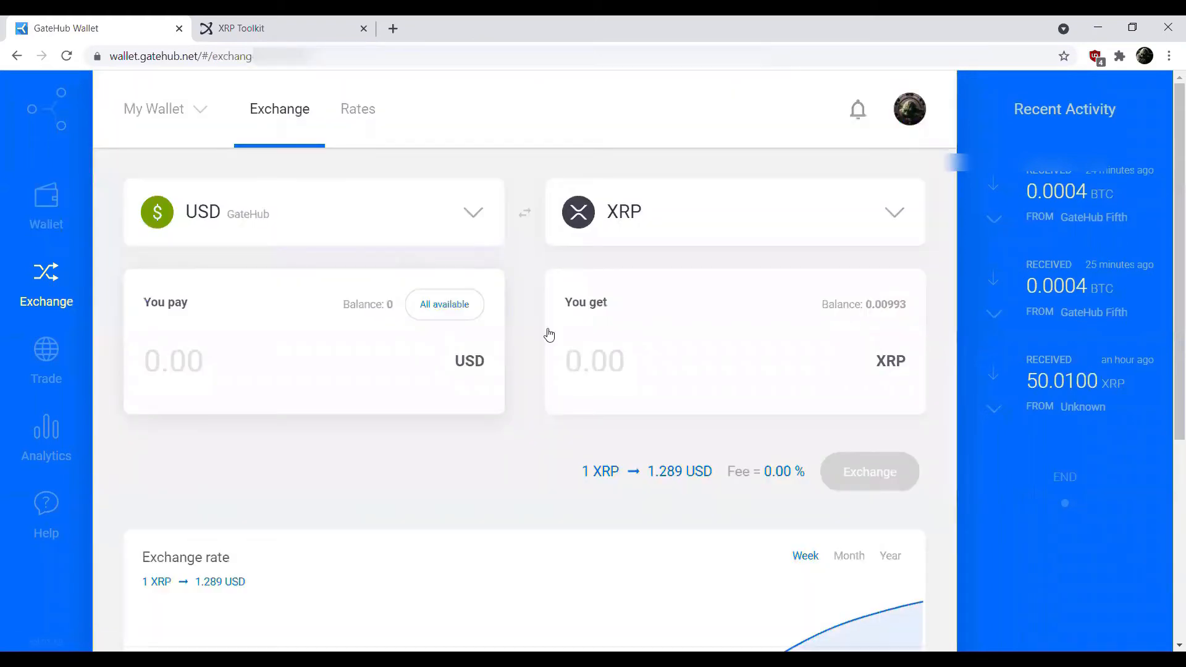
{"action": "mouse_move", "coordinate": [540, 284]}
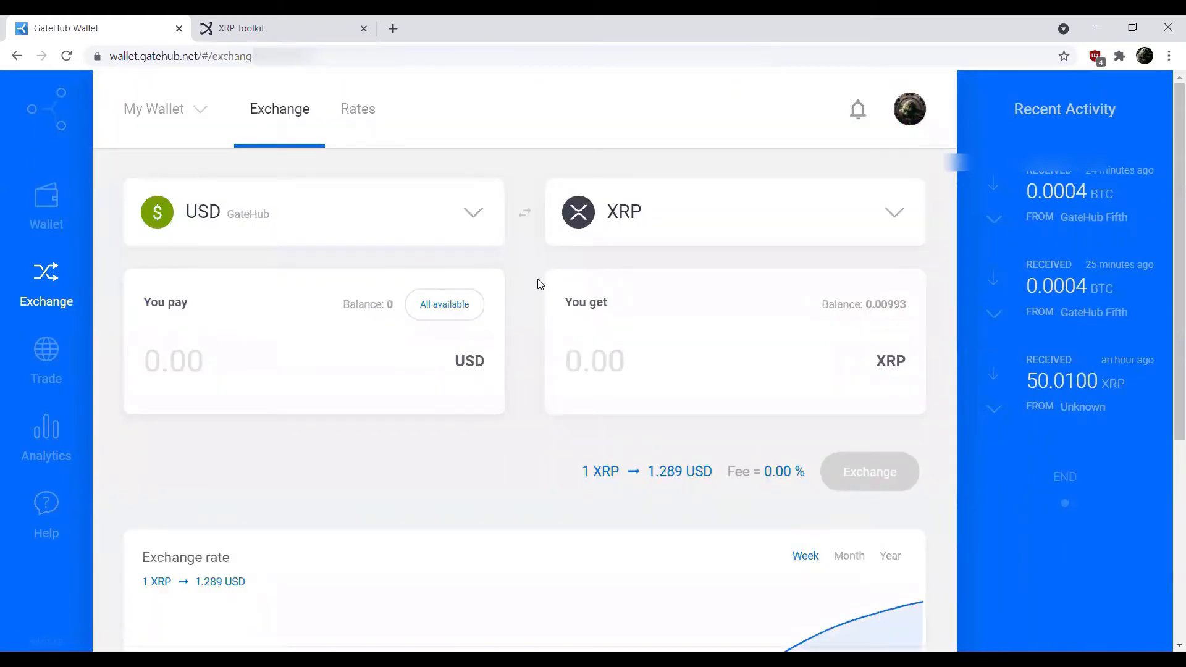
{"action": "mouse_move", "coordinate": [456, 223]}
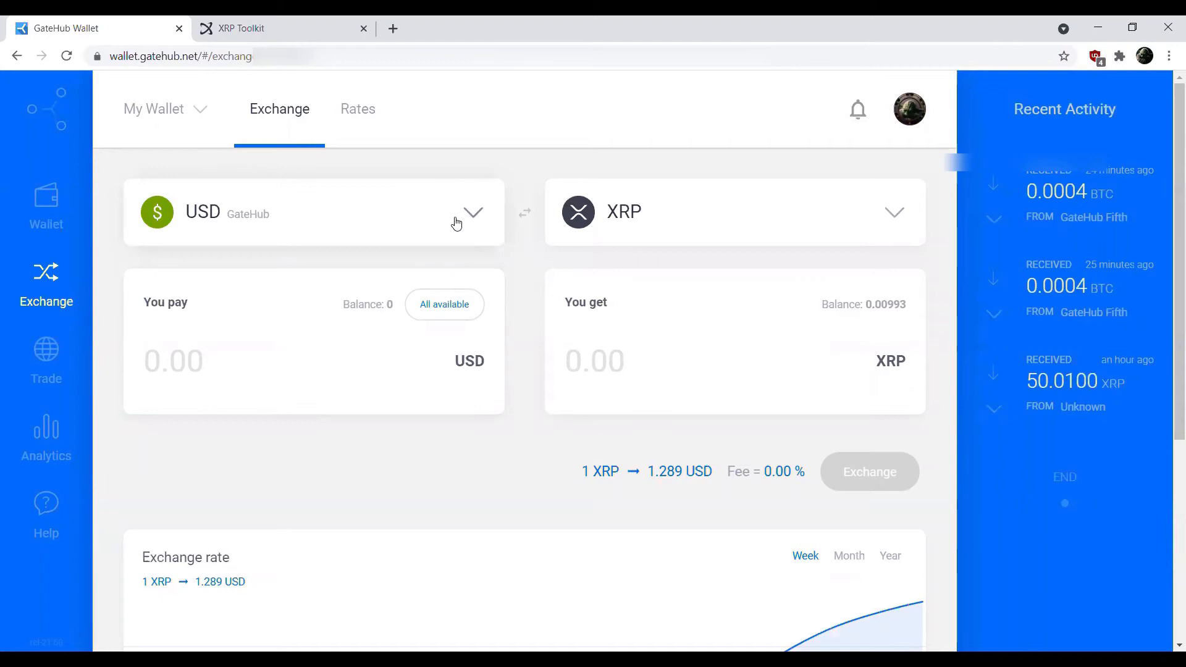
{"action": "left_click", "coordinate": [473, 212]}
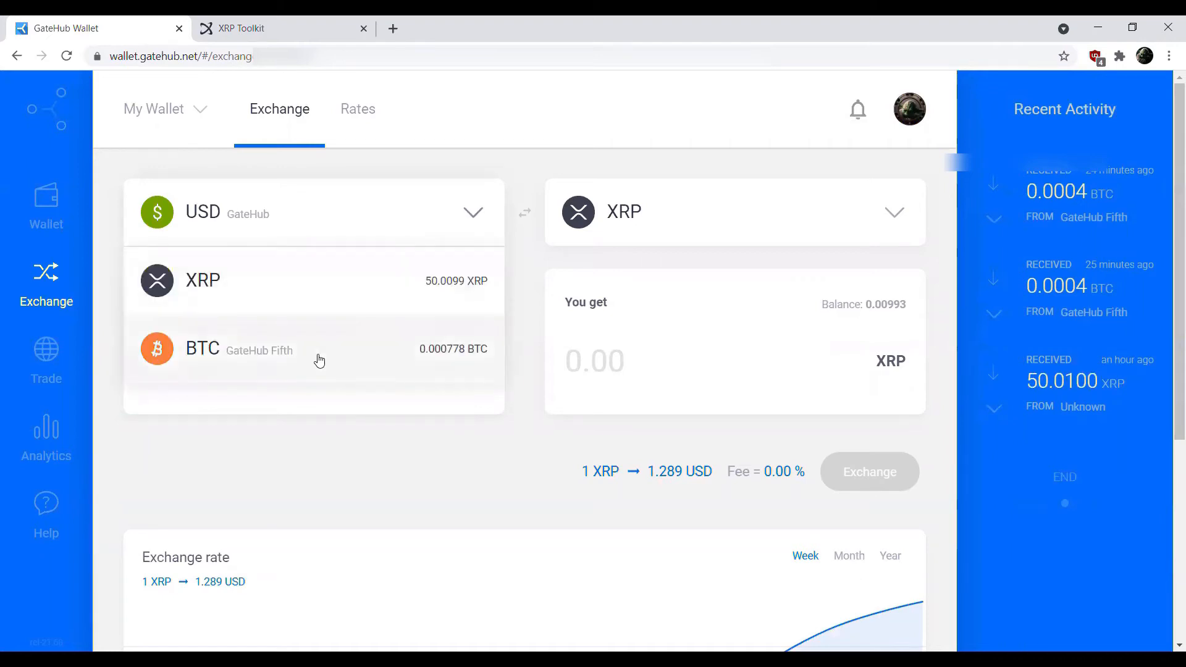
{"action": "left_click", "coordinate": [202, 348]}
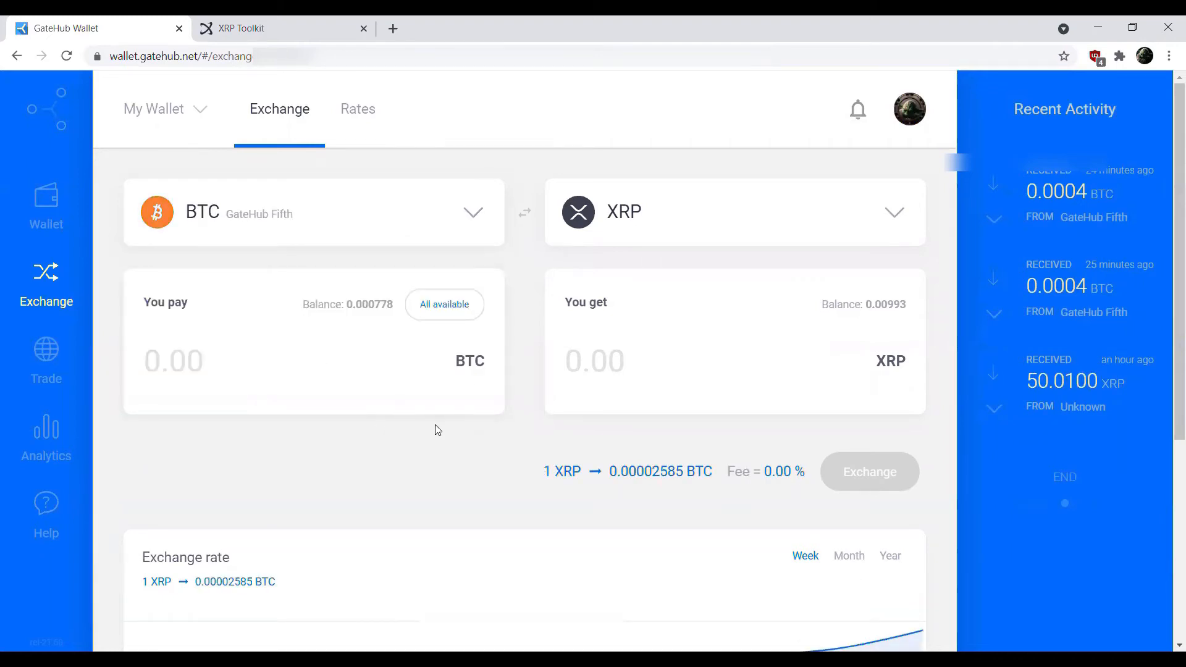
{"action": "left_click", "coordinate": [443, 304]}
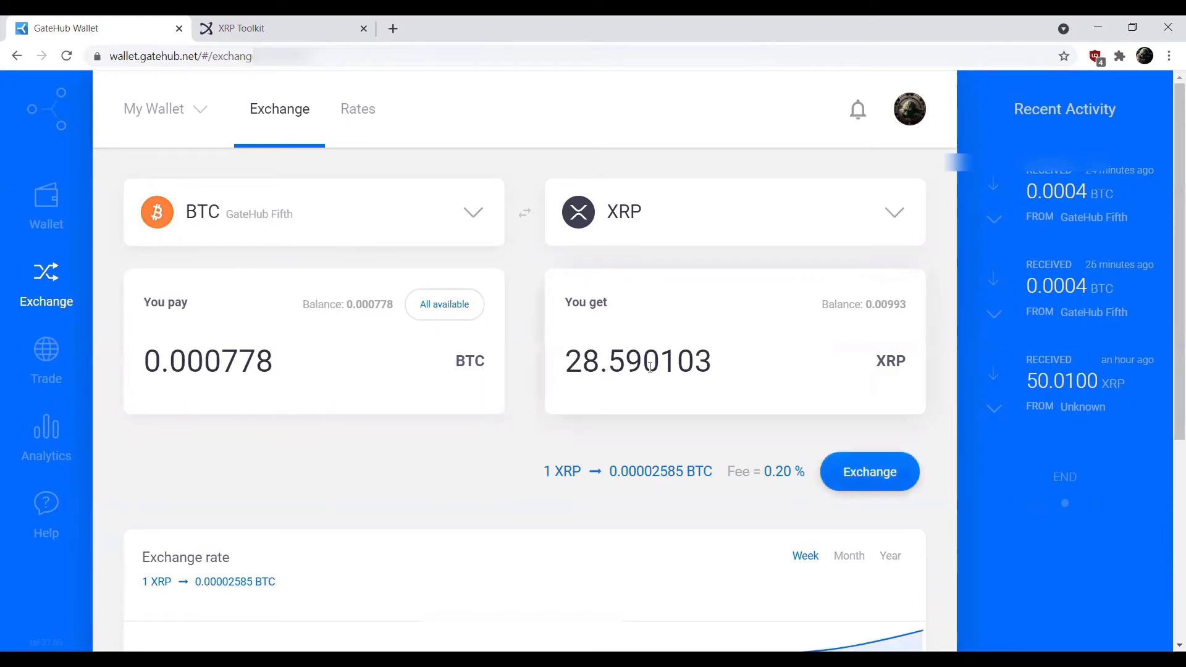
{"action": "mouse_move", "coordinate": [738, 368]}
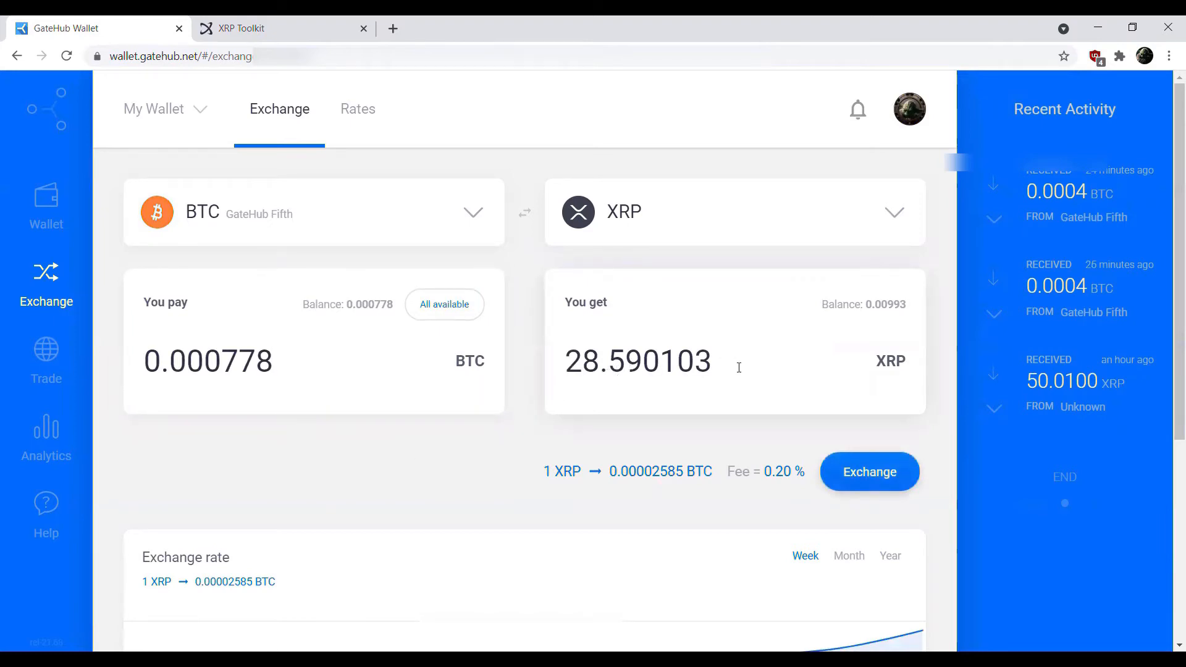
{"action": "mouse_move", "coordinate": [541, 477]}
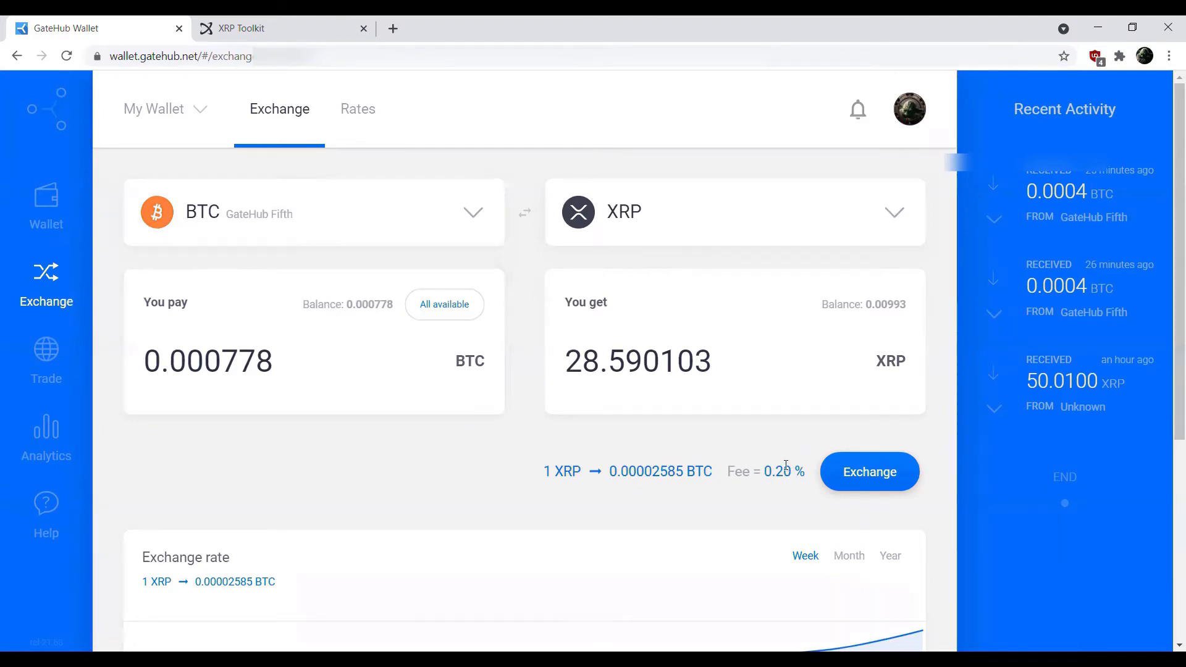
{"action": "mouse_move", "coordinate": [556, 450]}
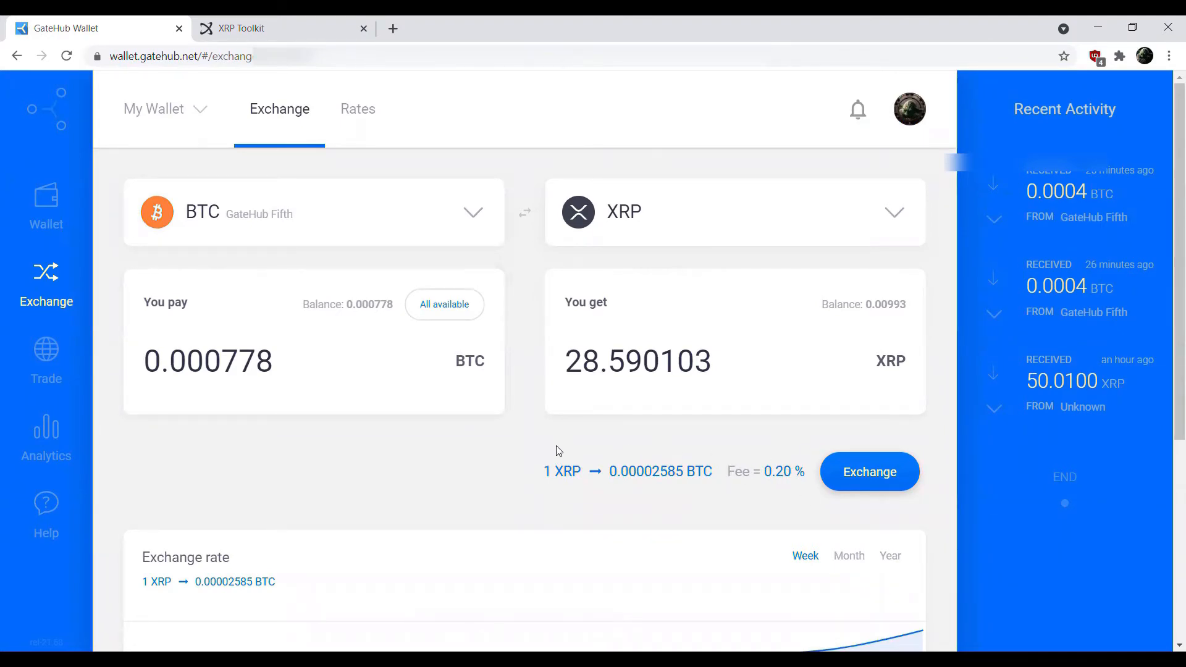
{"action": "mouse_move", "coordinate": [530, 450]}
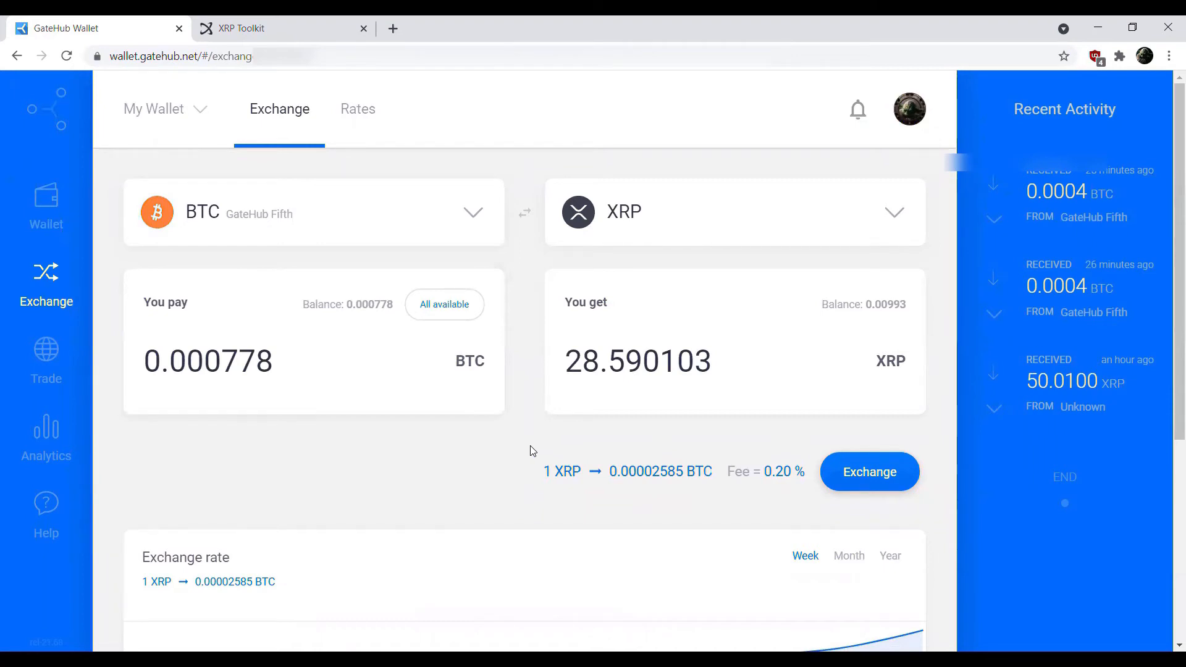
{"action": "mouse_move", "coordinate": [45, 356]}
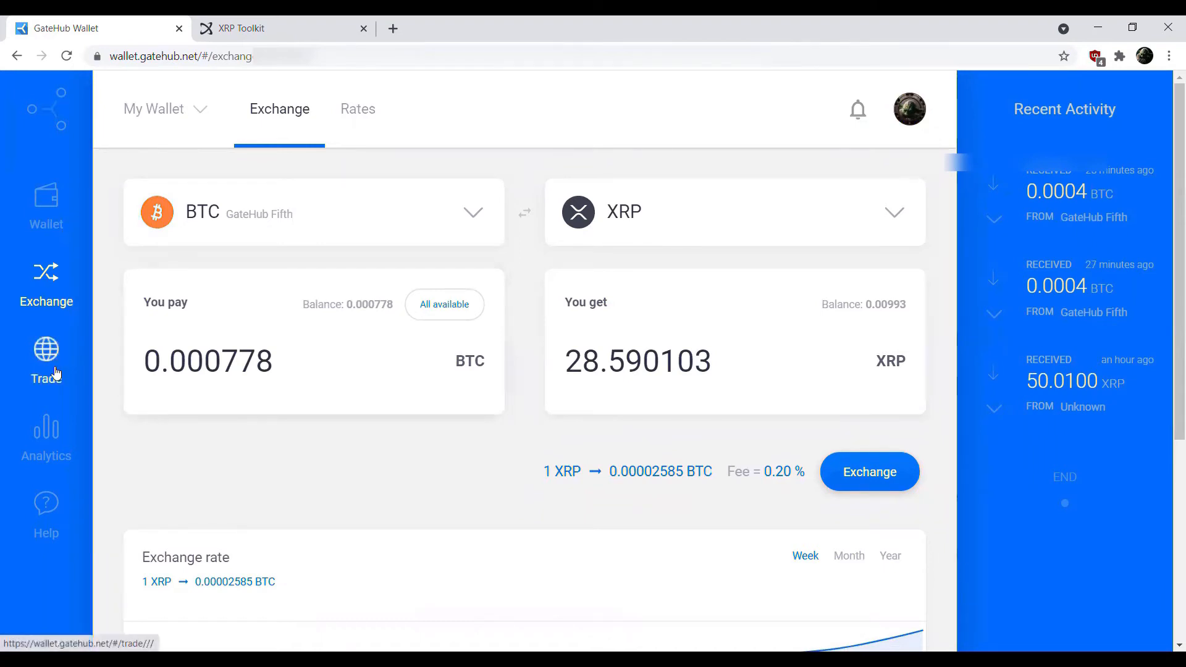
- On Trade, set the XRP/BTC buy amount to 28.5 then 30 XRP, then leave for Send Payment
{"action": "left_click", "coordinate": [46, 360]}
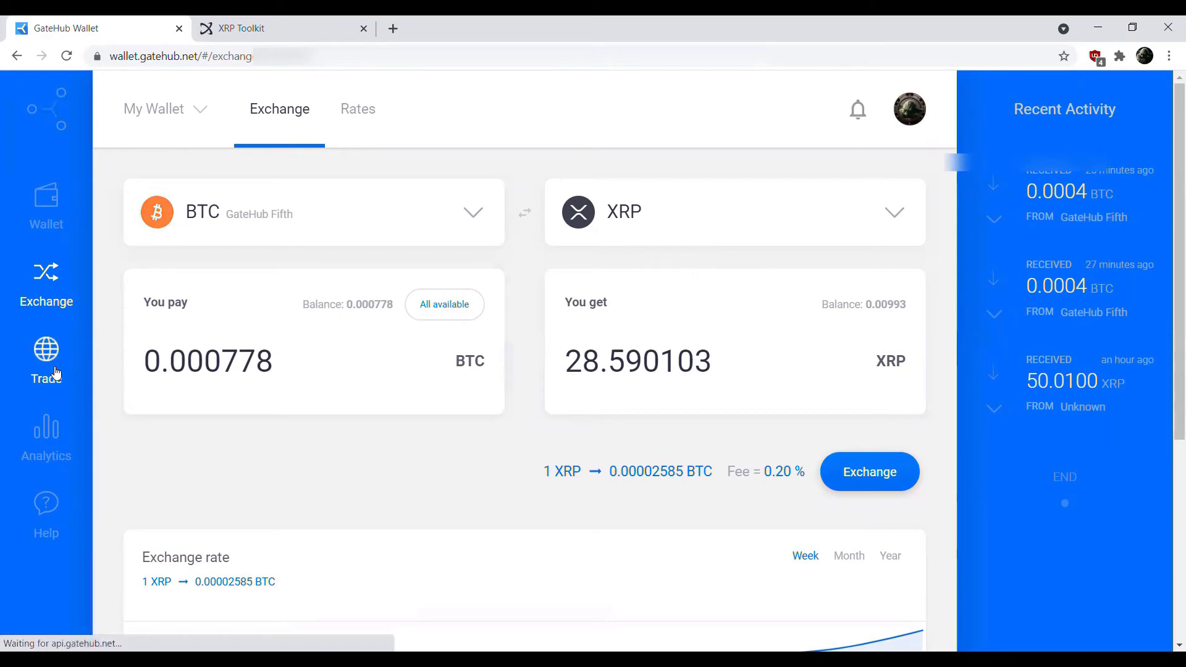
{"action": "left_click", "coordinate": [46, 360]}
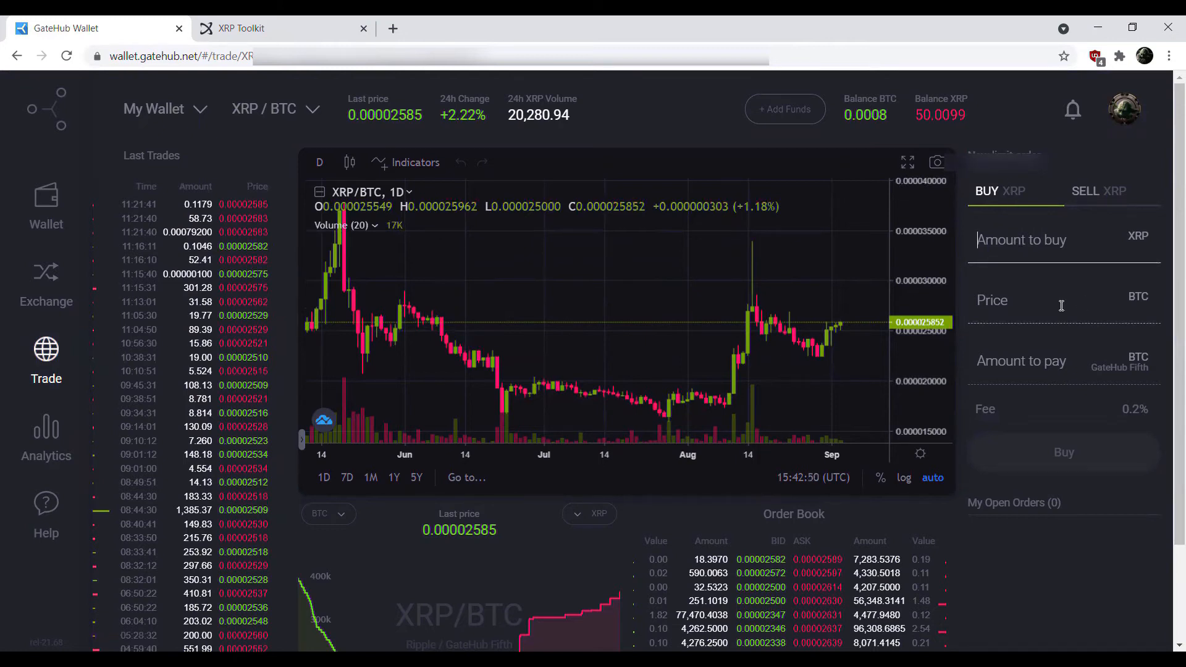
{"action": "type", "text": "28.5"}
{"action": "left_click", "coordinate": [1065, 302]}
{"action": "type", "text": "0.0002585"}
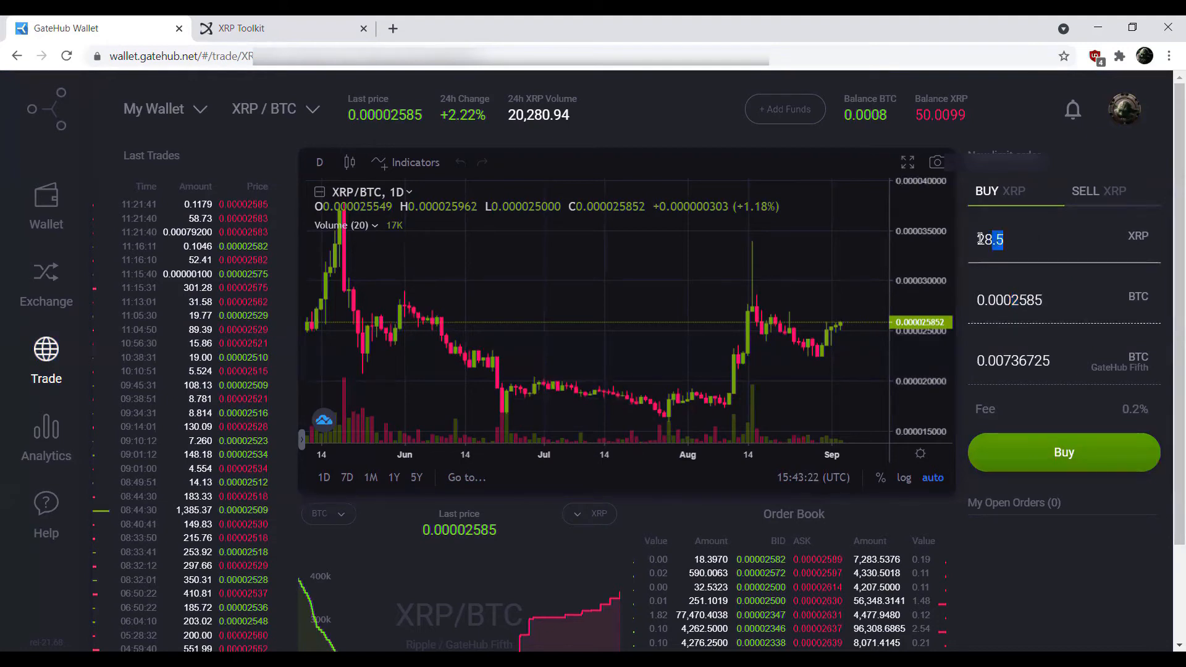
{"action": "type", "text": "30"}
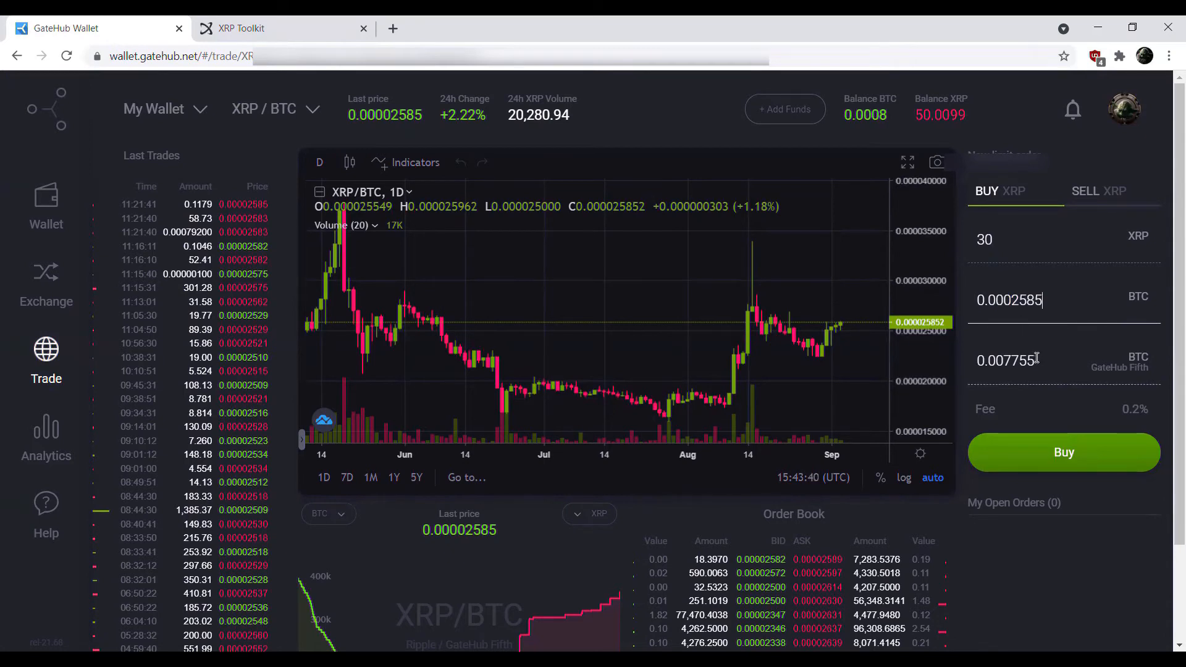
{"action": "left_click", "coordinate": [46, 204]}
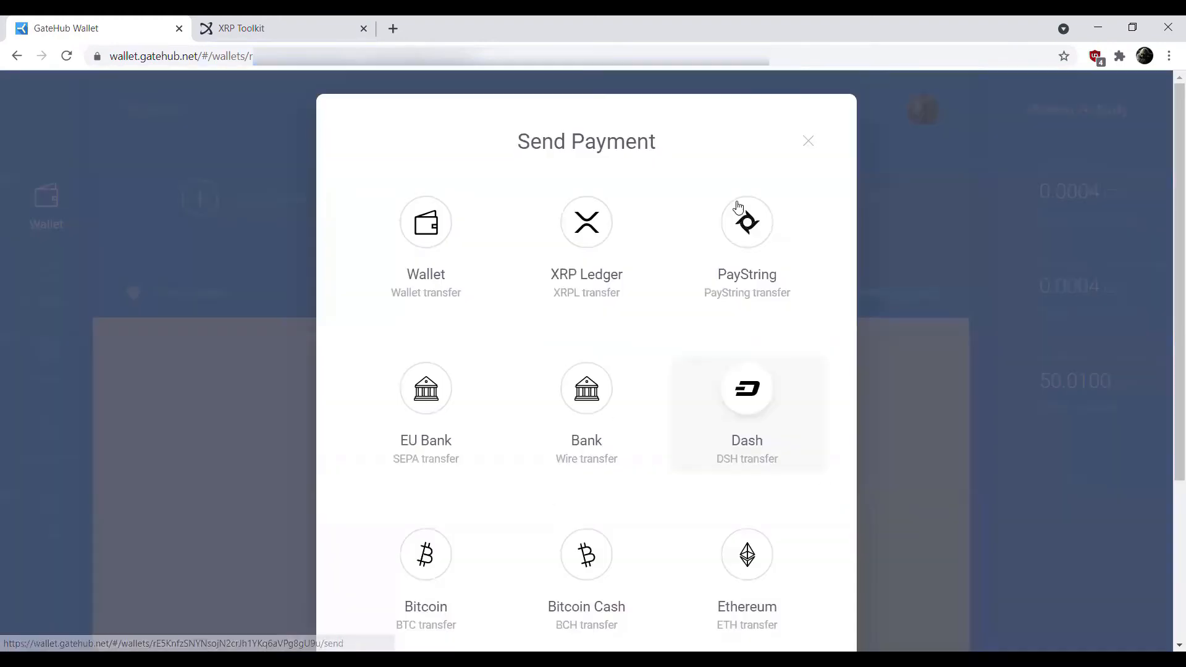
- Fill a Bitcoin payment to 'Myself' with the address and amount, then close it unsent
{"action": "scroll", "scroll_direction": "down", "scroll_amount": 3}
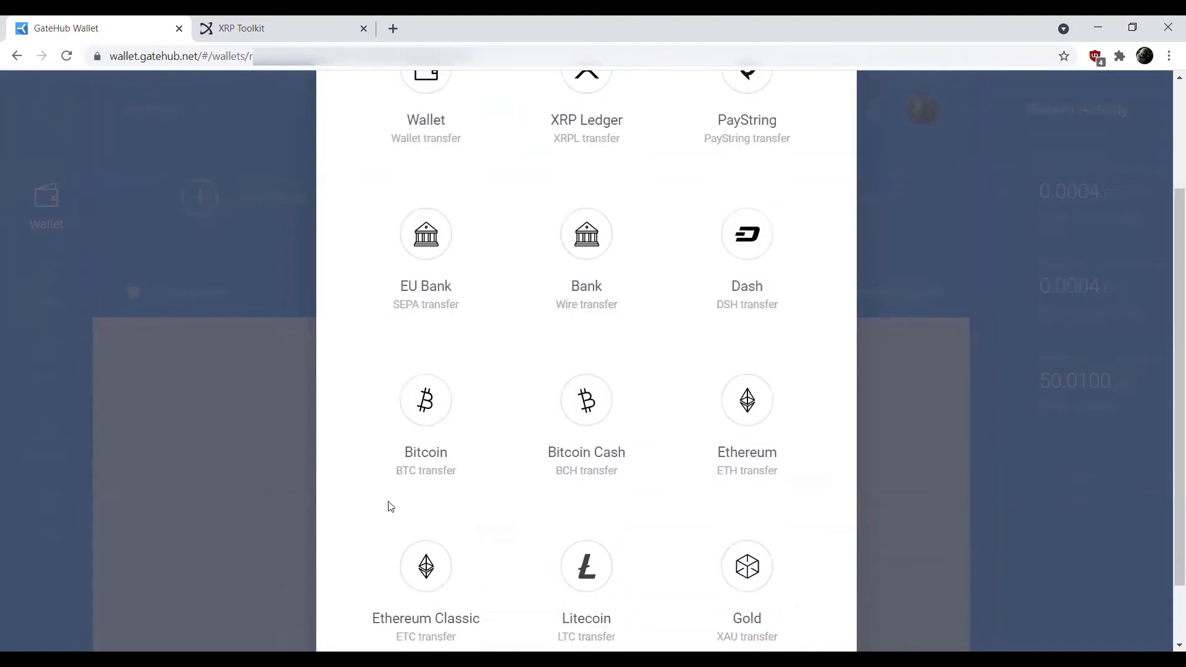
{"action": "left_click", "coordinate": [425, 400]}
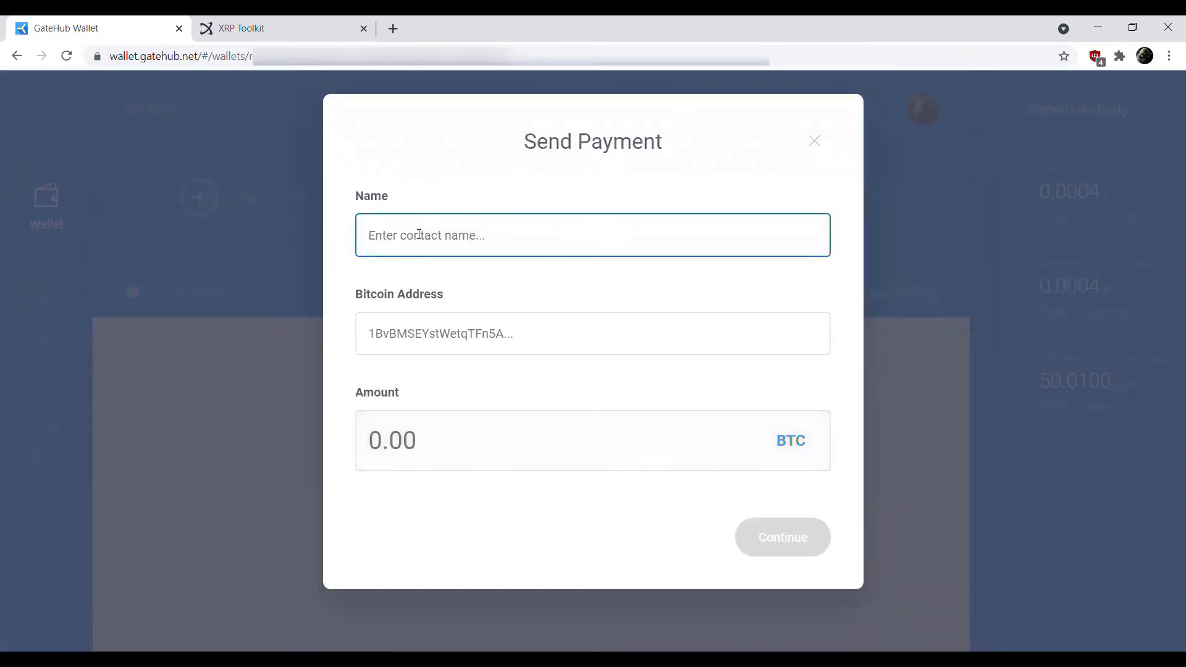
{"action": "type", "text": "Mysel"}
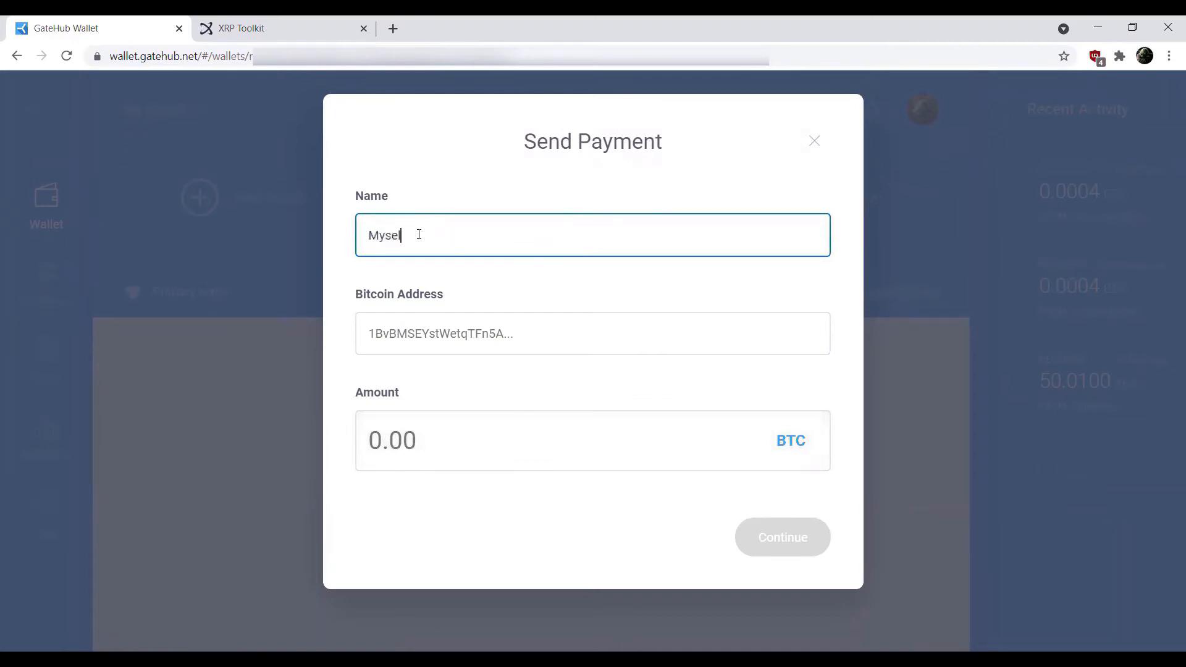
{"action": "left_click", "coordinate": [592, 333]}
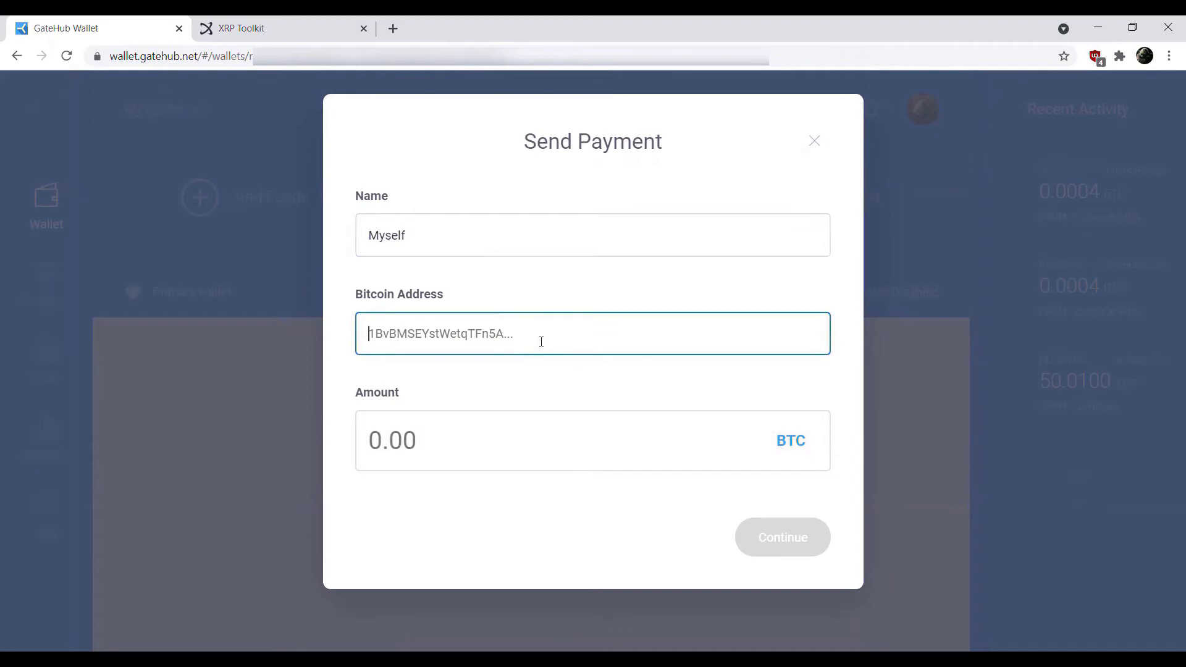
{"action": "mouse_move", "coordinate": [452, 334]}
{"action": "type", "text": "0.000775"}
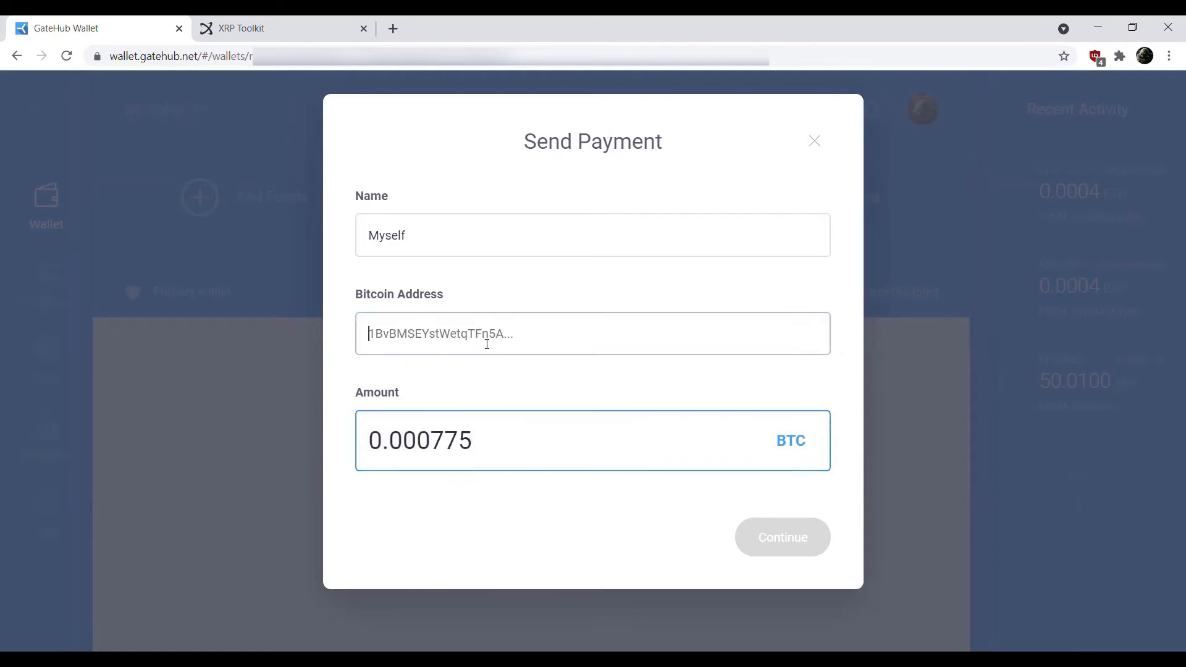
{"action": "left_click", "coordinate": [592, 334]}
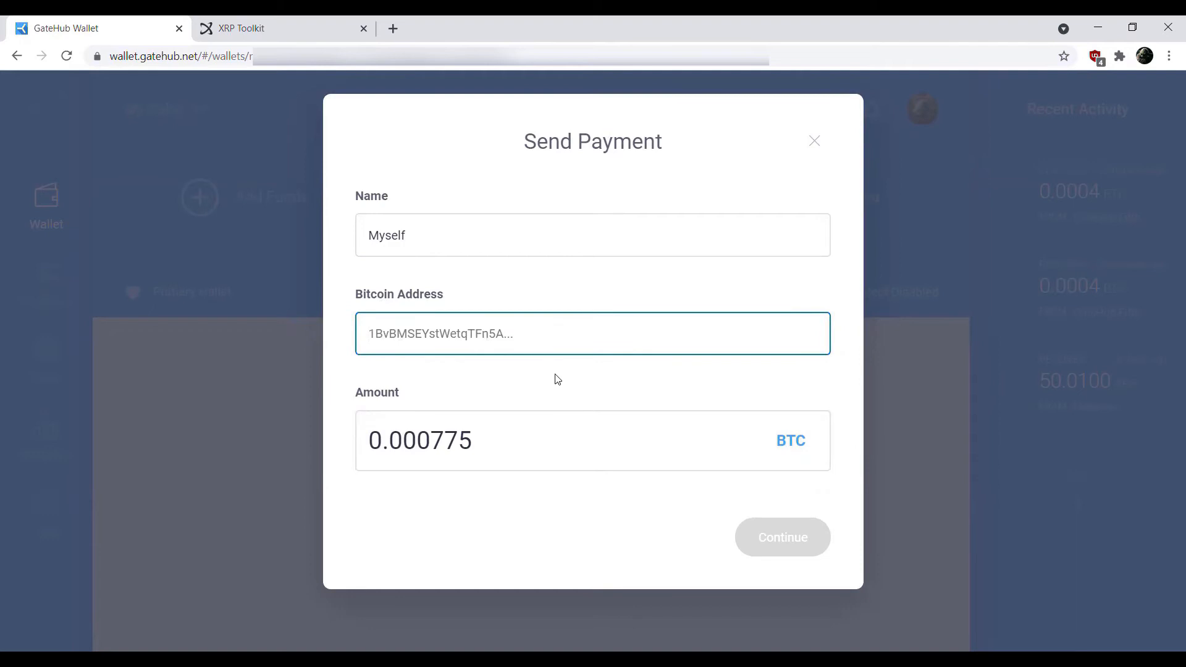
{"action": "mouse_move", "coordinate": [789, 549]}
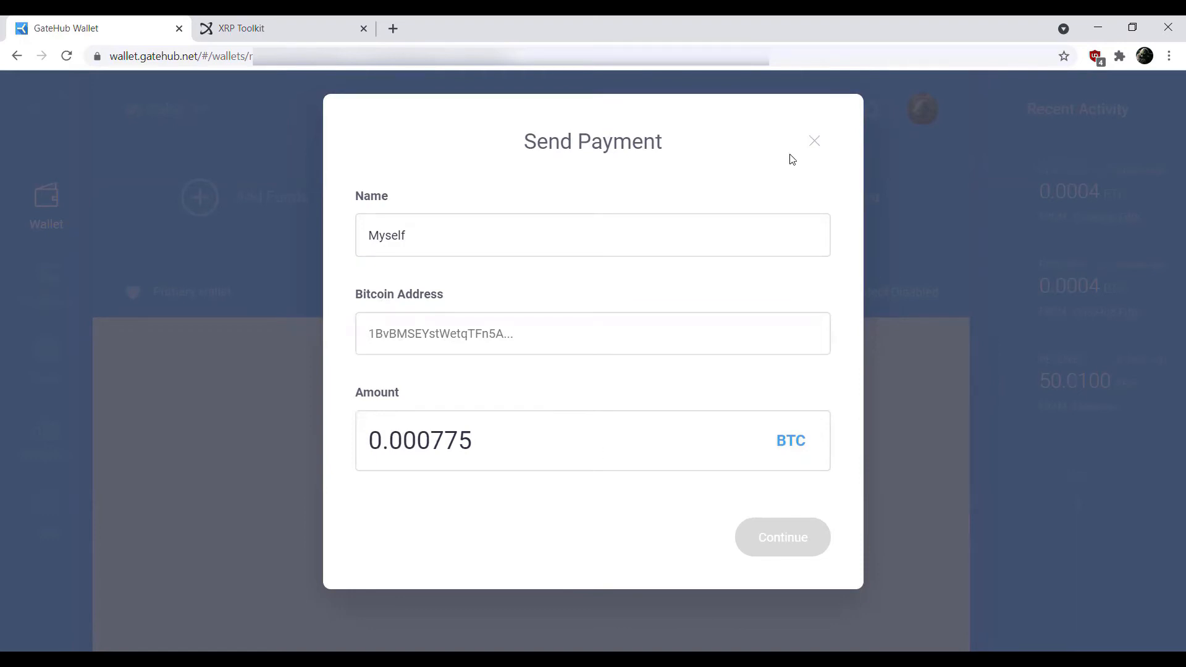
{"action": "left_click", "coordinate": [814, 141]}
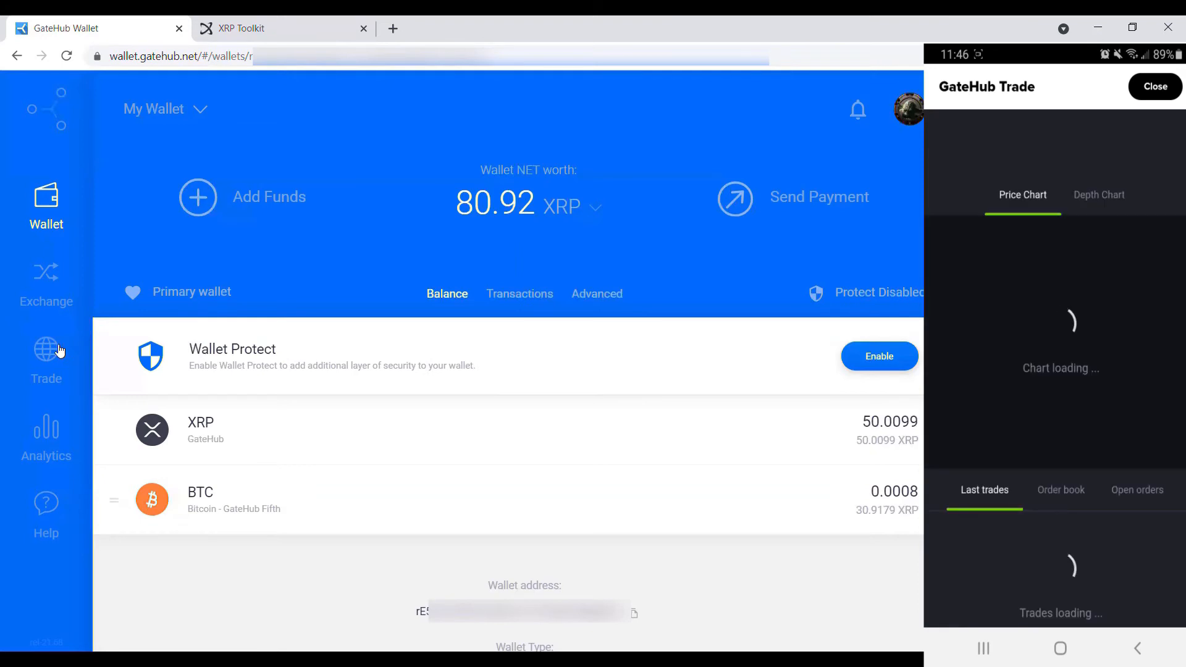
- In GateHub Trade on the phone, browse the XRP/BTC market's last trades, order book and open orders
{"action": "left_click", "coordinate": [45, 356]}
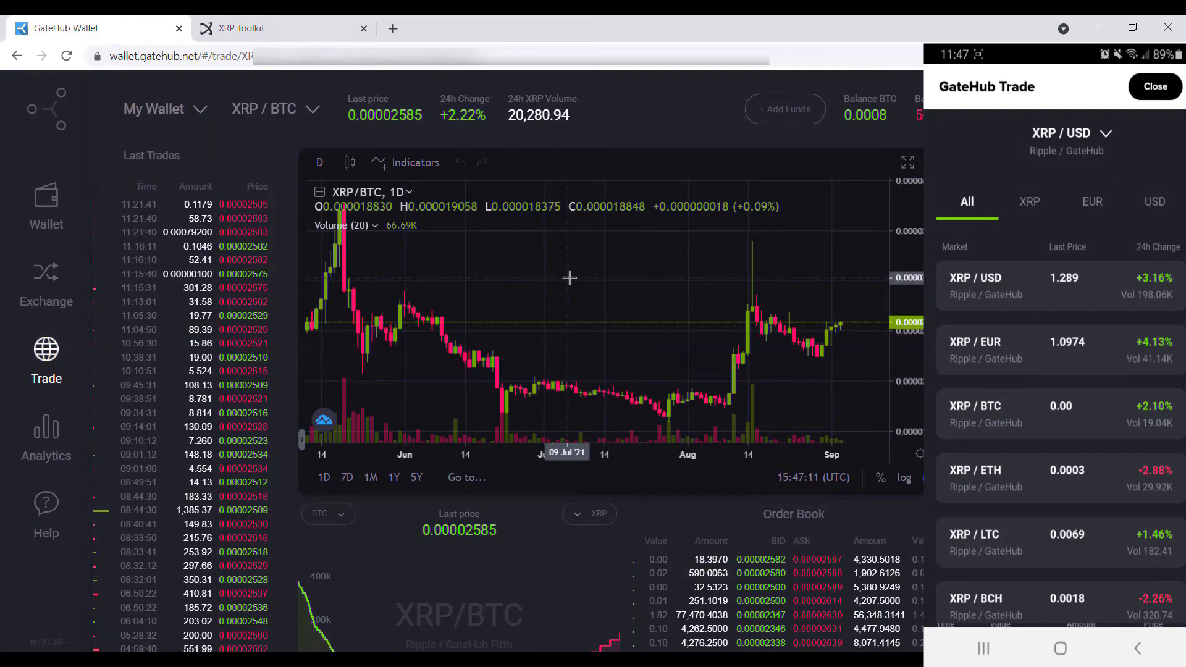
{"action": "left_click", "coordinate": [1029, 201]}
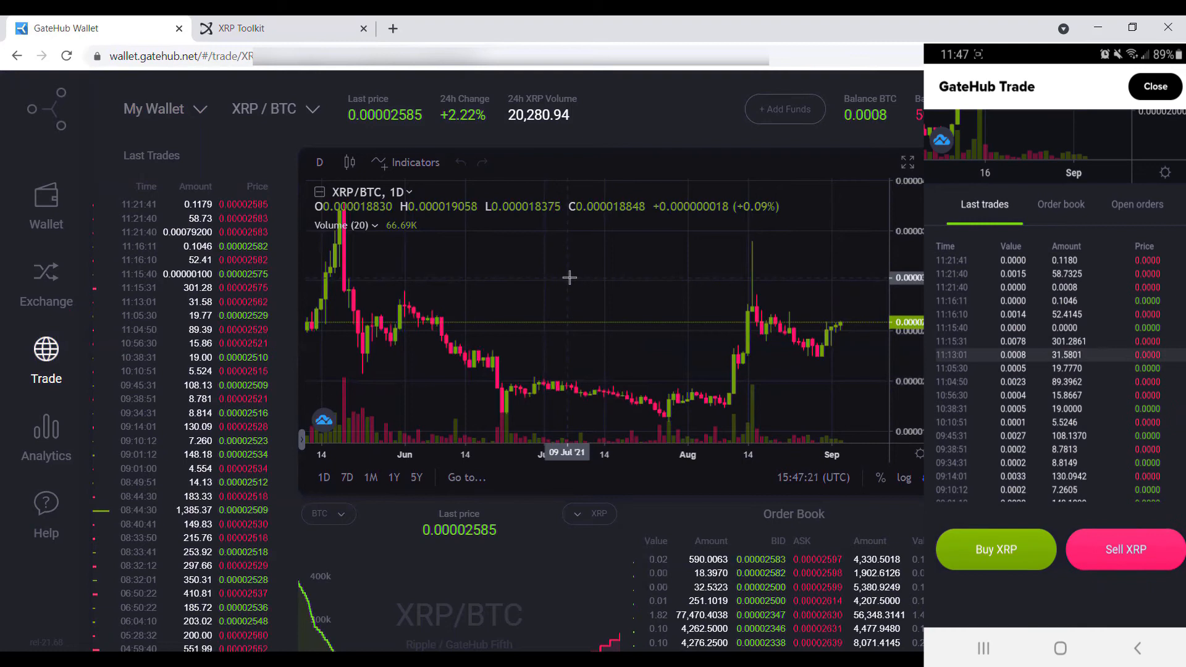
{"action": "left_click", "coordinate": [1060, 204]}
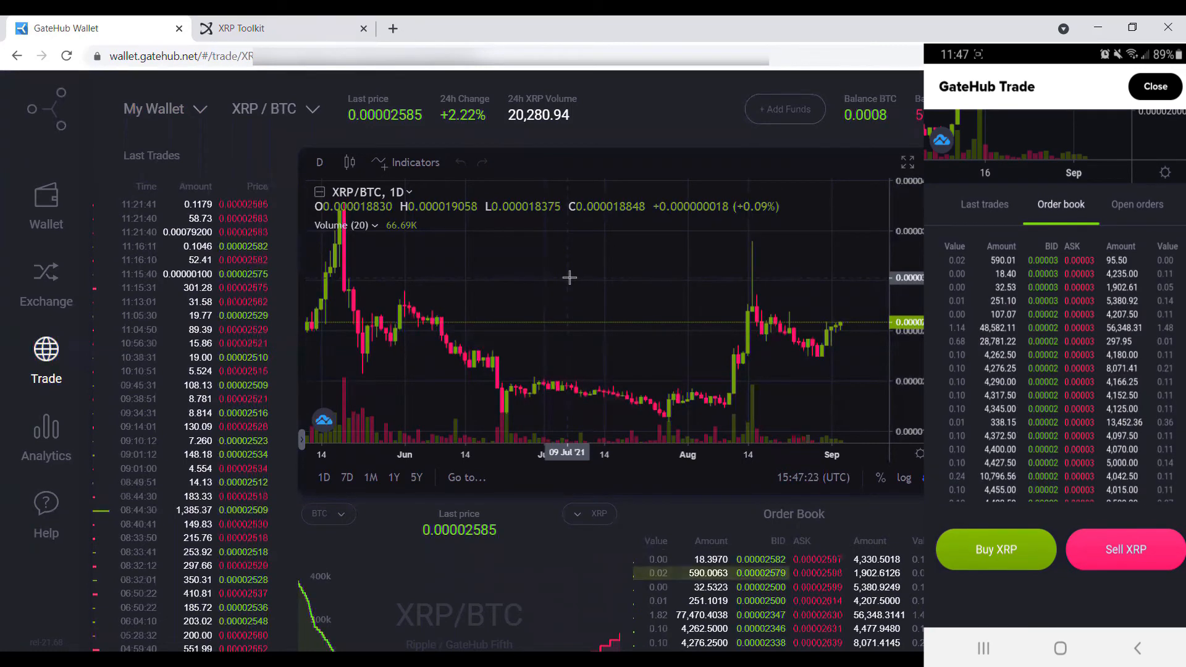
{"action": "left_click", "coordinate": [1136, 204]}
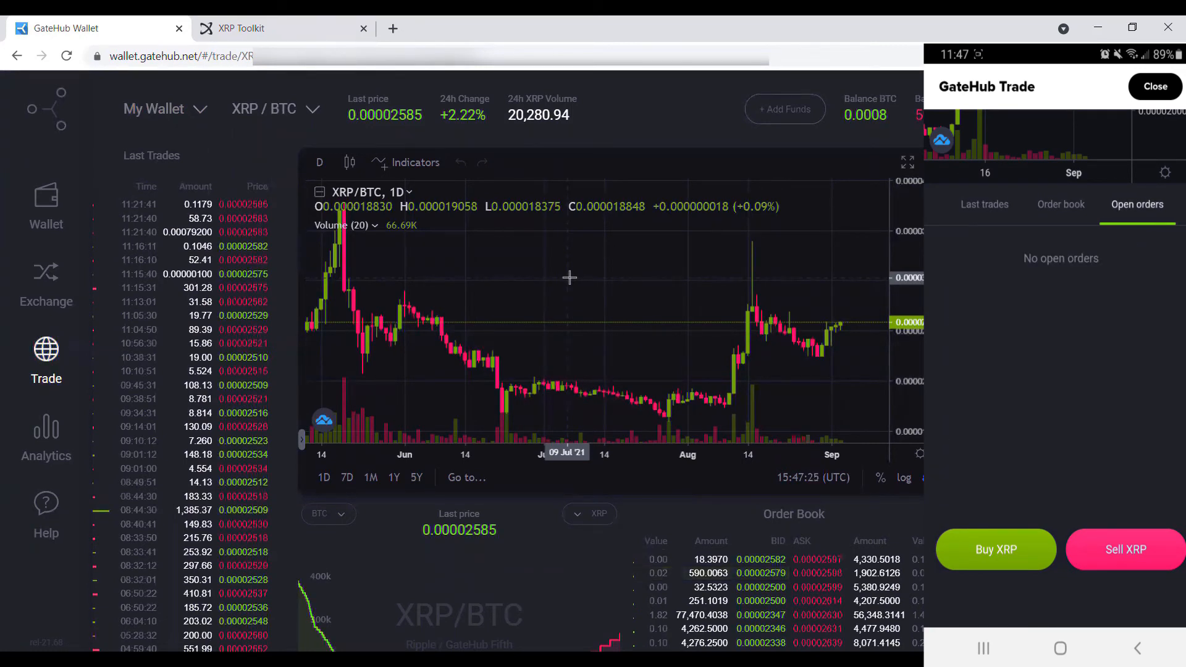
{"action": "left_click", "coordinate": [985, 204]}
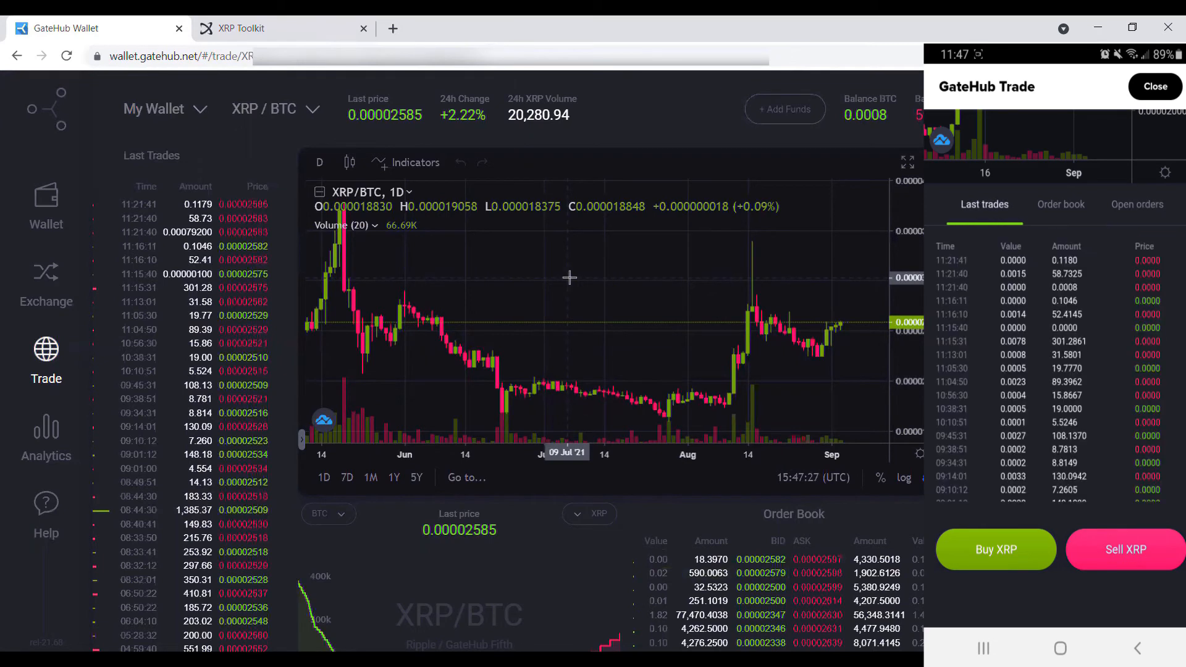
- Switch to another XRP market showing recent trades priced around 1.289
{"action": "left_click", "coordinate": [996, 548]}
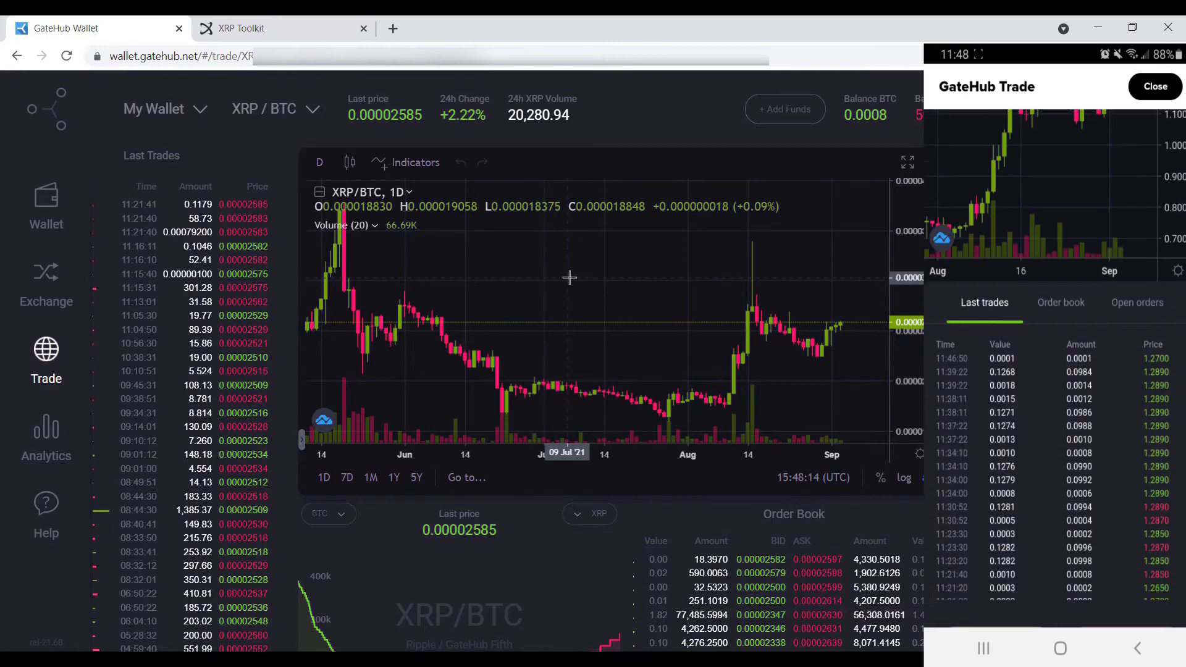
{"action": "left_click", "coordinate": [1102, 284]}
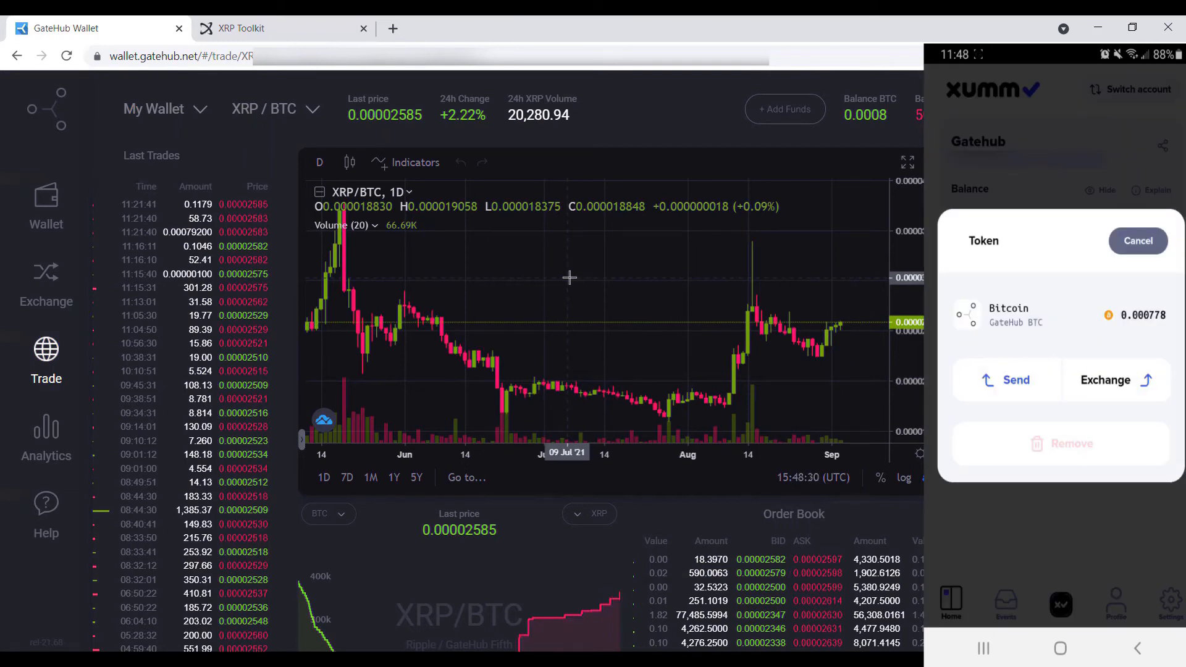
- Peek at the Bitcoin token's exchange screen, then start the Send form for GateHub BTC
{"action": "left_click", "coordinate": [1114, 379]}
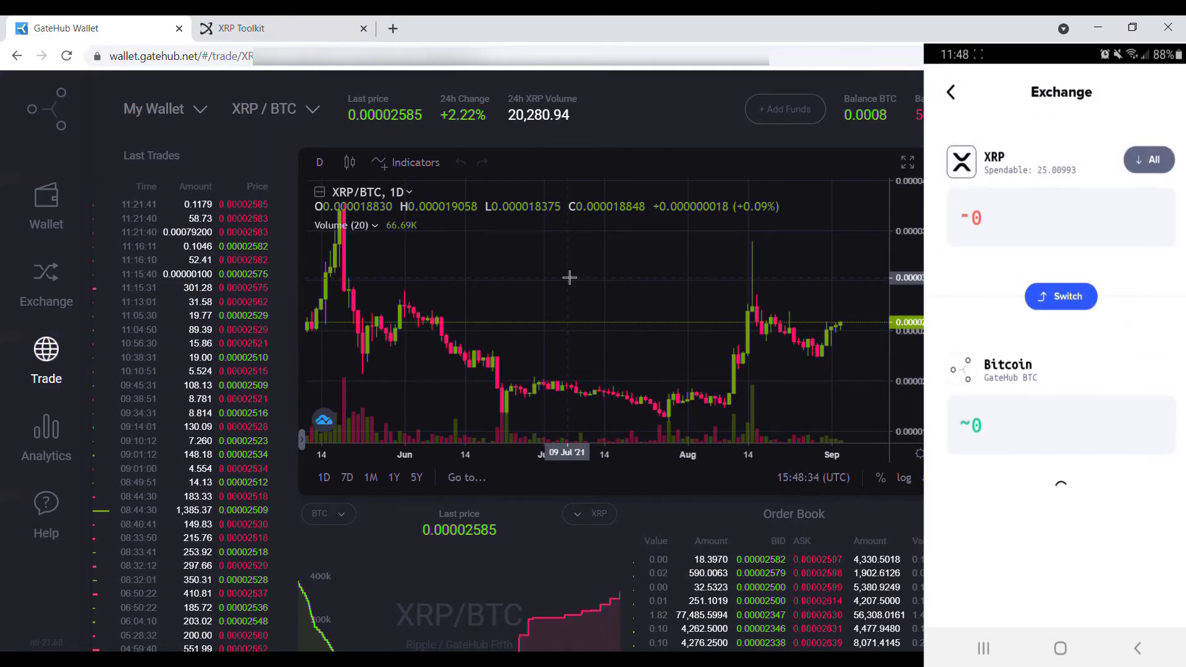
{"action": "left_click", "coordinate": [1060, 295]}
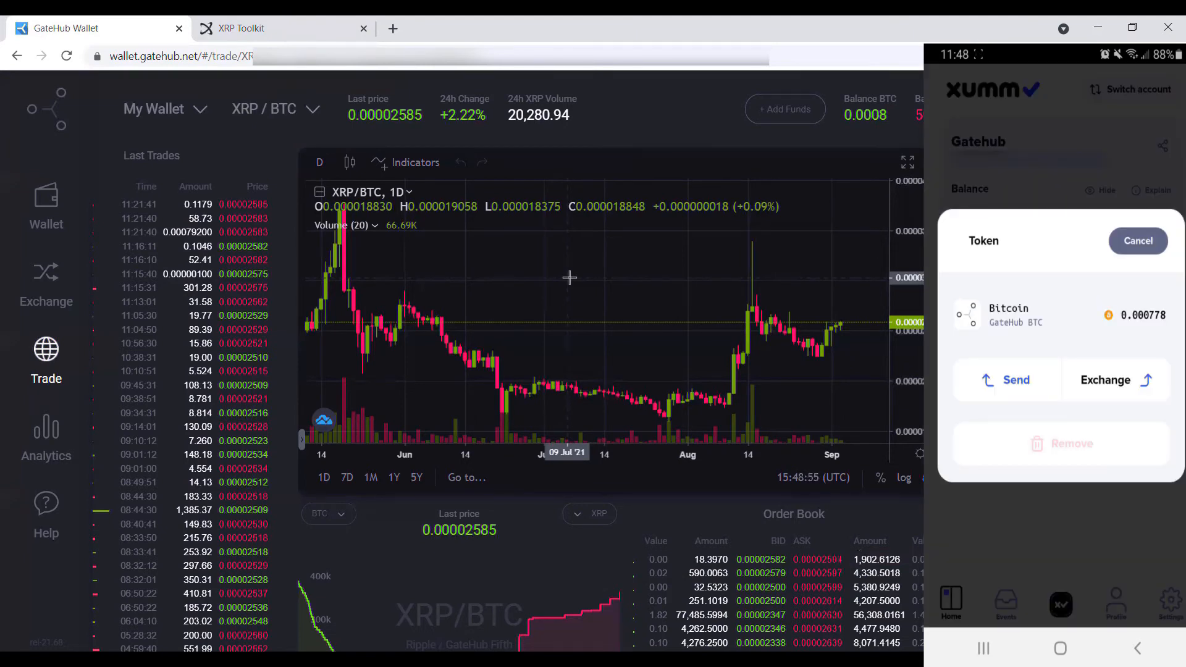
{"action": "left_click", "coordinate": [1005, 380]}
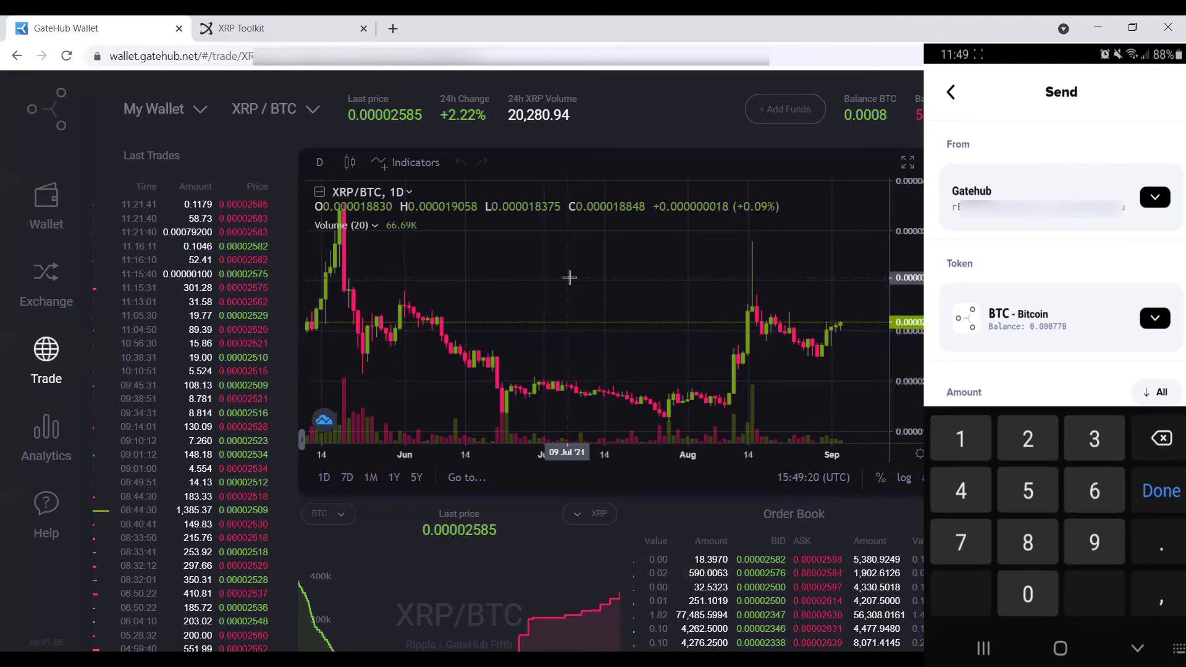
- Enter the full 0.000778 BTC balance as the XUMM payment amount and continue to the next step
{"action": "left_click", "coordinate": [1027, 593]}
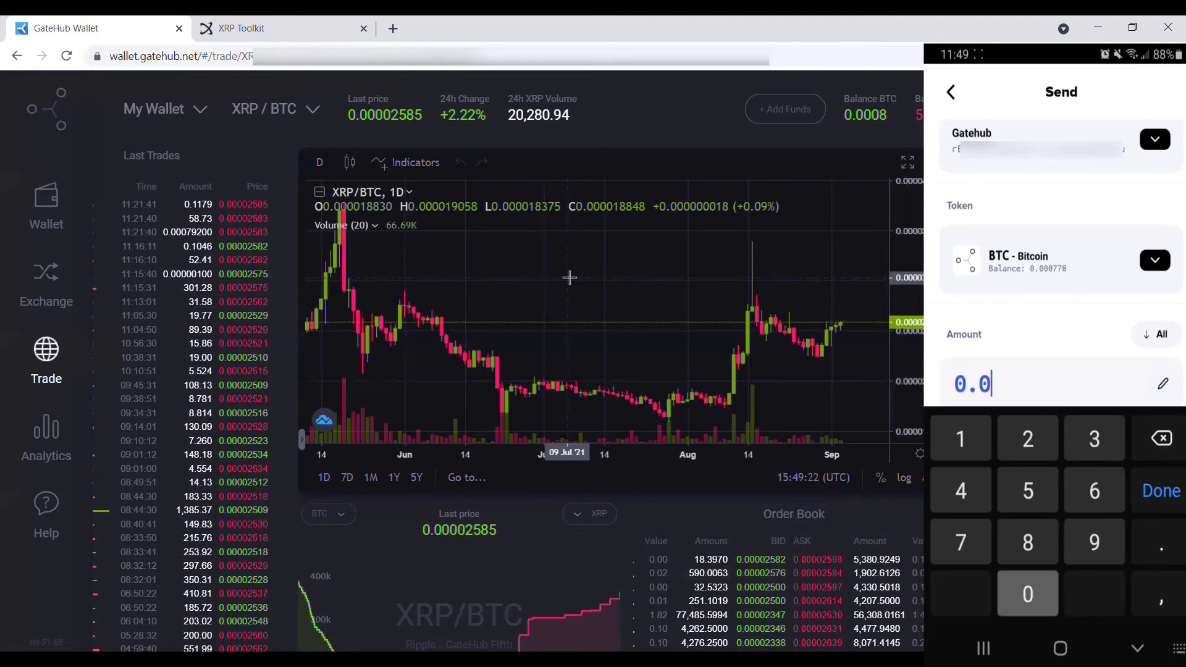
{"action": "left_click", "coordinate": [1027, 593]}
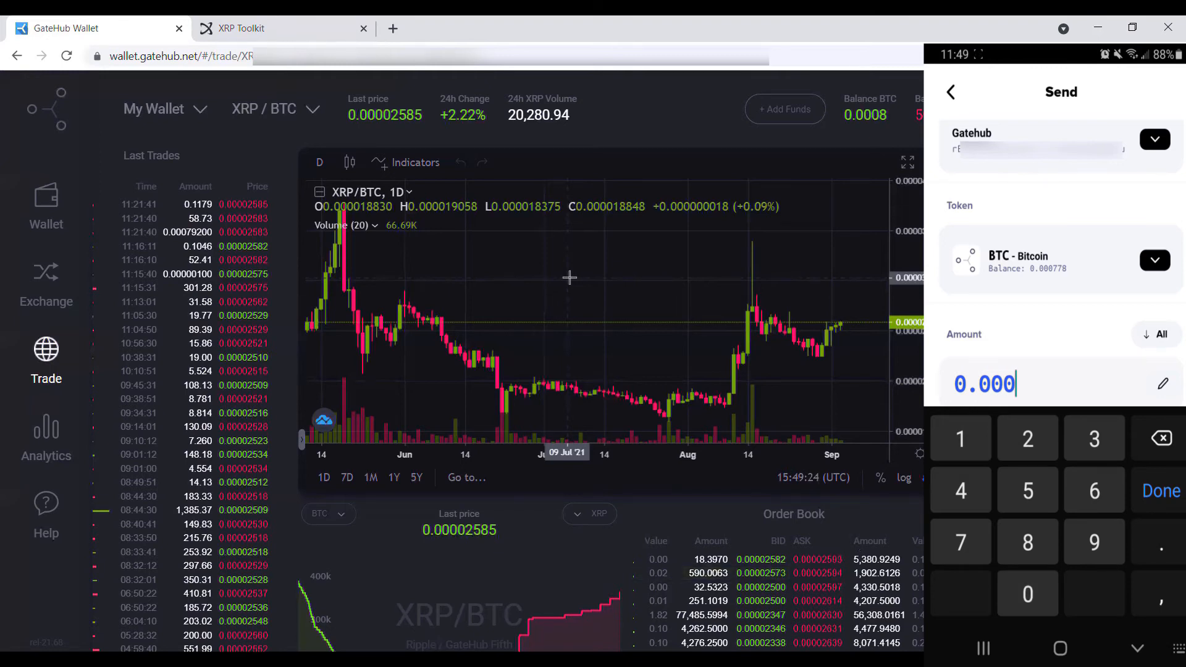
{"action": "left_click", "coordinate": [1159, 334]}
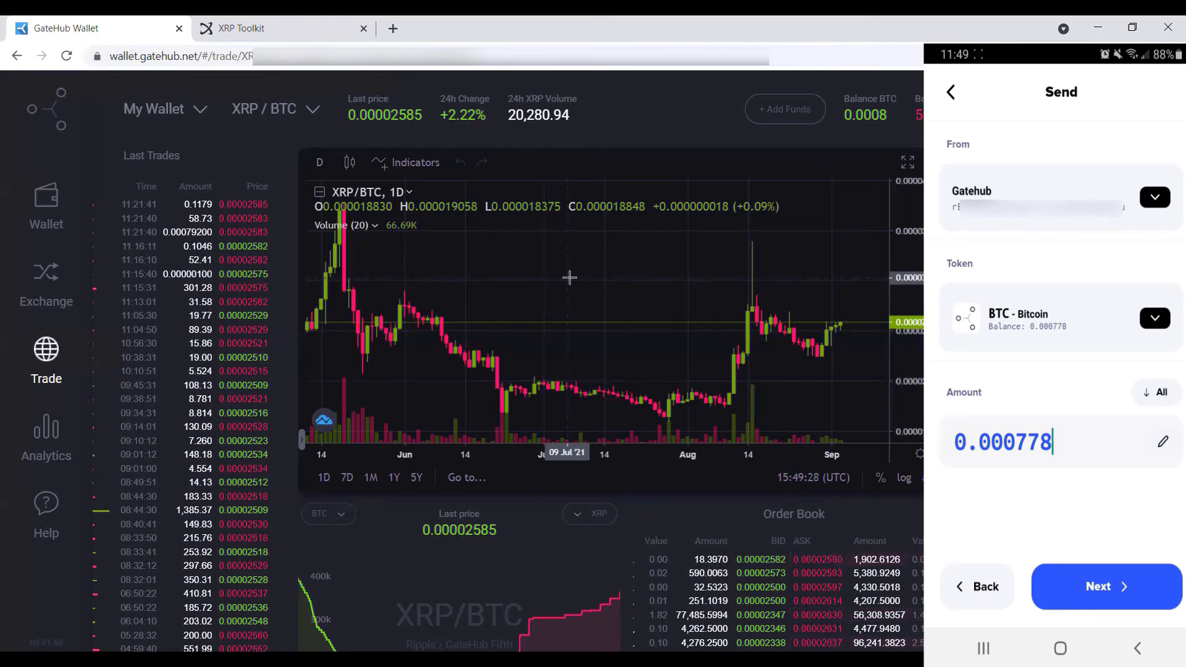
{"action": "left_click", "coordinate": [1104, 586]}
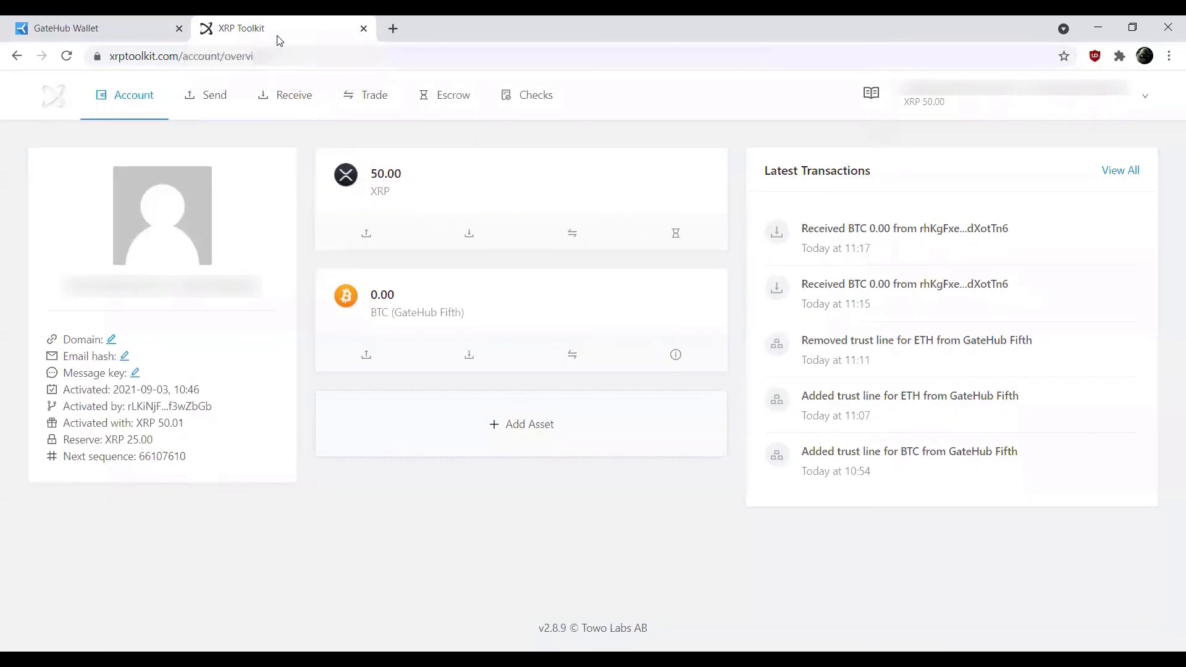
{"action": "mouse_move", "coordinate": [301, 157]}
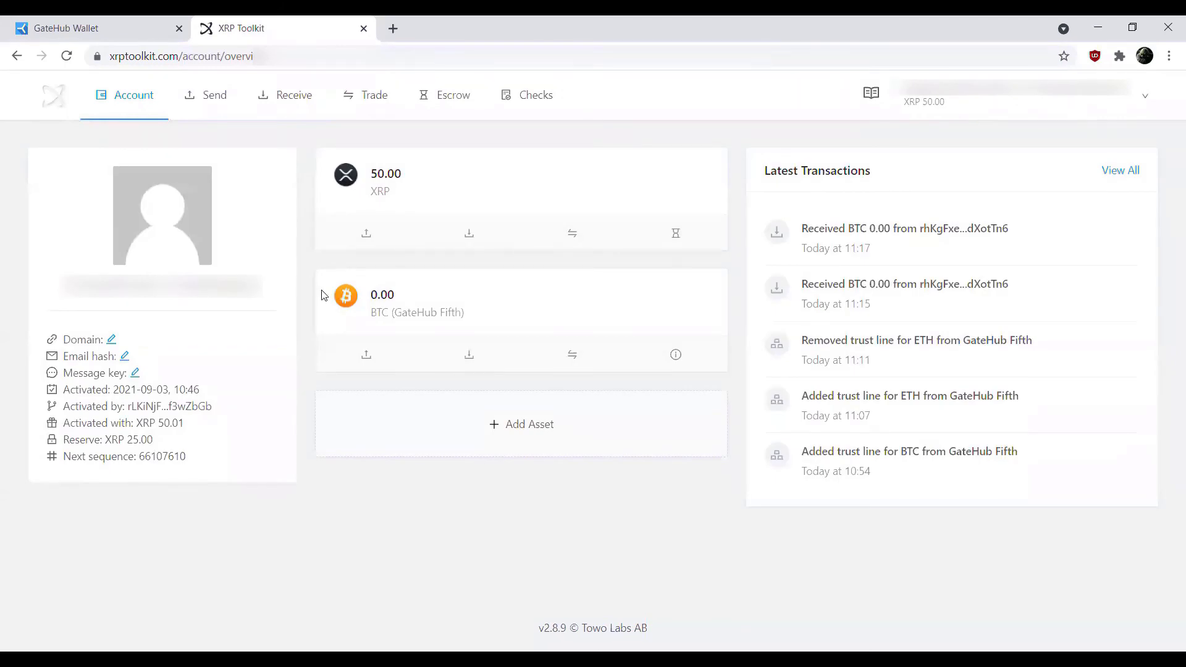
{"action": "mouse_move", "coordinate": [421, 295]}
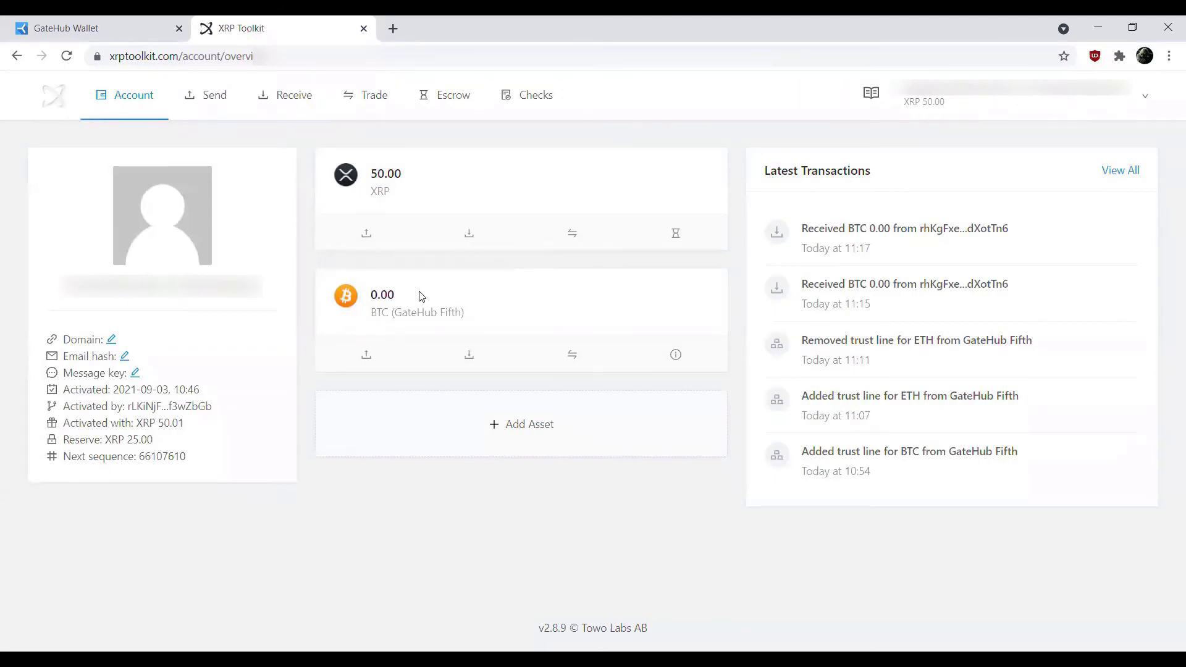
{"action": "mouse_move", "coordinate": [382, 293]}
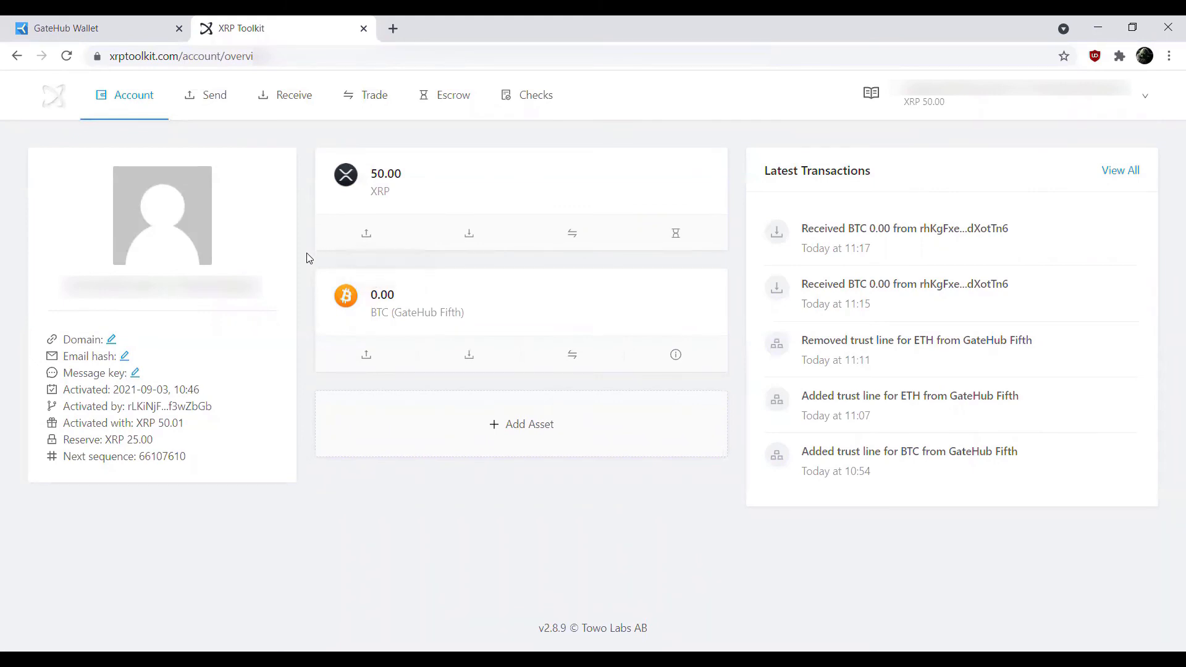
{"action": "mouse_move", "coordinate": [289, 237]}
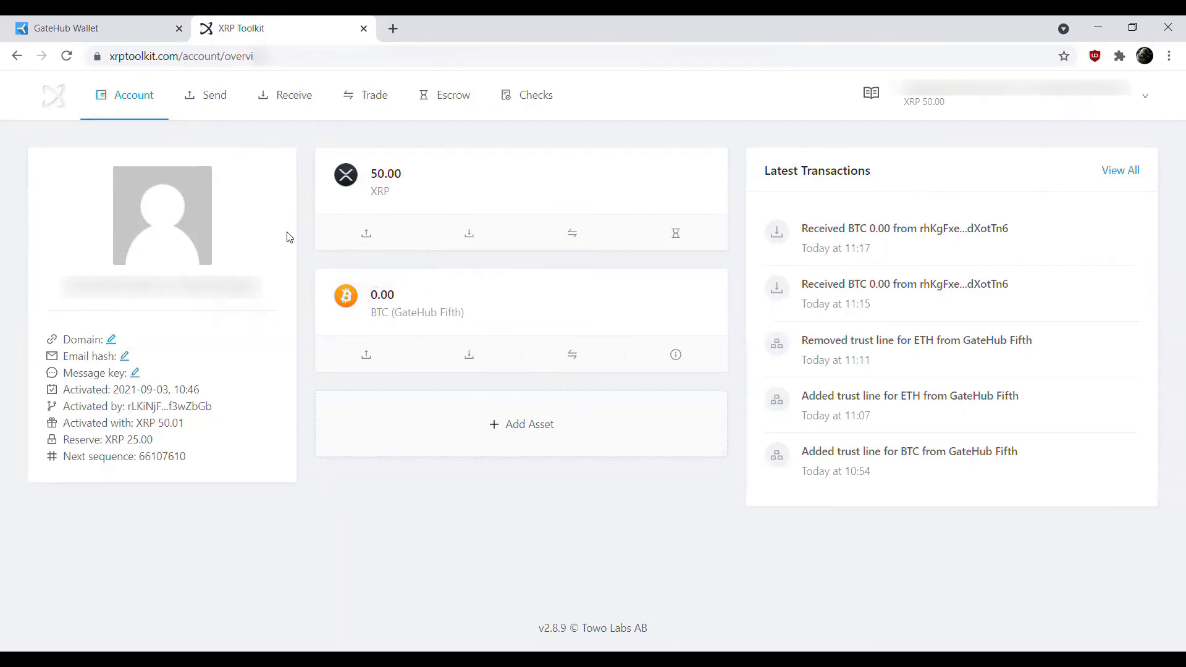
{"action": "mouse_move", "coordinate": [365, 355]}
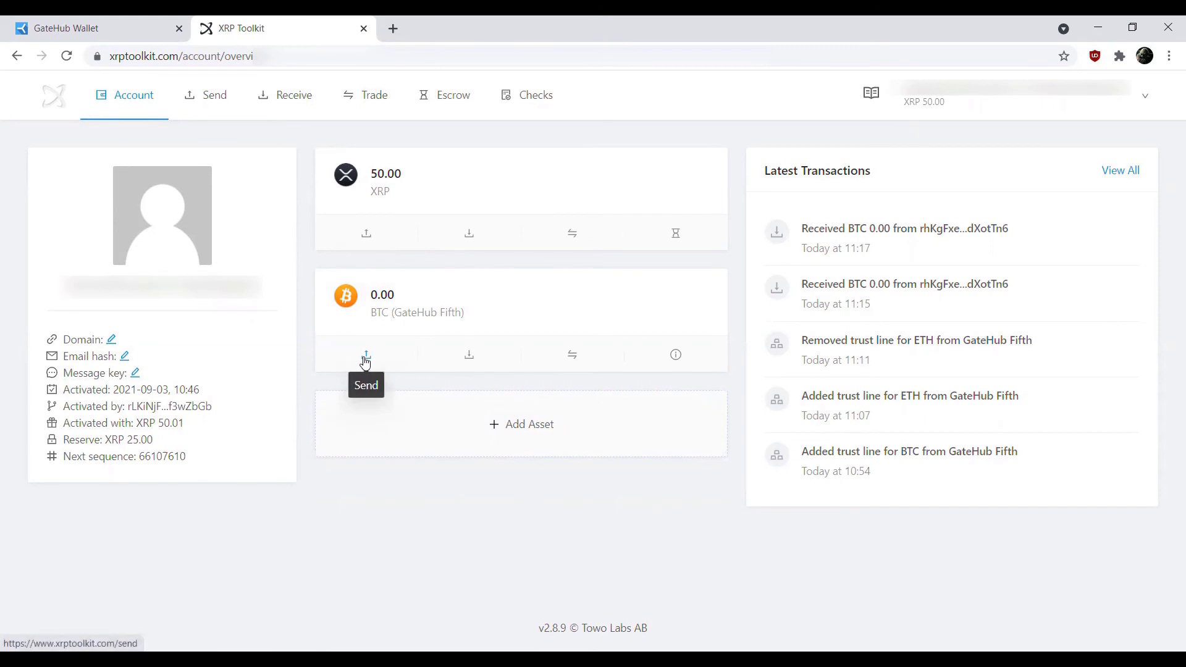
{"action": "left_click", "coordinate": [366, 354]}
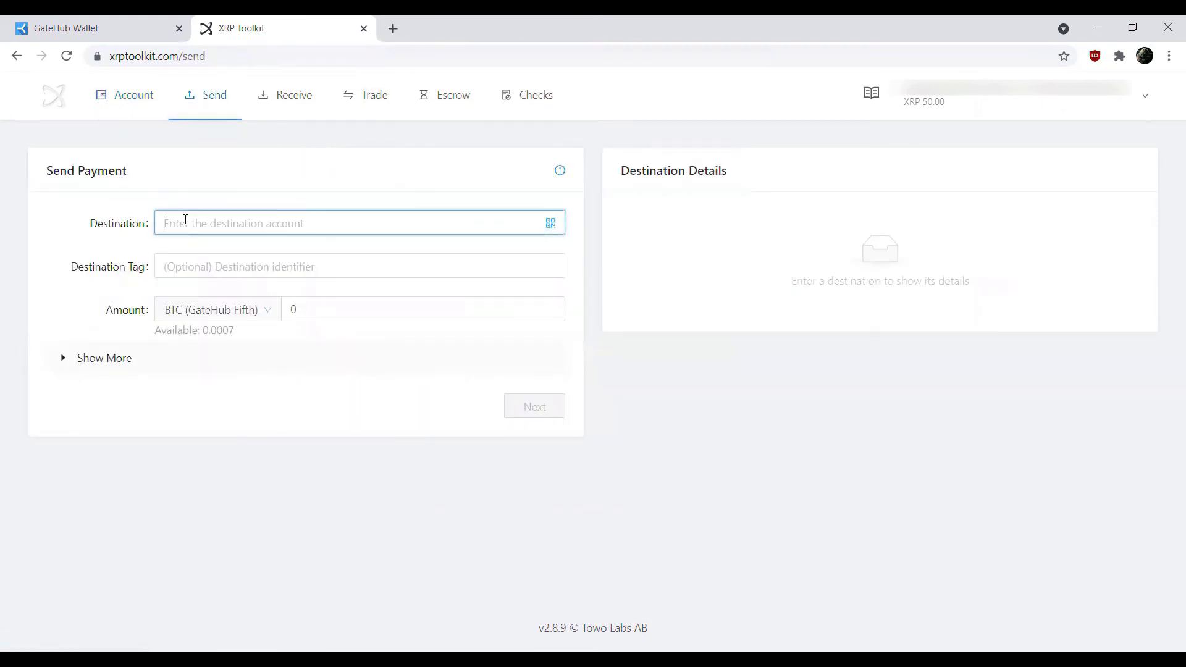
{"action": "mouse_move", "coordinate": [220, 218]}
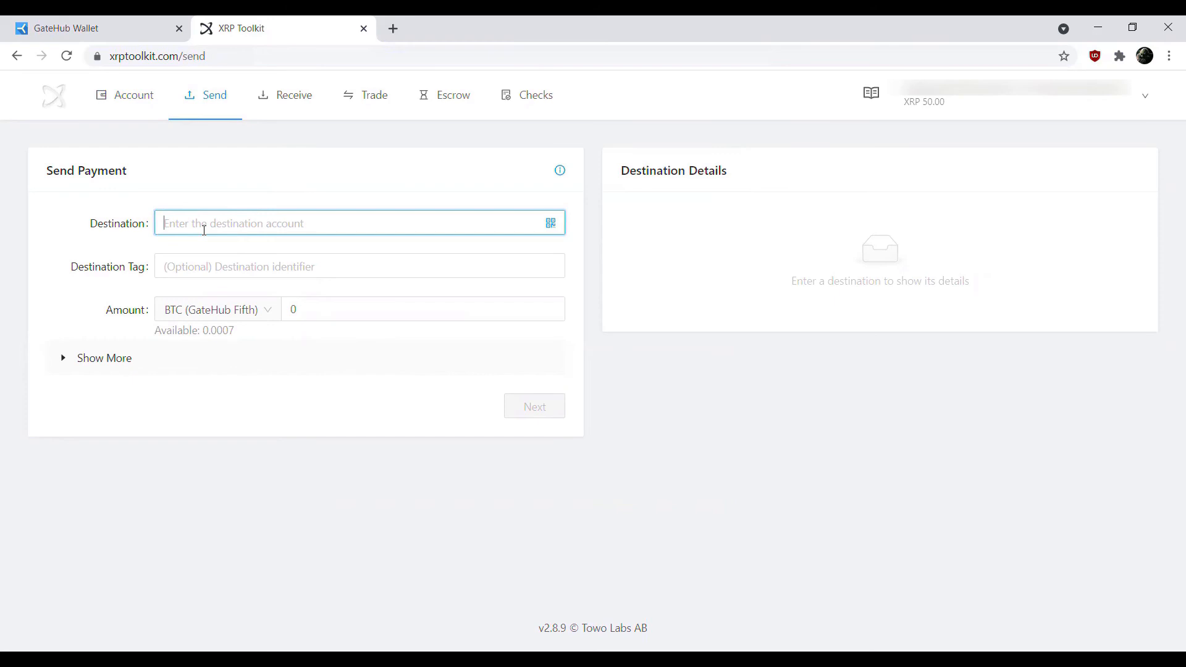
{"action": "mouse_move", "coordinate": [202, 191]}
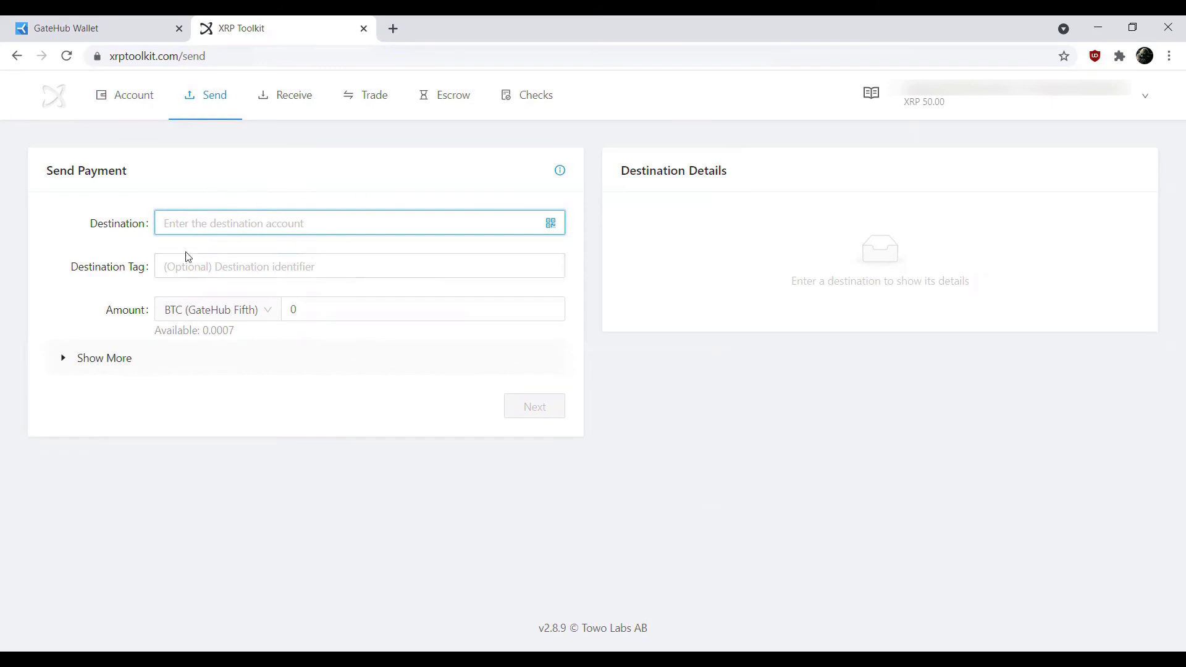
{"action": "mouse_move", "coordinate": [203, 180]}
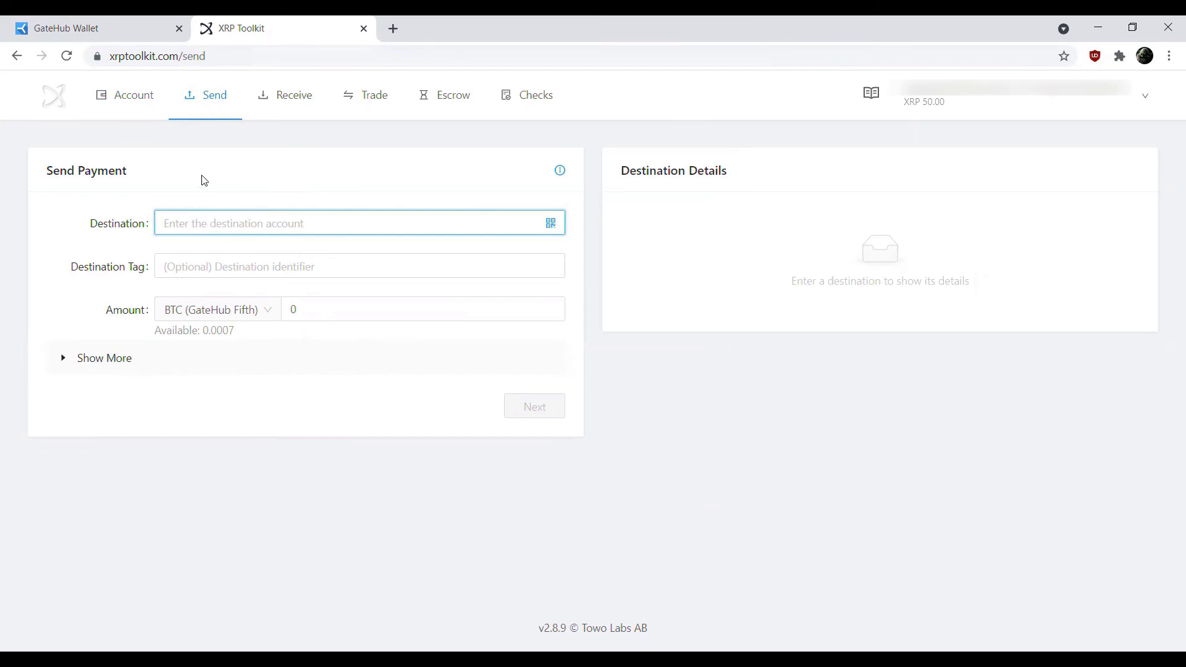
{"action": "mouse_move", "coordinate": [191, 181]}
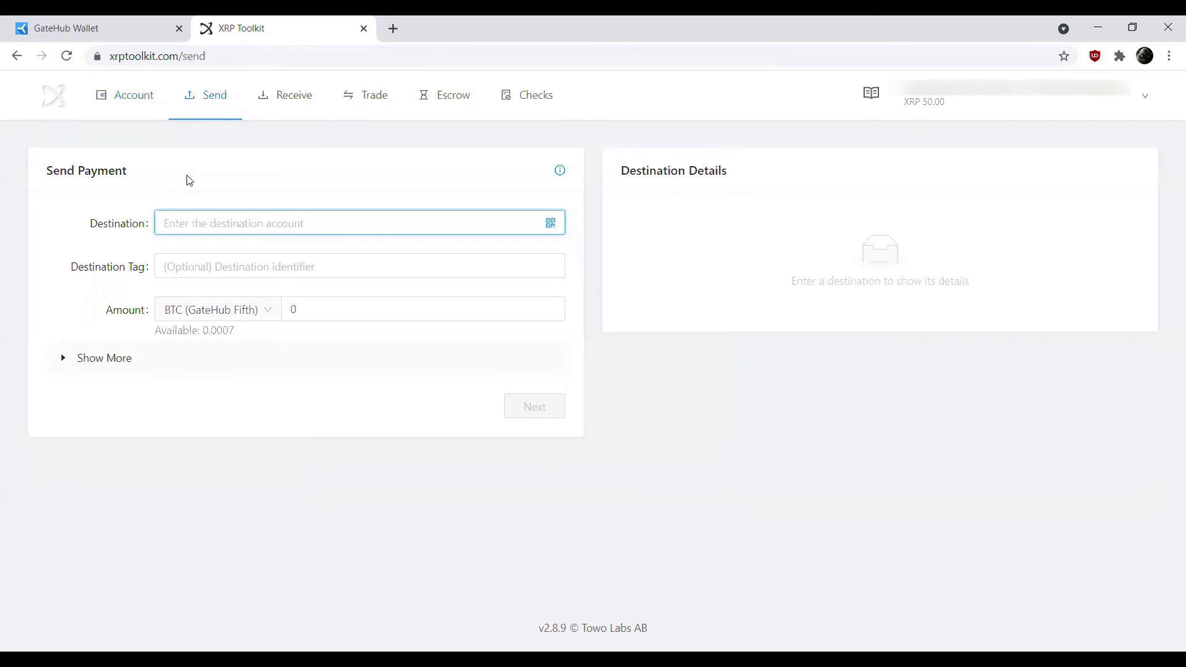
{"action": "left_click", "coordinate": [133, 96]}
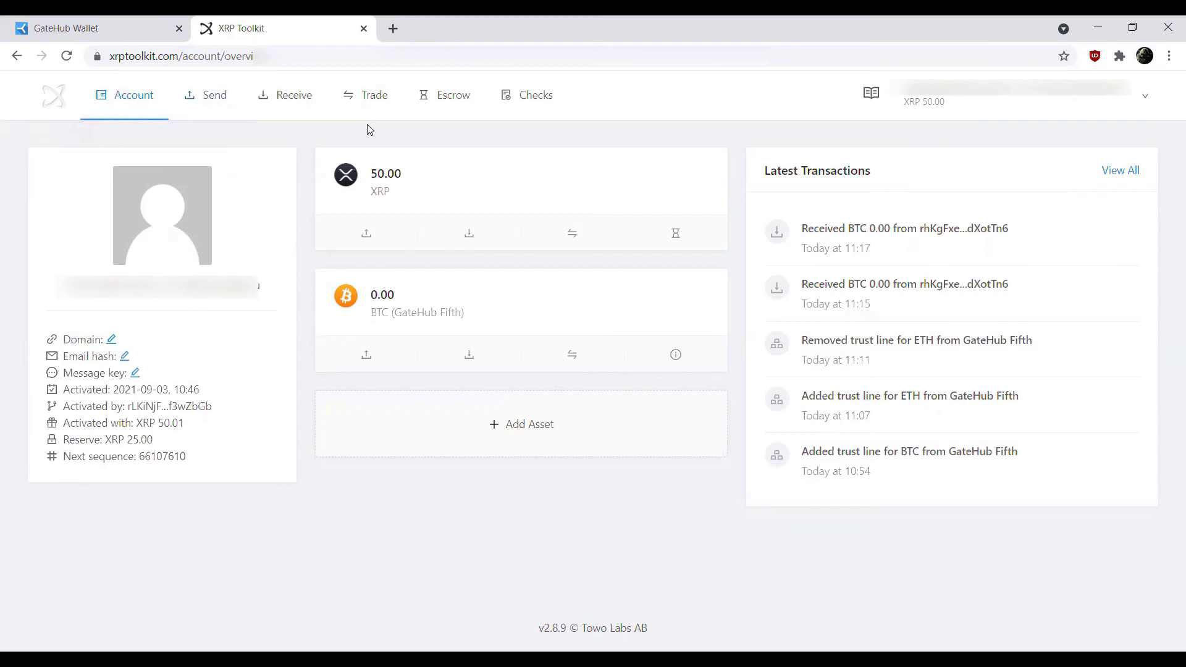
{"action": "mouse_move", "coordinate": [365, 95]}
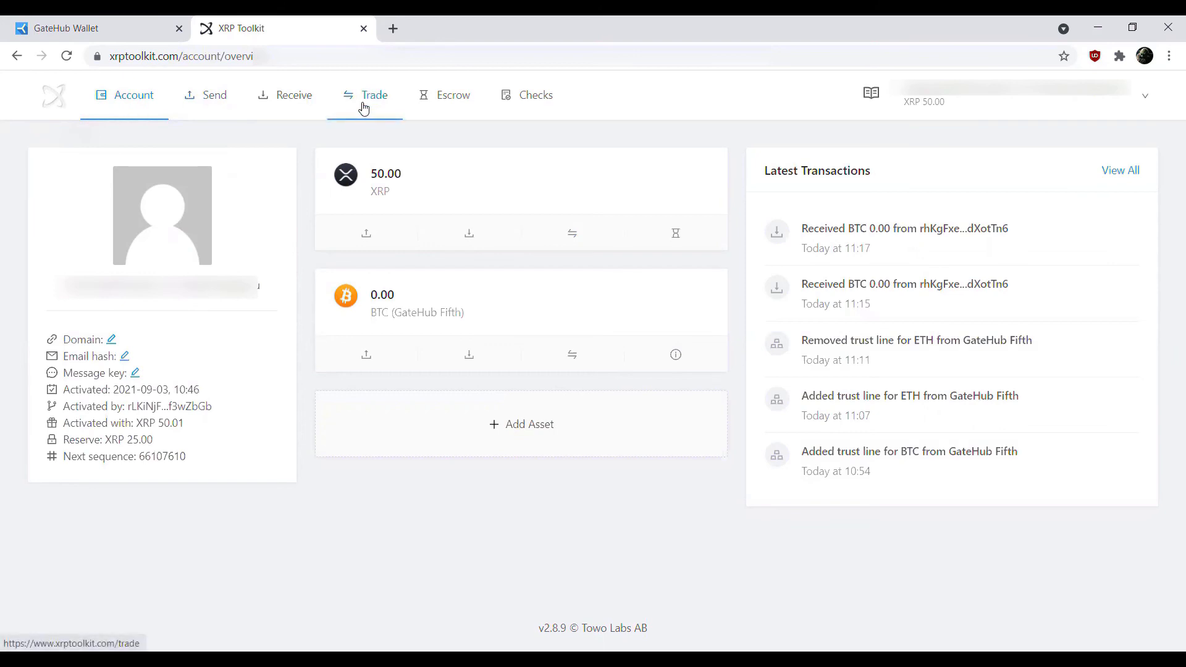
{"action": "left_click", "coordinate": [373, 96]}
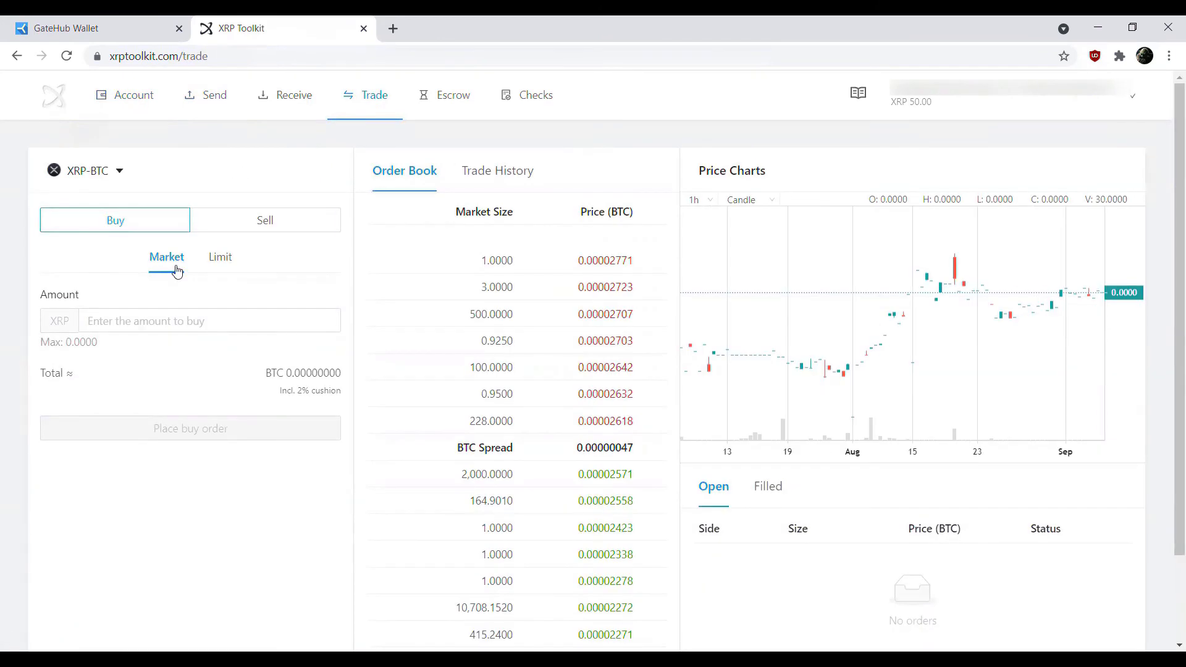
{"action": "mouse_move", "coordinate": [160, 285]}
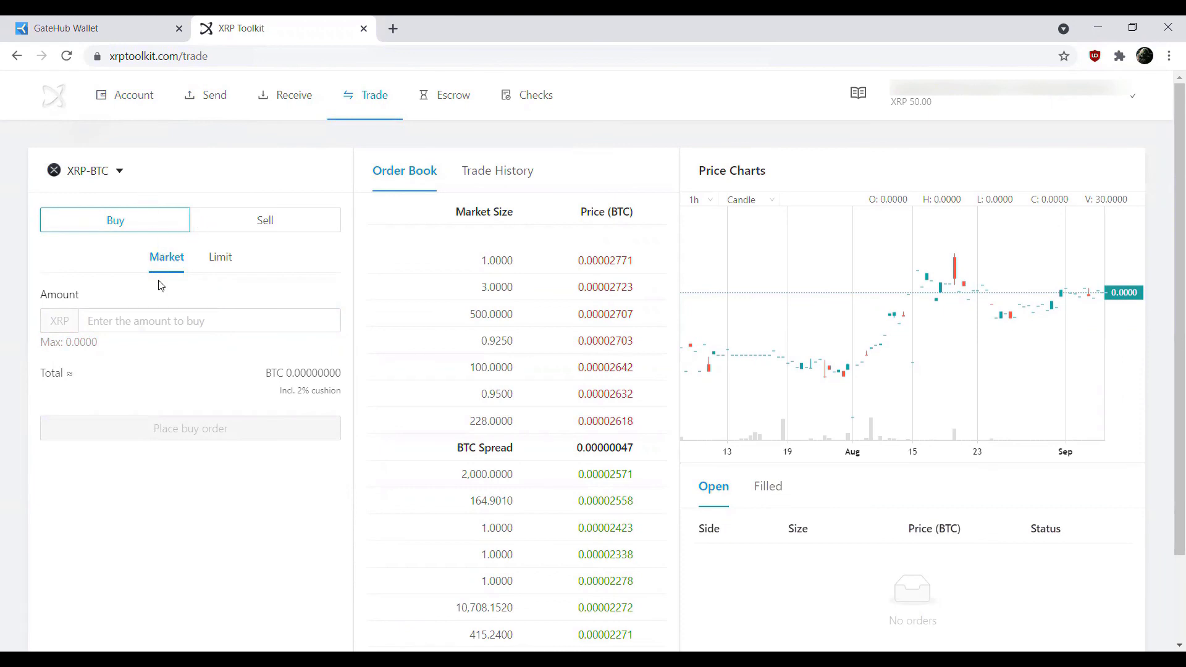
{"action": "mouse_move", "coordinate": [152, 313]}
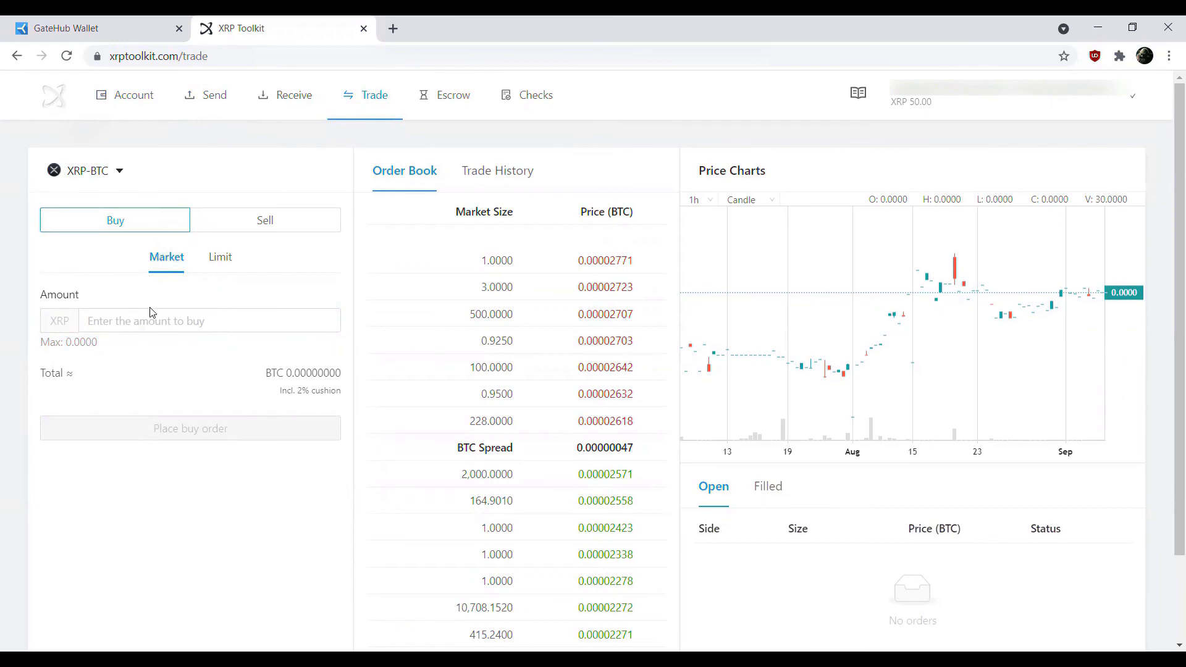
{"action": "left_click", "coordinate": [210, 320]}
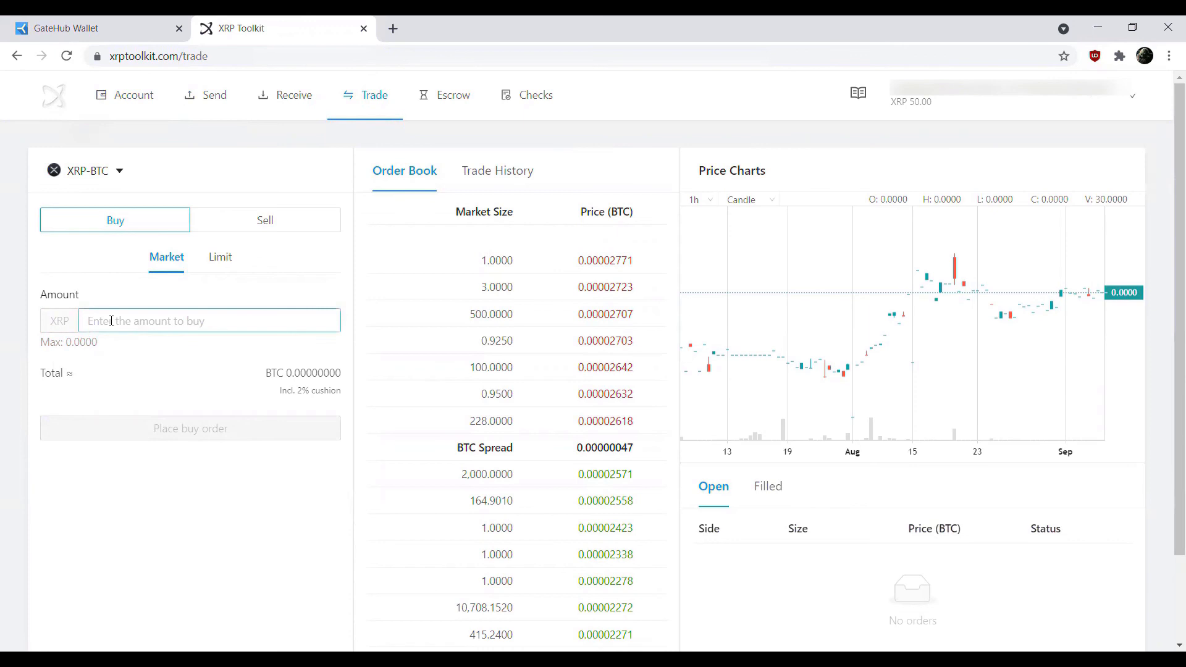
{"action": "left_click", "coordinate": [265, 220]}
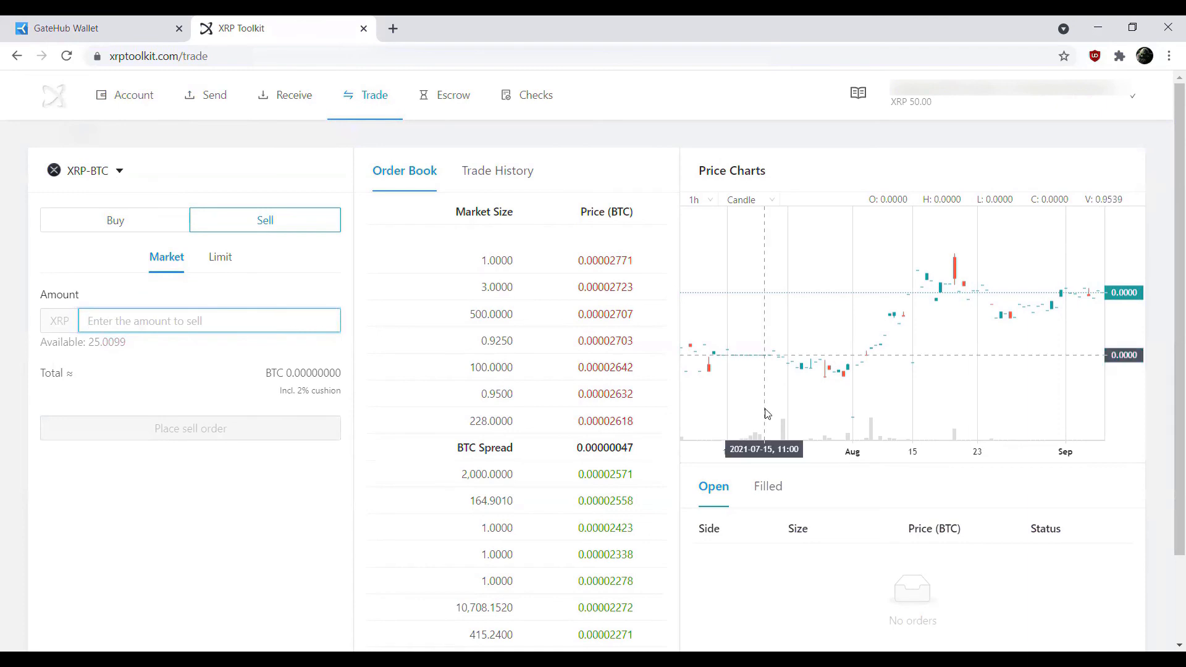
{"action": "type", "text": "25"}
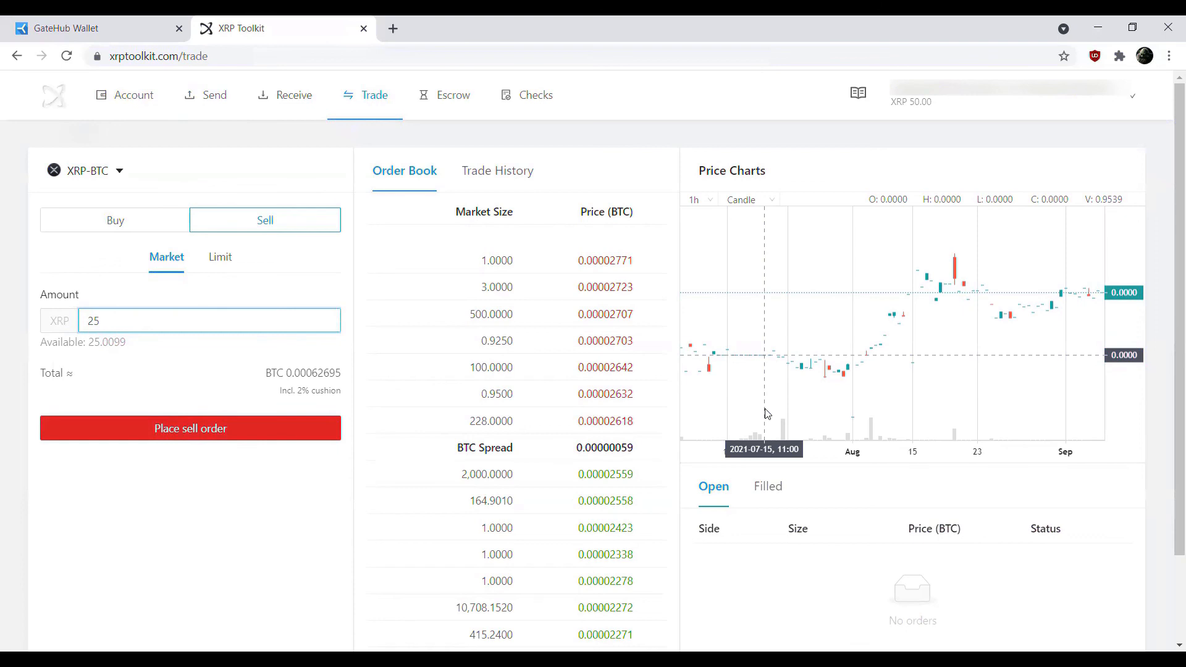
{"action": "left_click", "coordinate": [115, 220]}
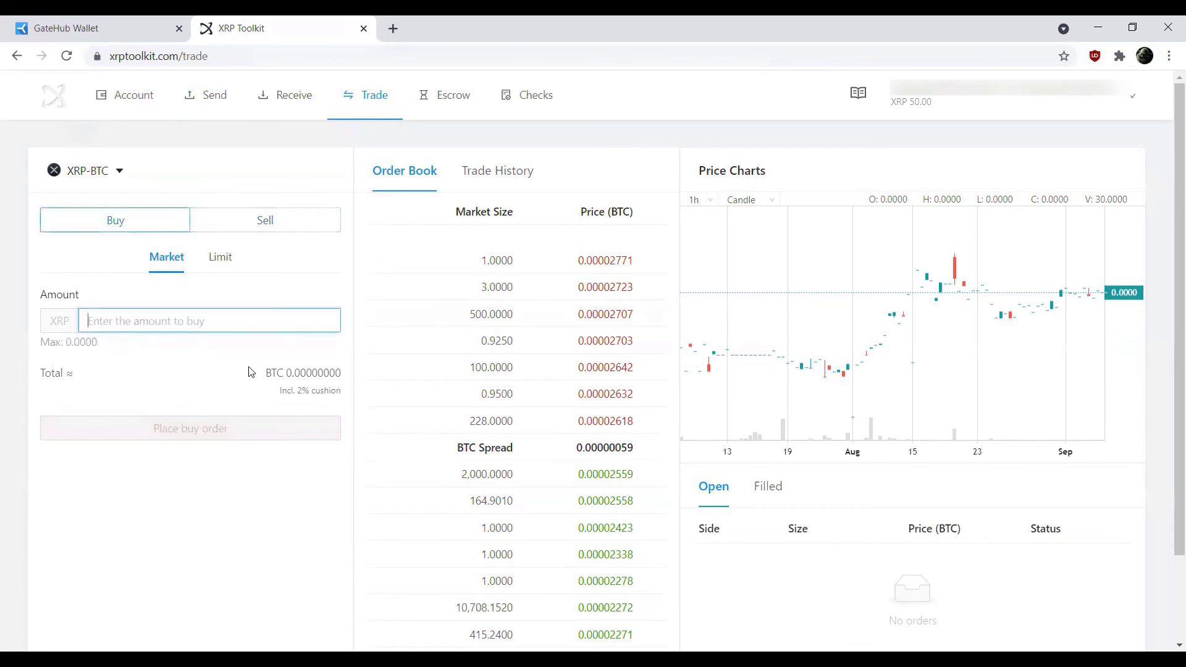
{"action": "type", "text": "28."}
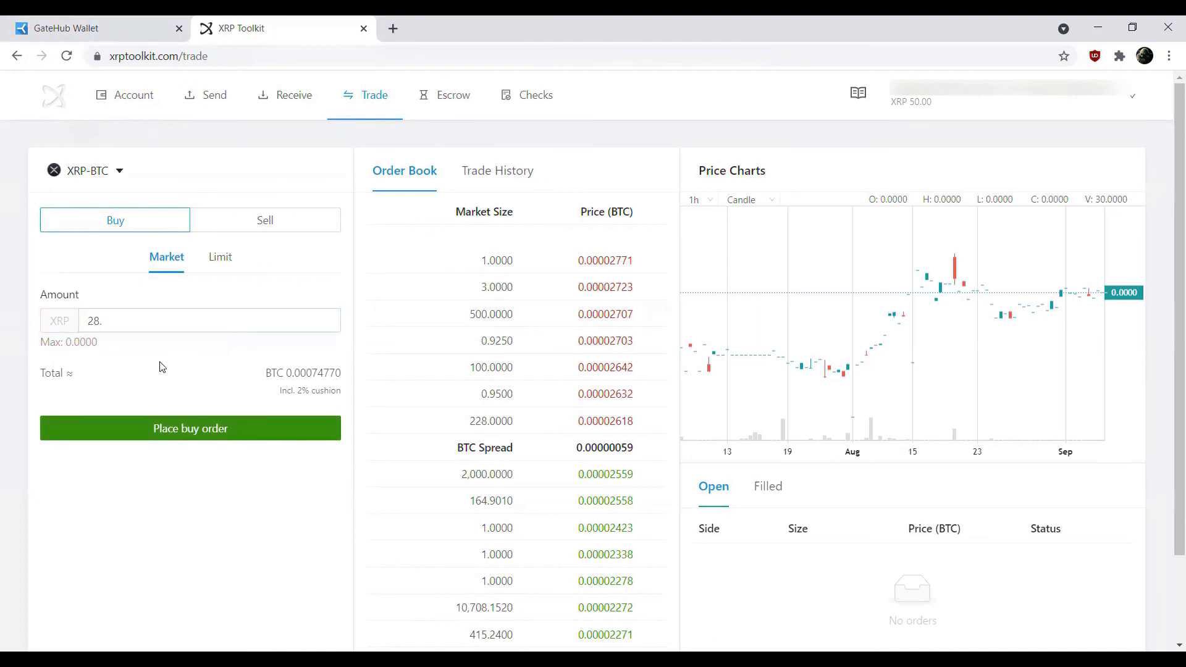
{"action": "mouse_move", "coordinate": [300, 380]}
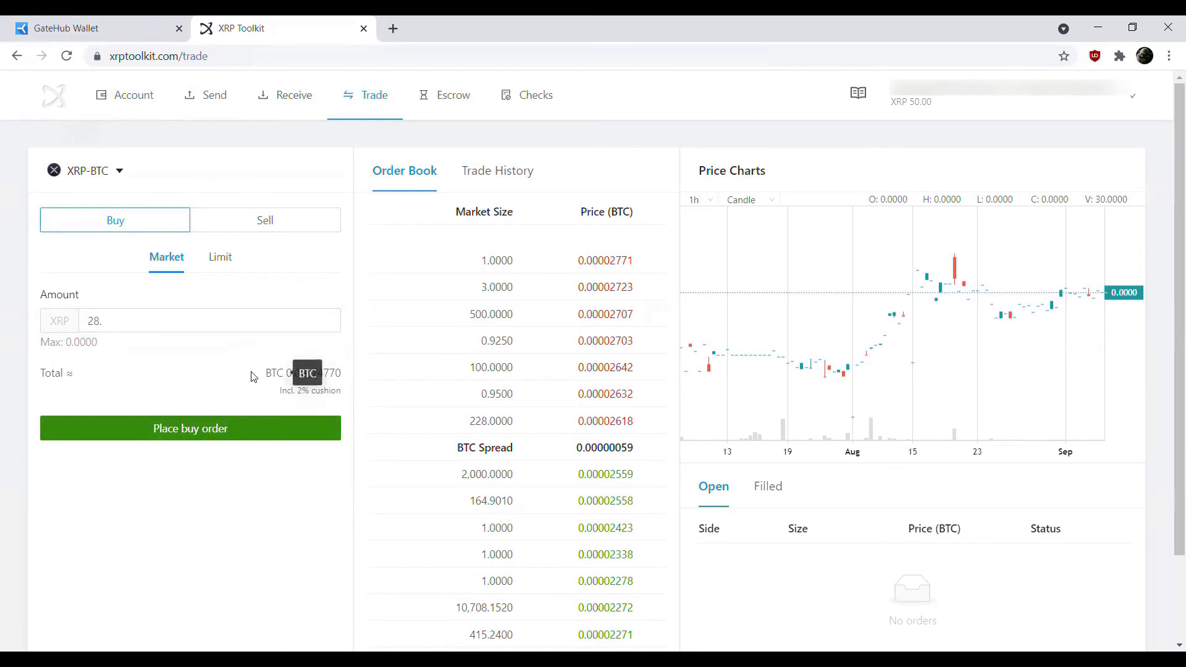
{"action": "mouse_move", "coordinate": [226, 369]}
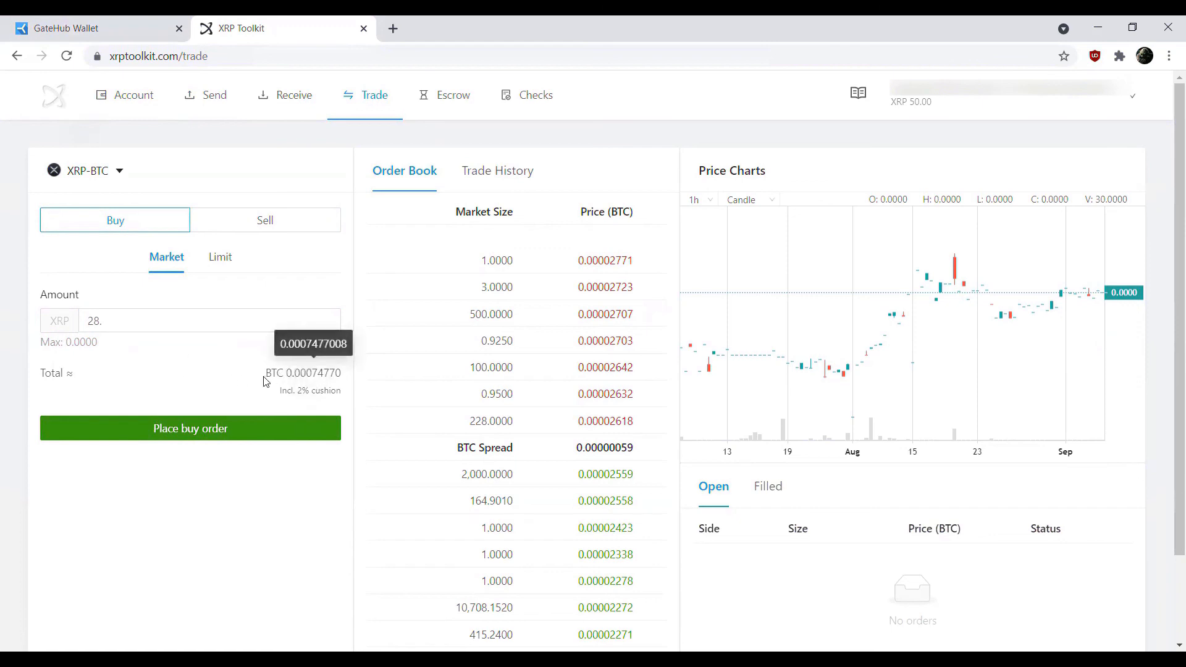
{"action": "mouse_move", "coordinate": [170, 364]}
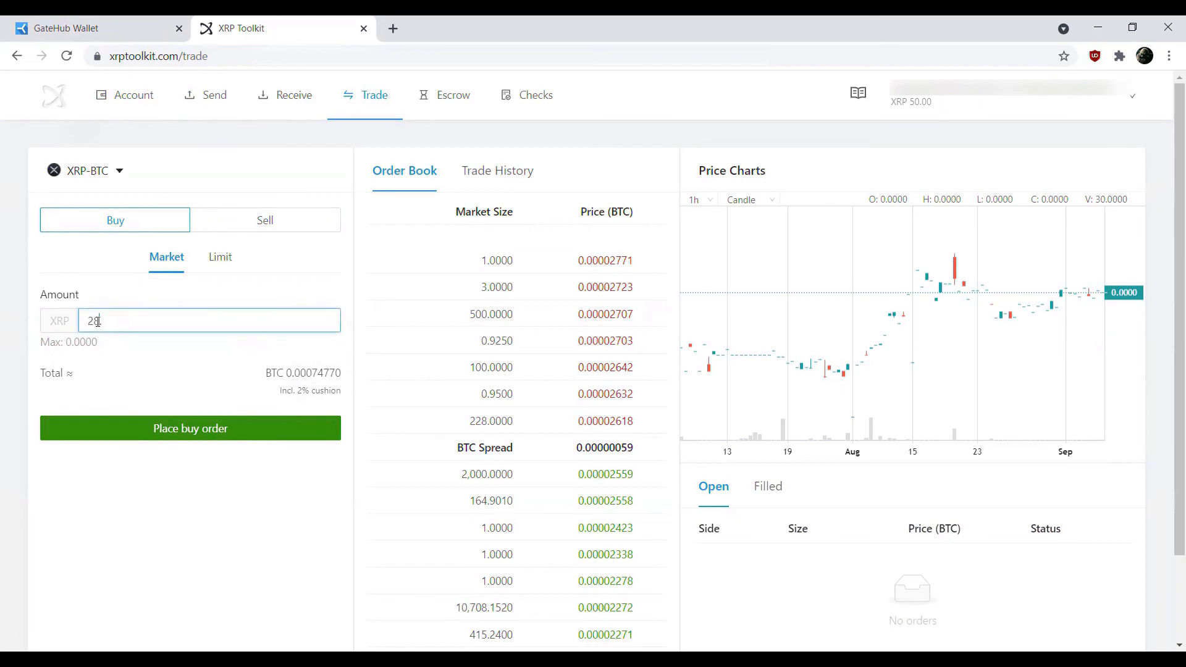
{"action": "type", "text": "9"}
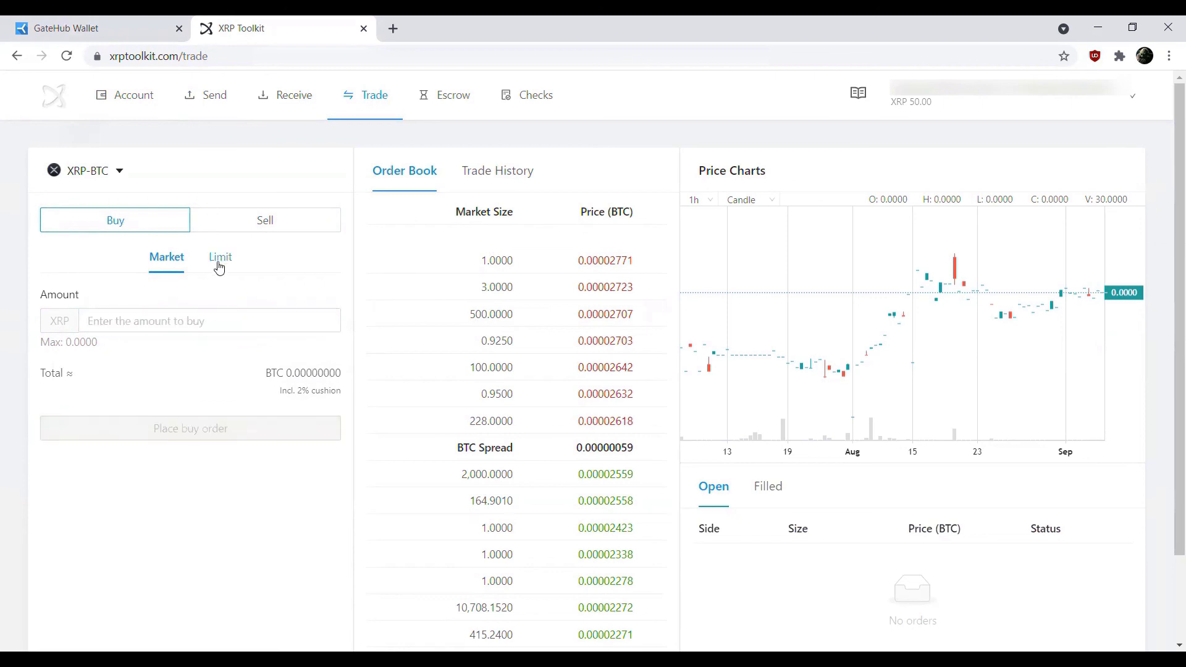
- Draft a limit buy order for about 30 XRP at a 0.0002 BTC price, without placing it
{"action": "left_click", "coordinate": [220, 257]}
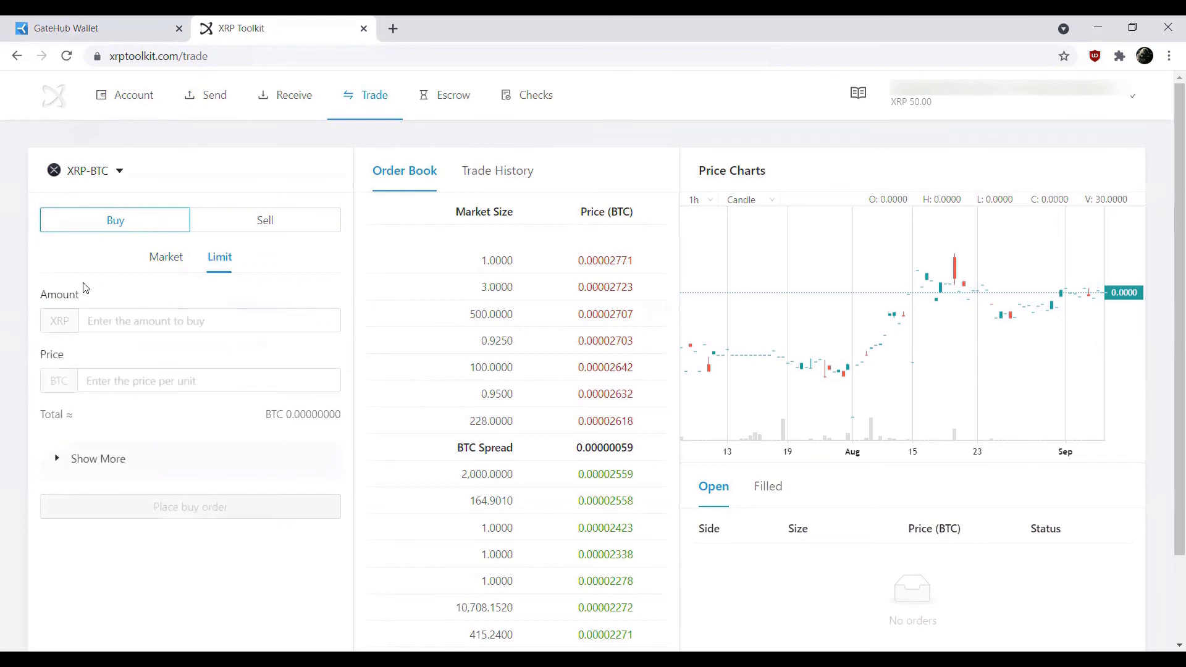
{"action": "mouse_move", "coordinate": [127, 285]}
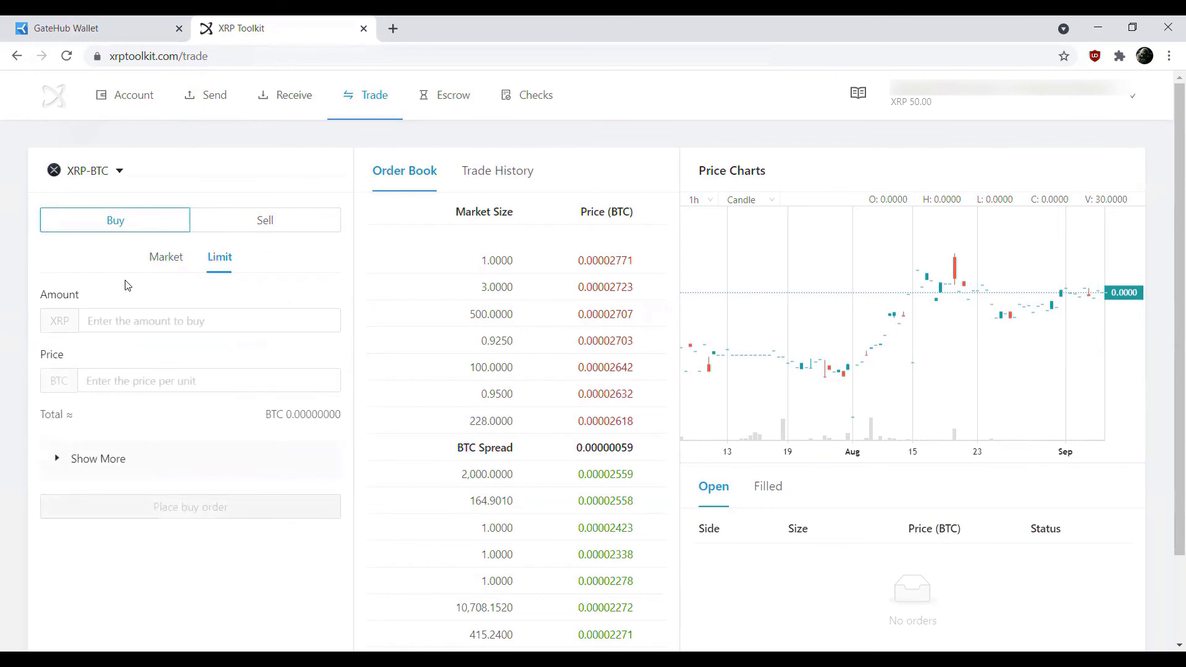
{"action": "left_click", "coordinate": [208, 320]}
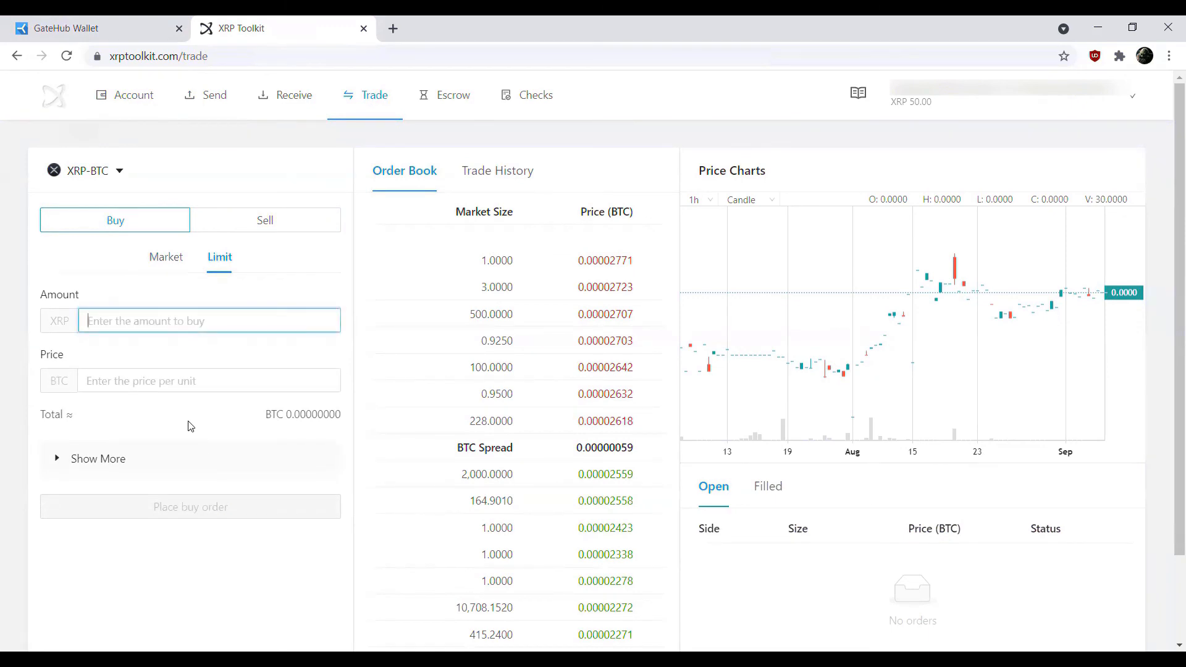
{"action": "mouse_move", "coordinate": [201, 429]}
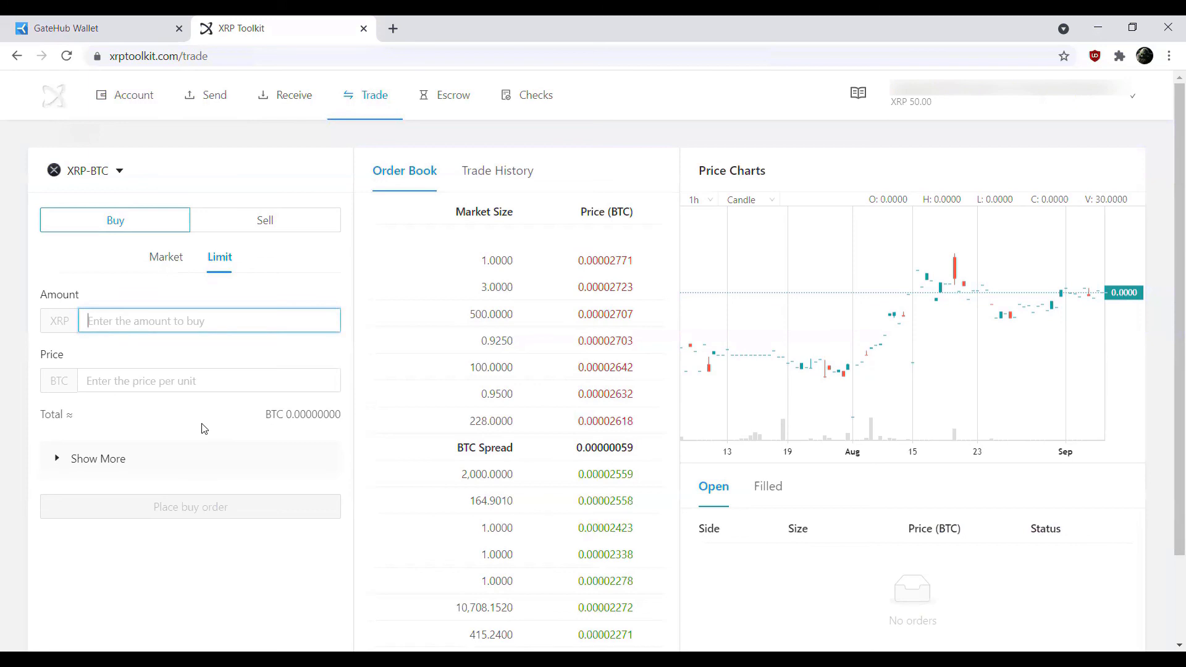
{"action": "type", "text": "30"}
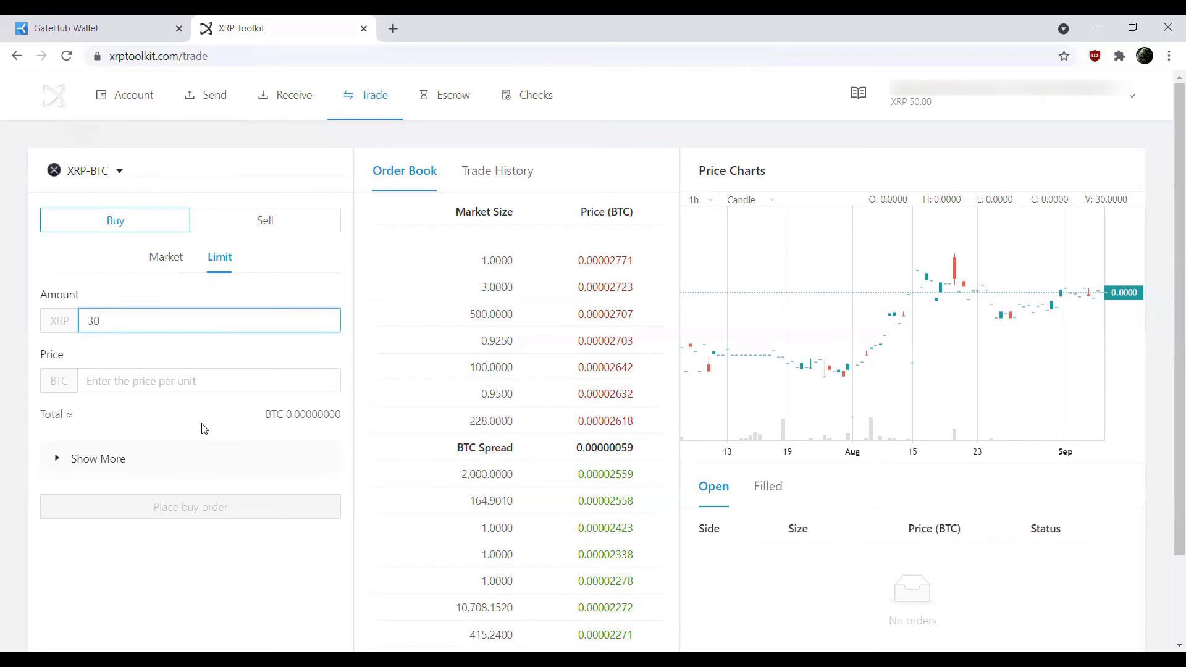
{"action": "mouse_move", "coordinate": [598, 473]}
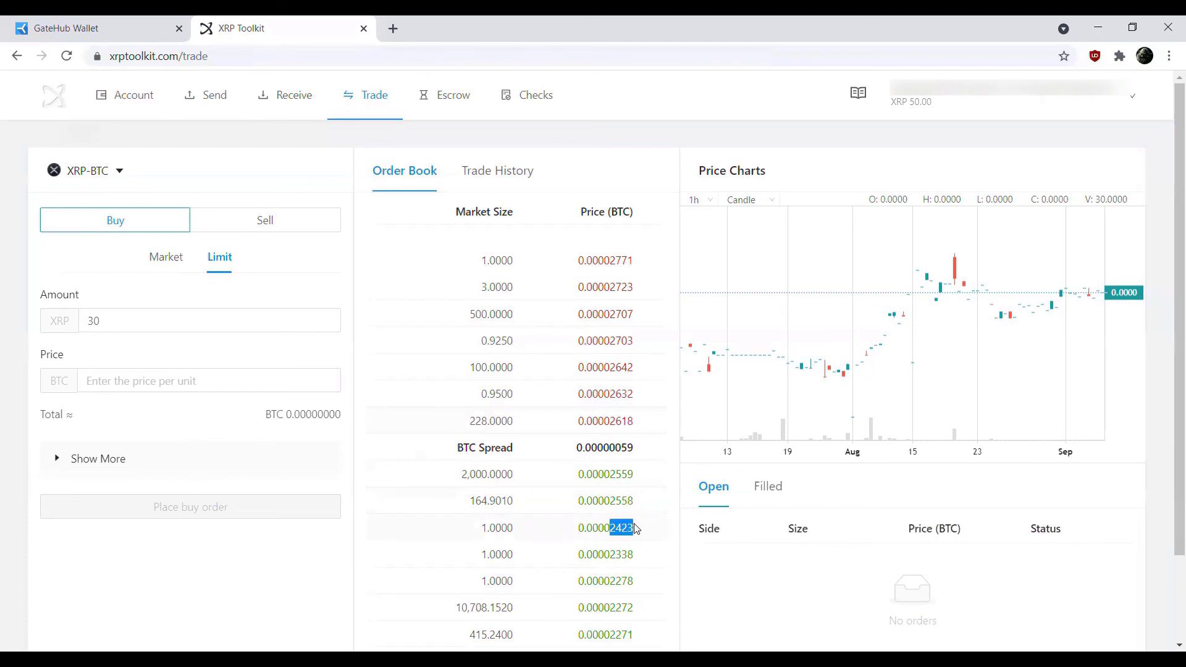
{"action": "left_click", "coordinate": [208, 380]}
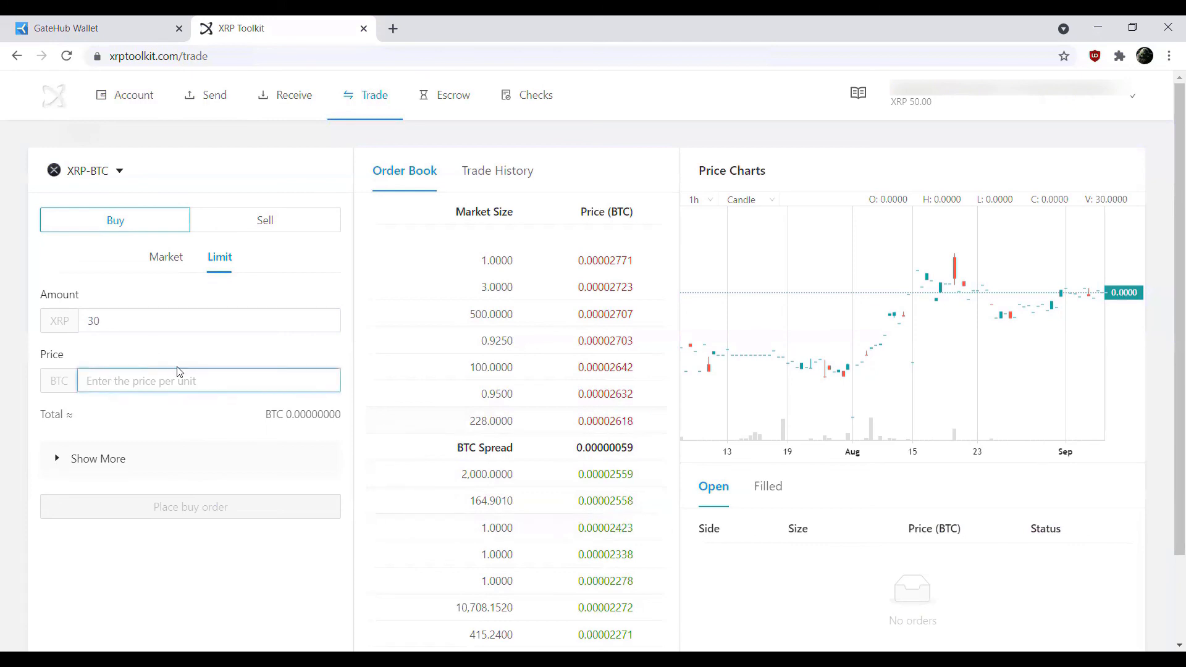
{"action": "type", "text": "0.00024"}
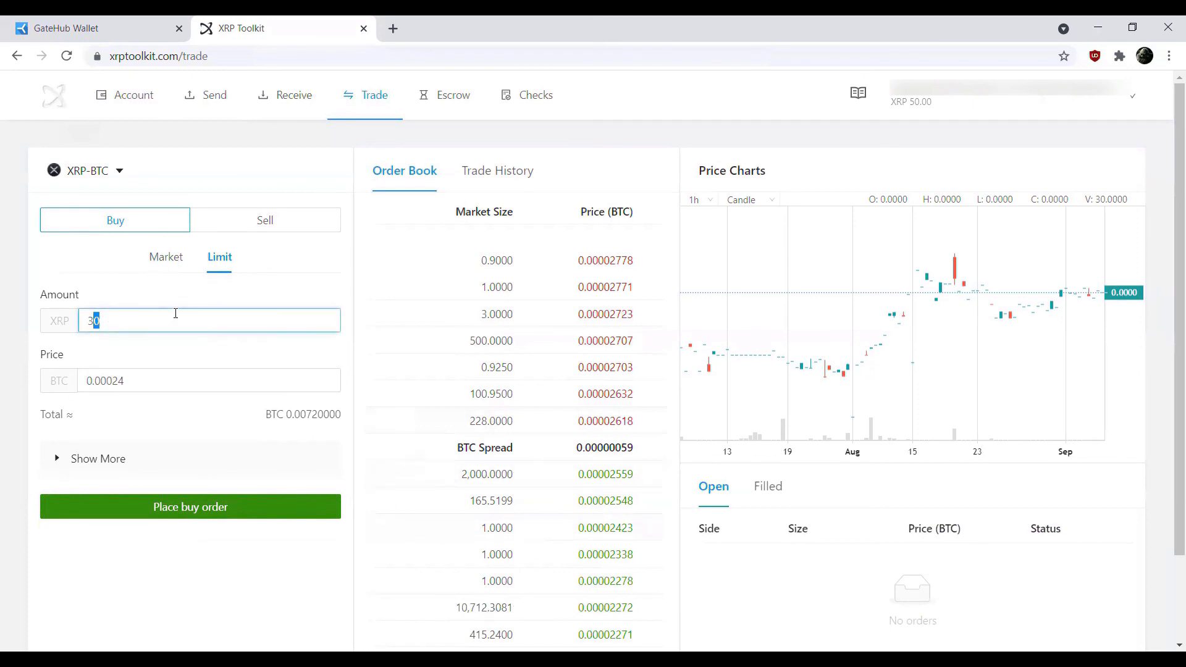
{"action": "type", "text": "2"}
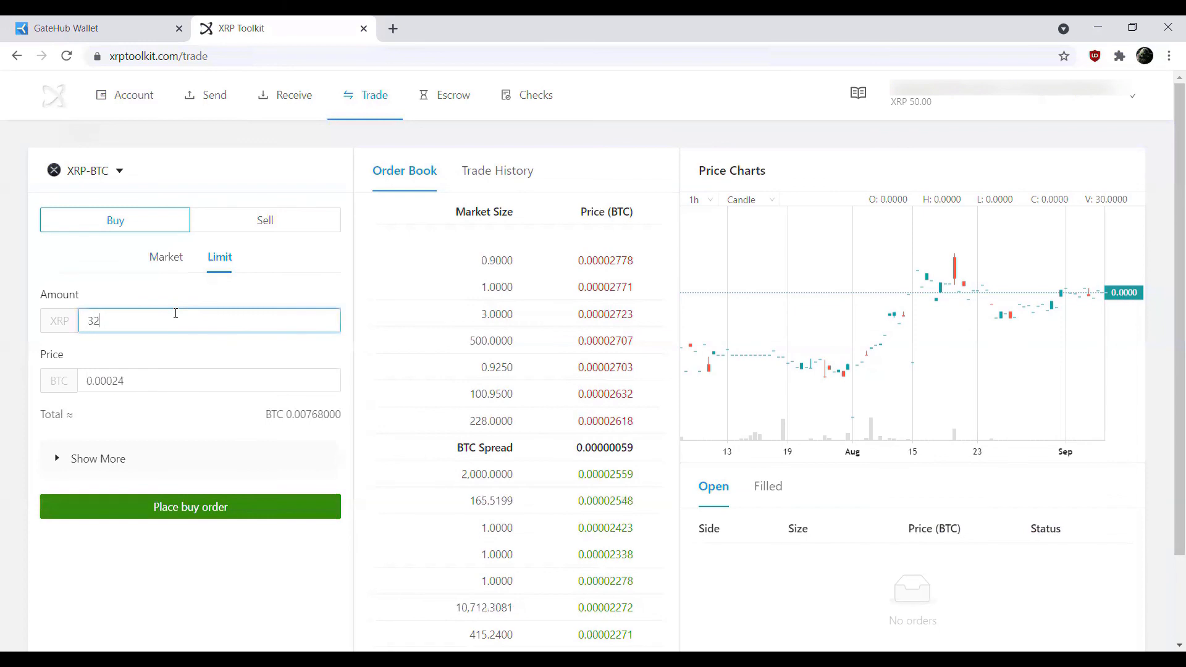
{"action": "mouse_move", "coordinate": [180, 367]}
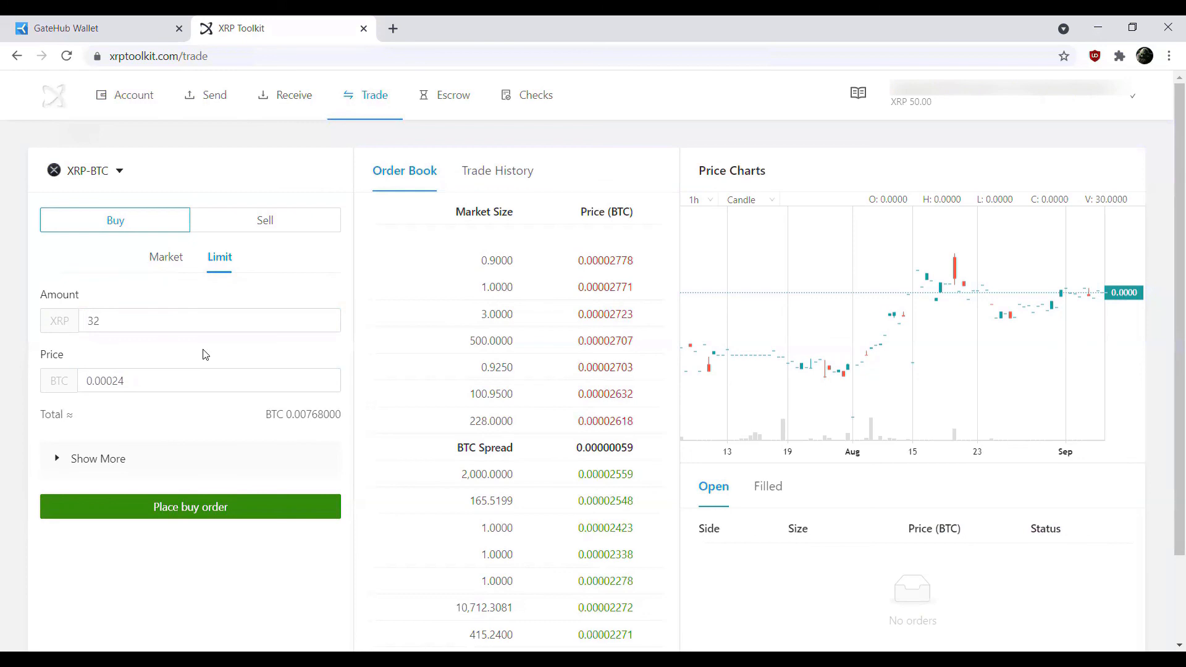
{"action": "mouse_move", "coordinate": [120, 289]}
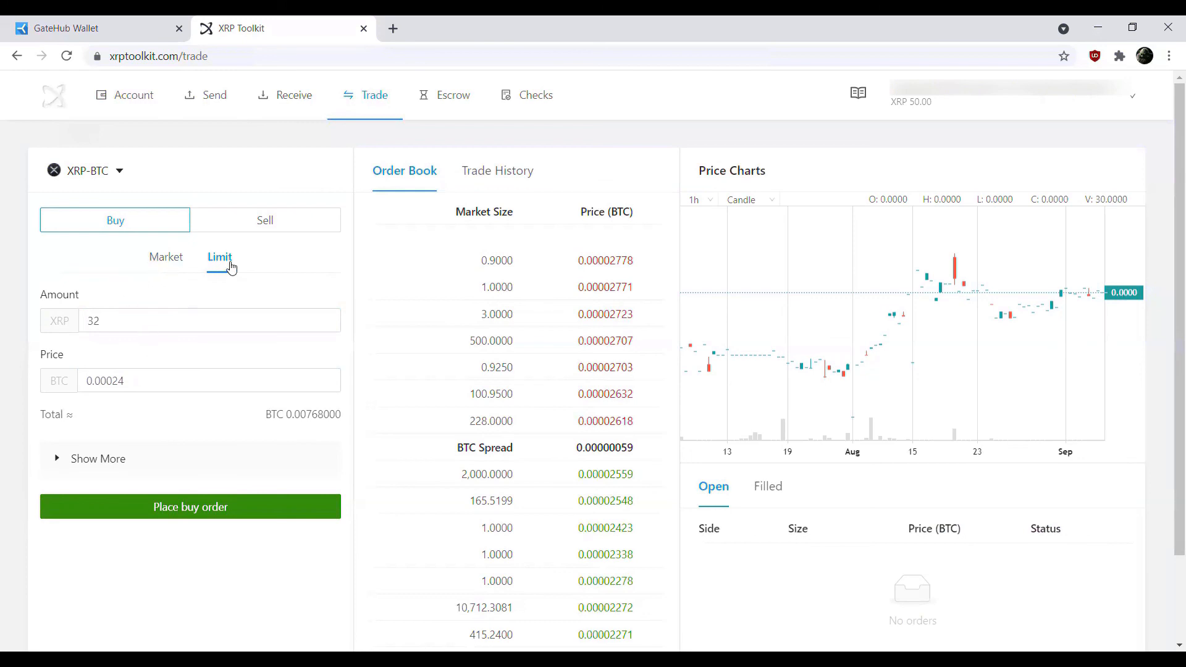
- Revisit the amount and price fields, then leave for the account overview showing 50.00 XRP and 0.00 BTC
{"action": "left_click", "coordinate": [208, 320]}
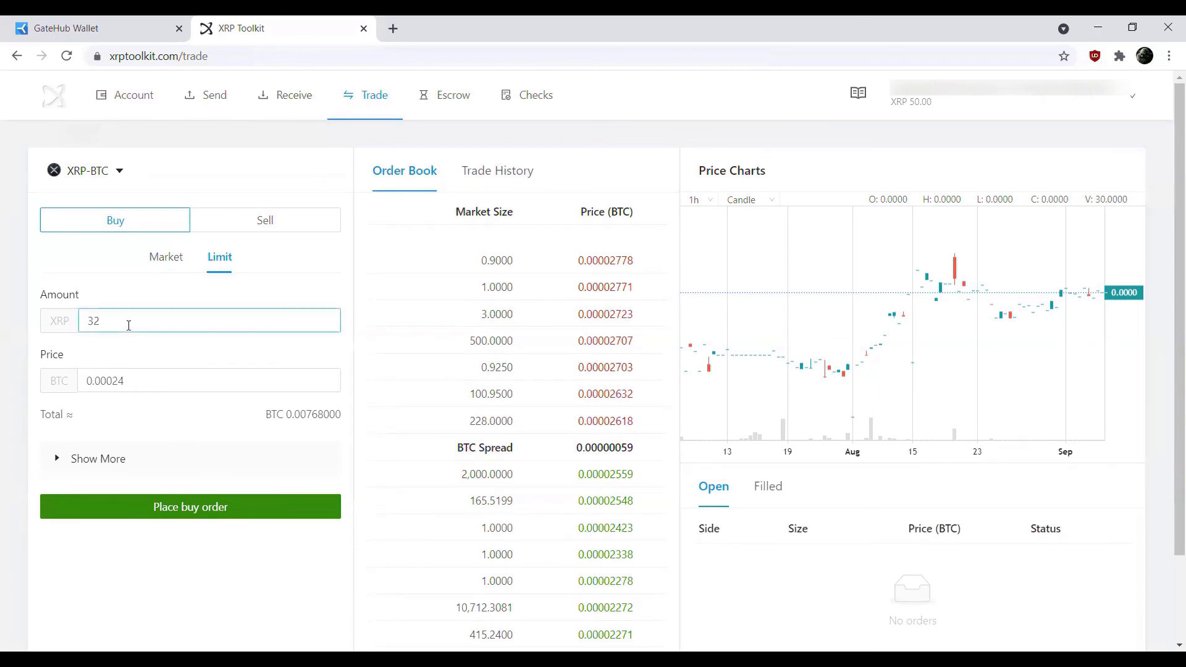
{"action": "left_click", "coordinate": [209, 381]}
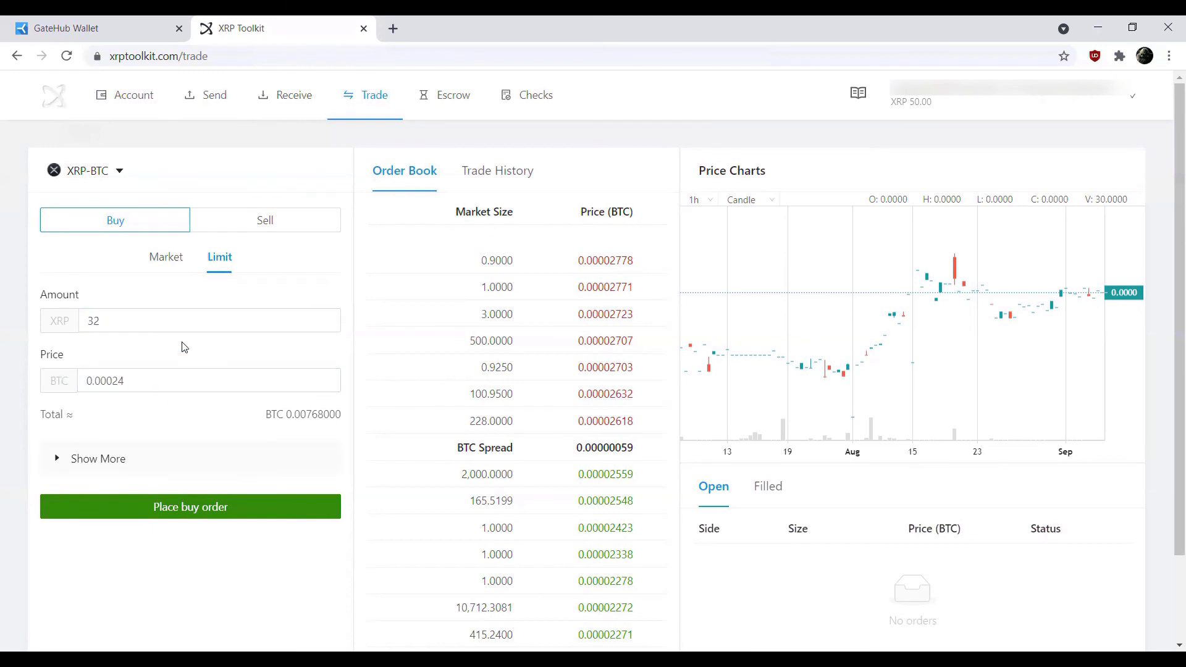
{"action": "left_click", "coordinate": [133, 96]}
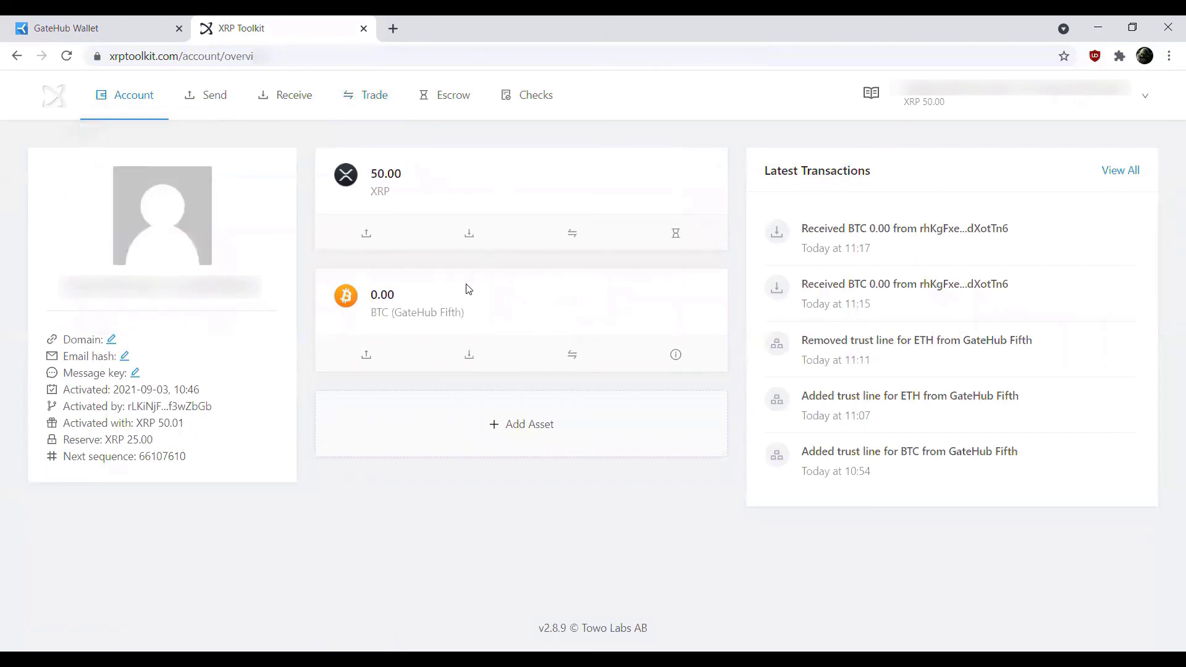
- Return to the GateHub Wallet showing 50.0099 XRP and 0.0008 BTC
{"action": "left_click", "coordinate": [68, 28]}
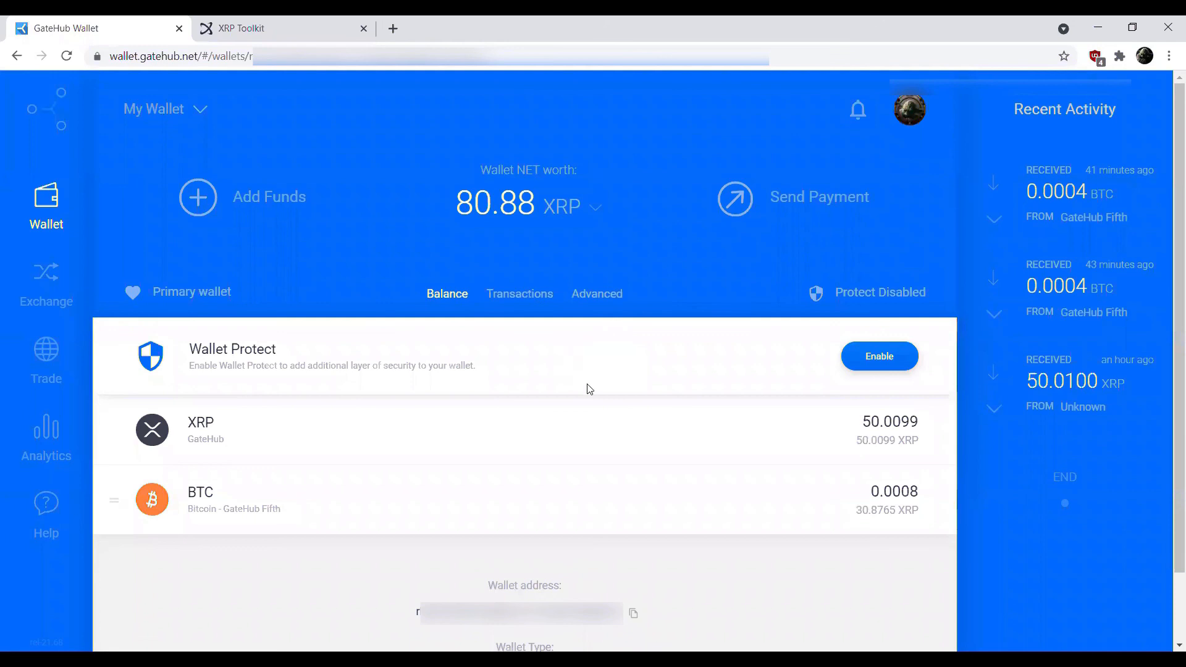
{"action": "mouse_move", "coordinate": [412, 403]}
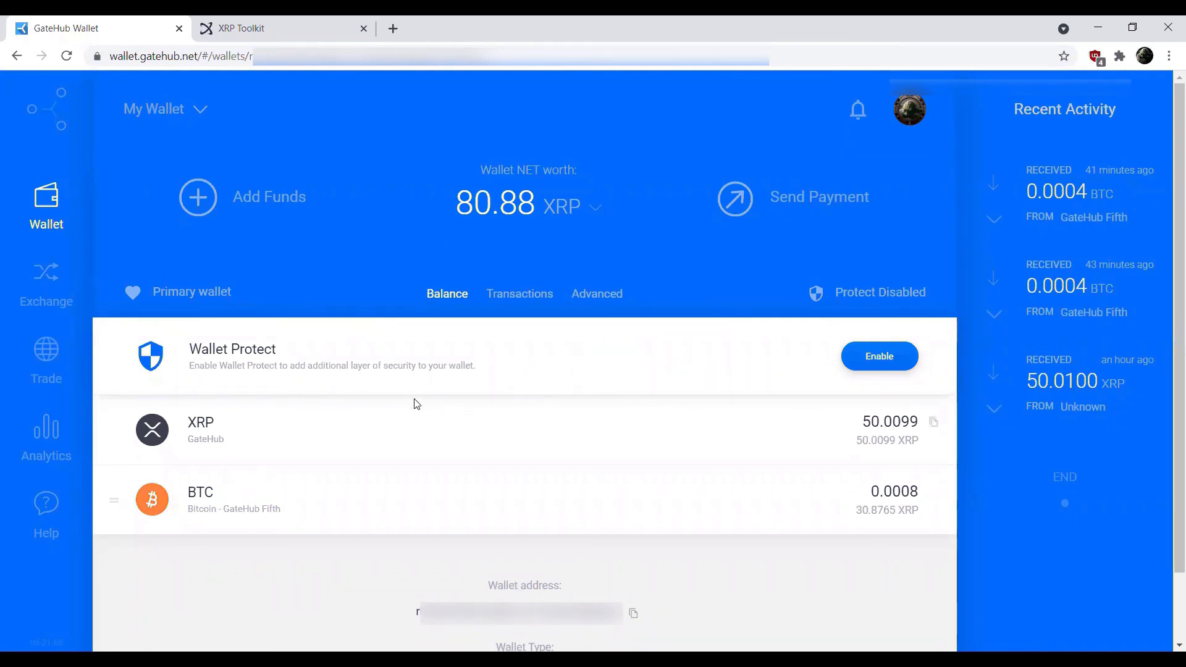
{"action": "mouse_move", "coordinate": [420, 407]}
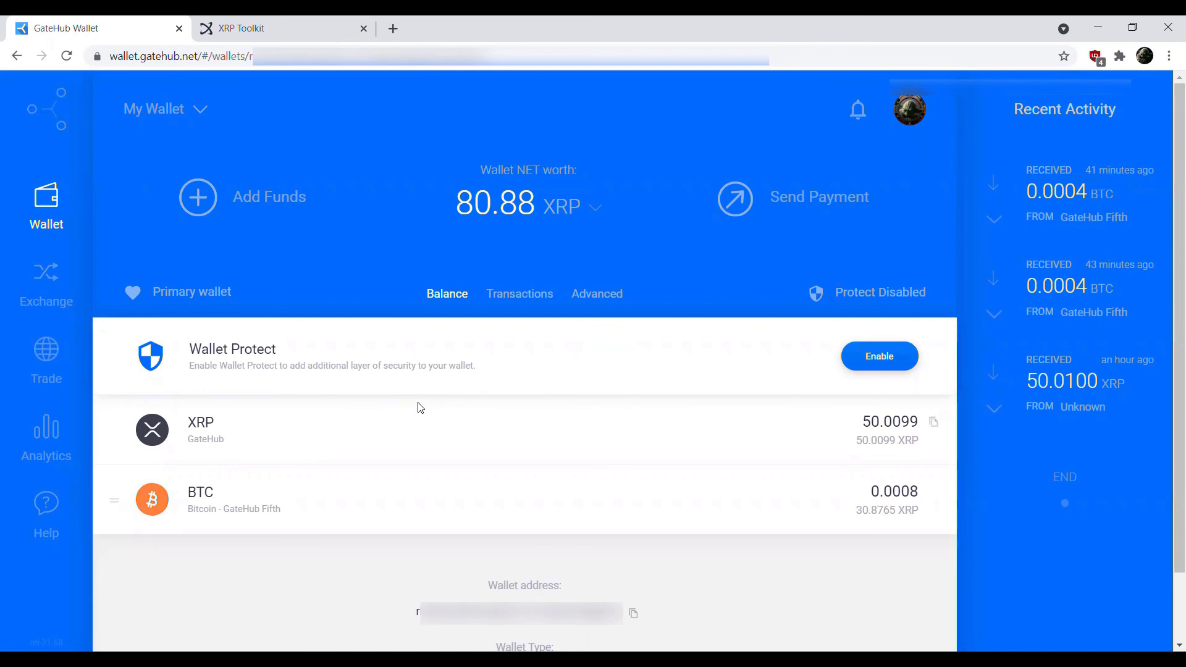
{"action": "mouse_move", "coordinate": [410, 420]}
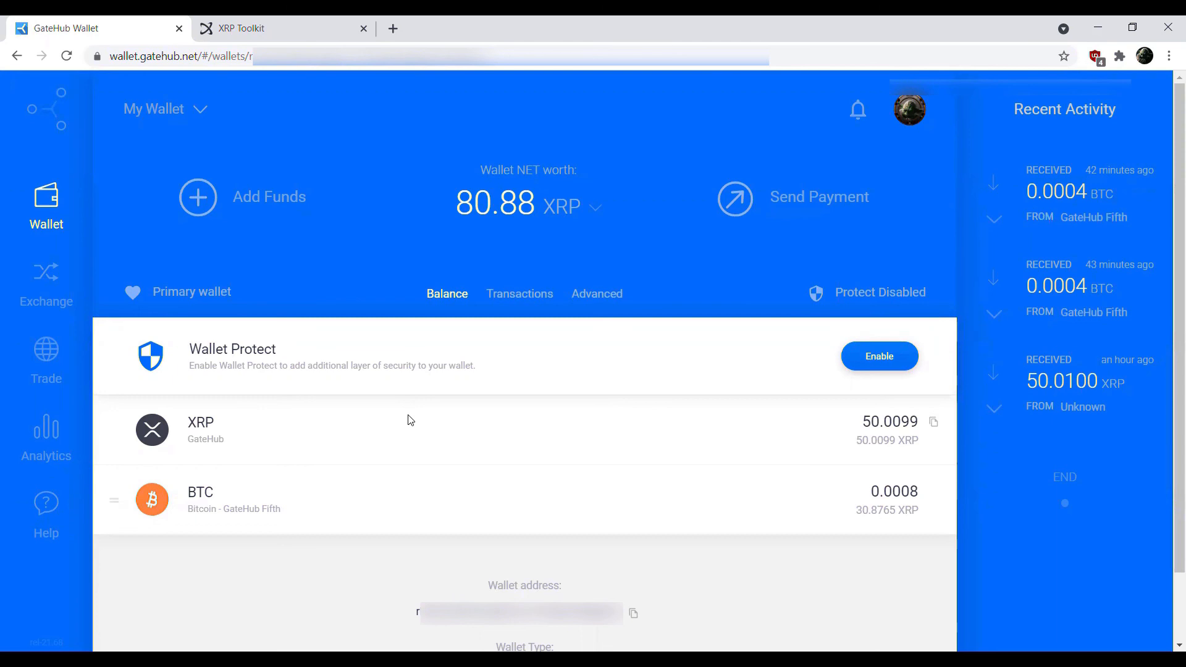
{"action": "mouse_move", "coordinate": [898, 21]}
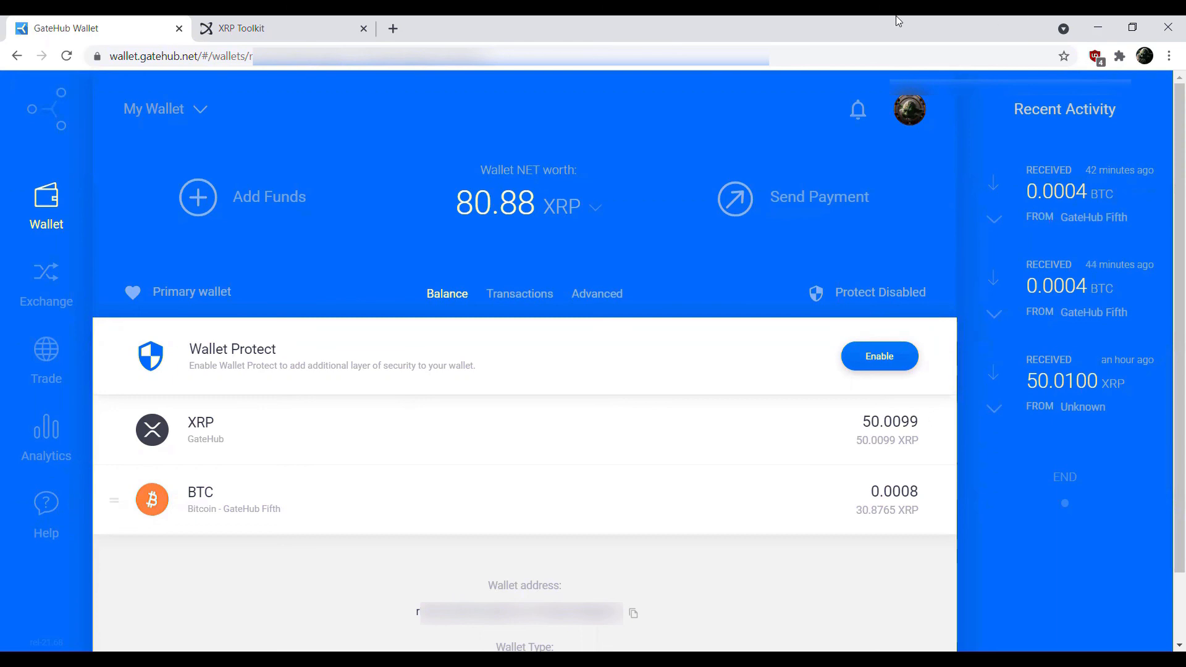